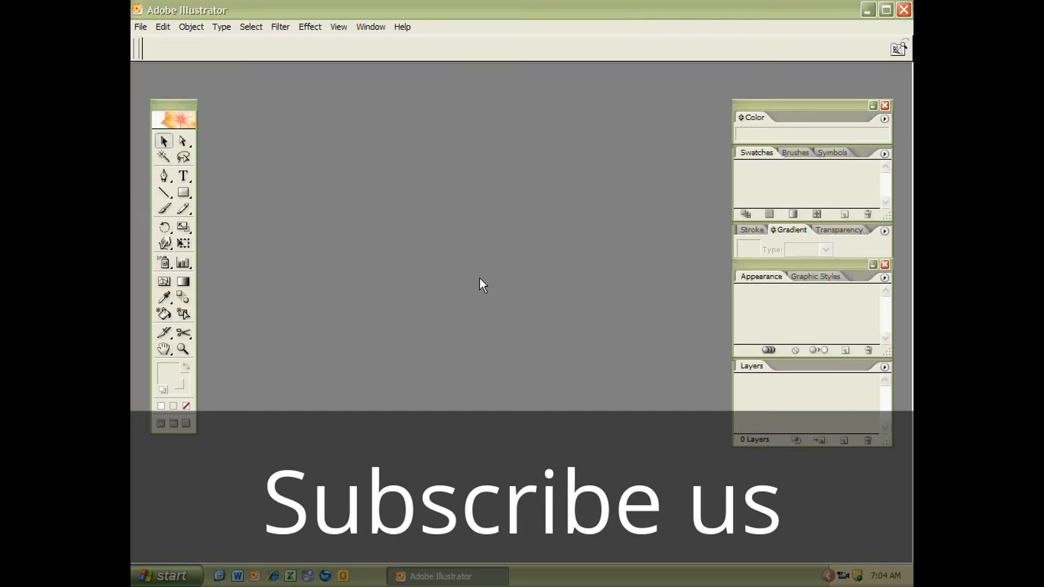
{"action": "mouse_move", "coordinate": [395, 350]}
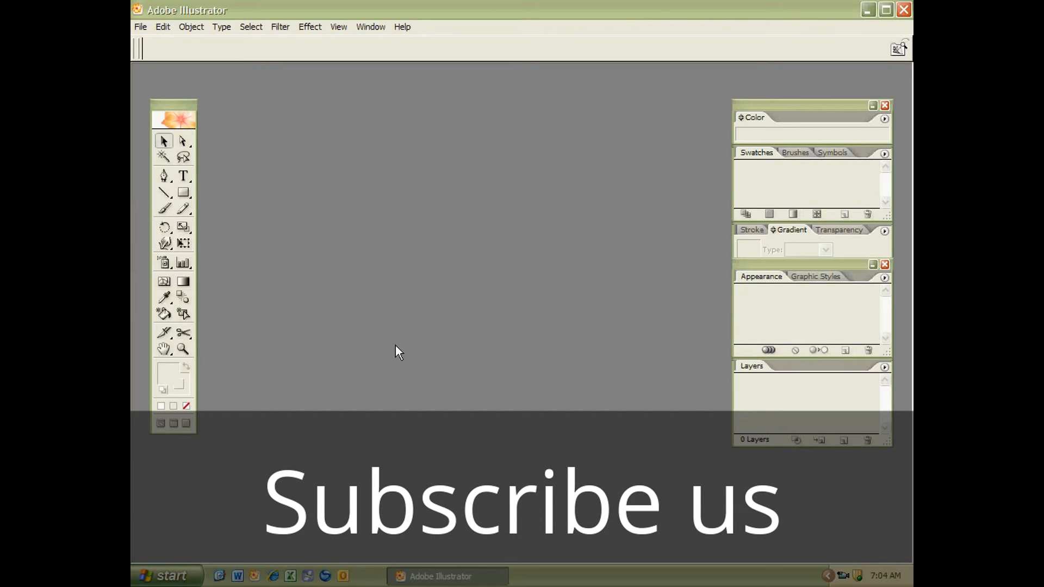
{"action": "mouse_move", "coordinate": [437, 300]}
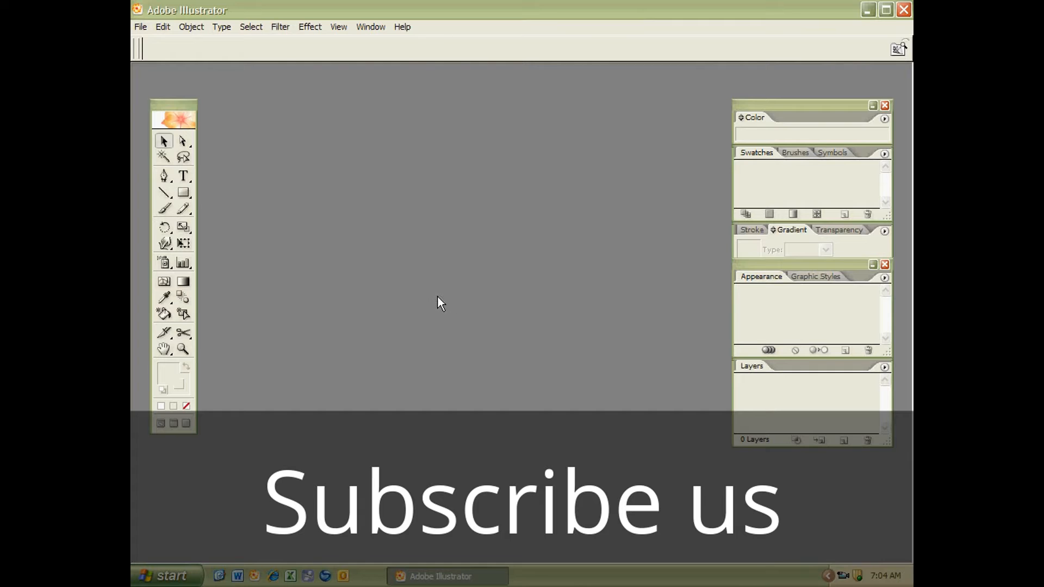
{"action": "mouse_move", "coordinate": [488, 276]}
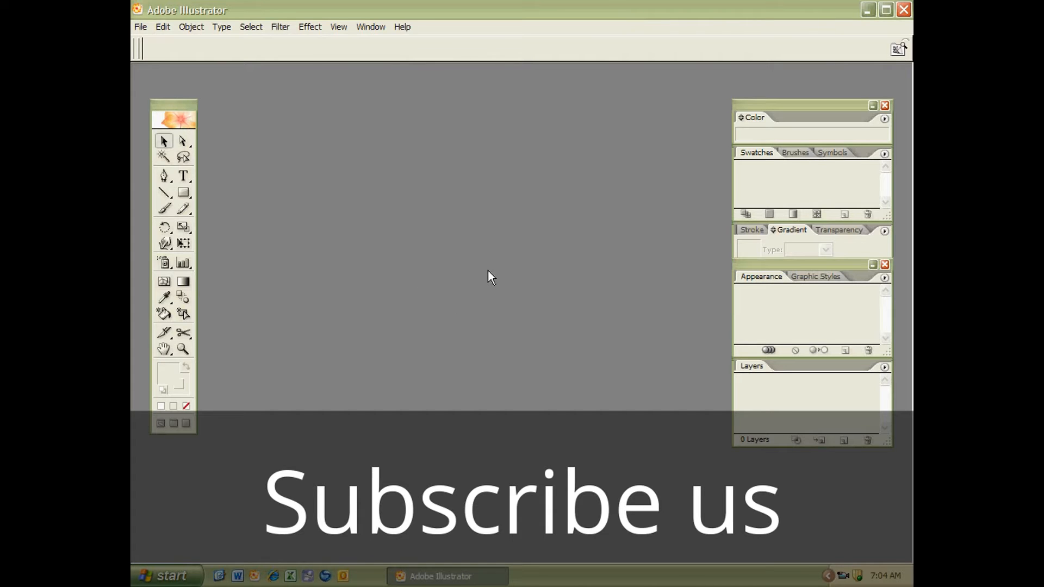
{"action": "mouse_move", "coordinate": [431, 281]}
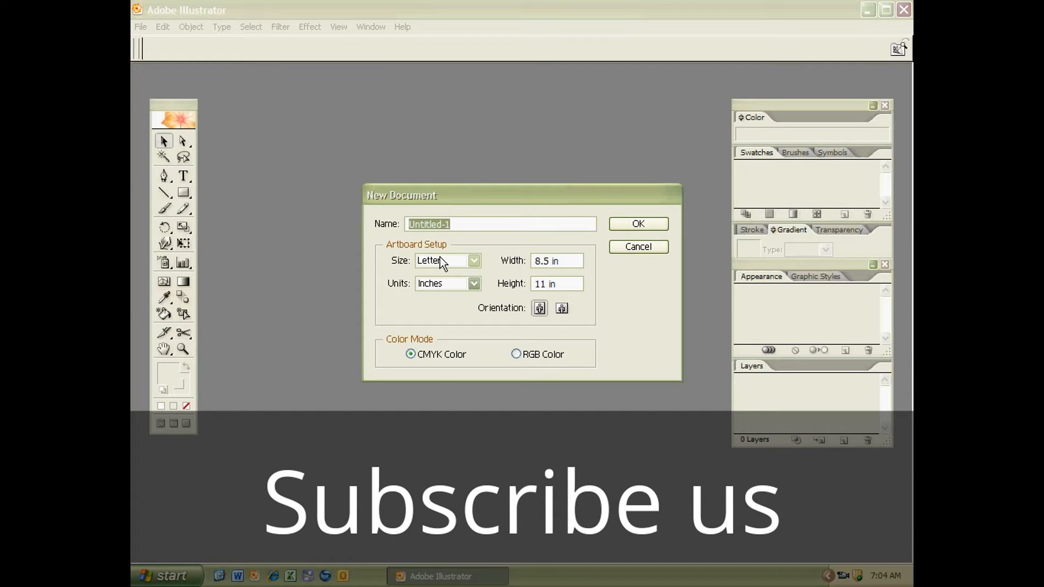
Step: Name the new letter-size CMYK document 'Value KSH' and create it
{"action": "type", "text": "Value"}
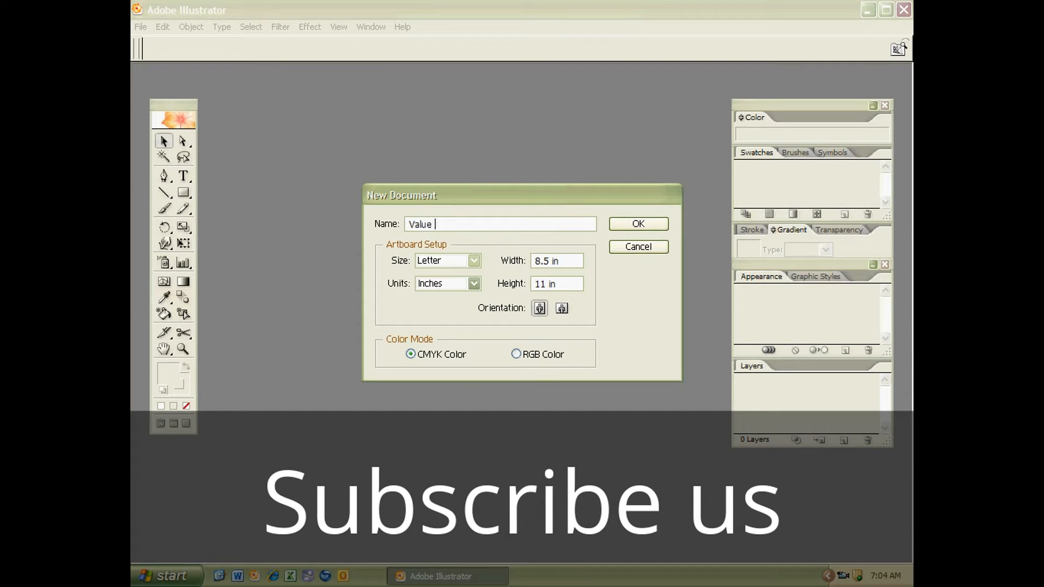
{"action": "type", "text": "KSH"}
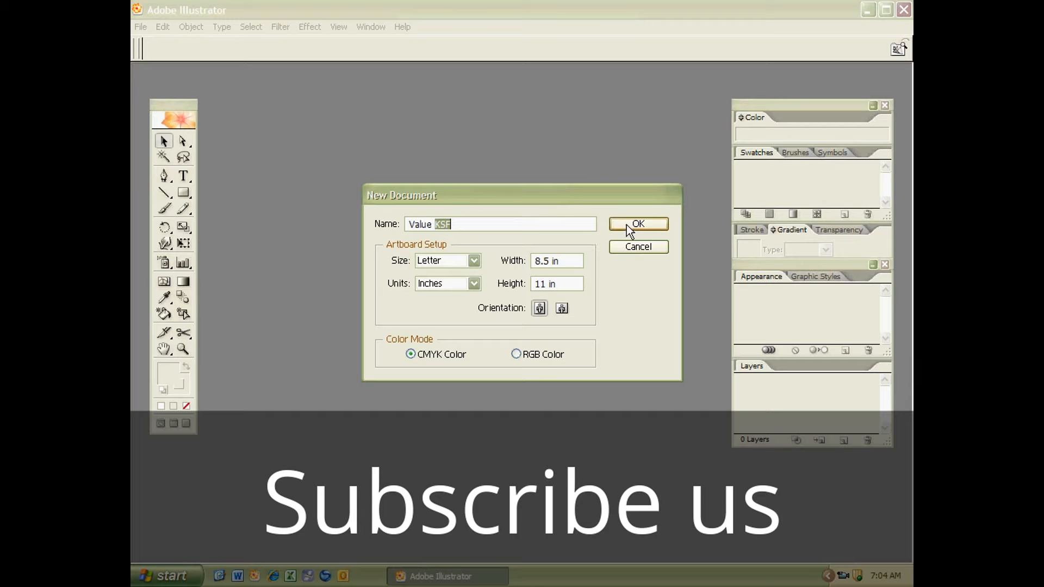
{"action": "left_click", "coordinate": [638, 224]}
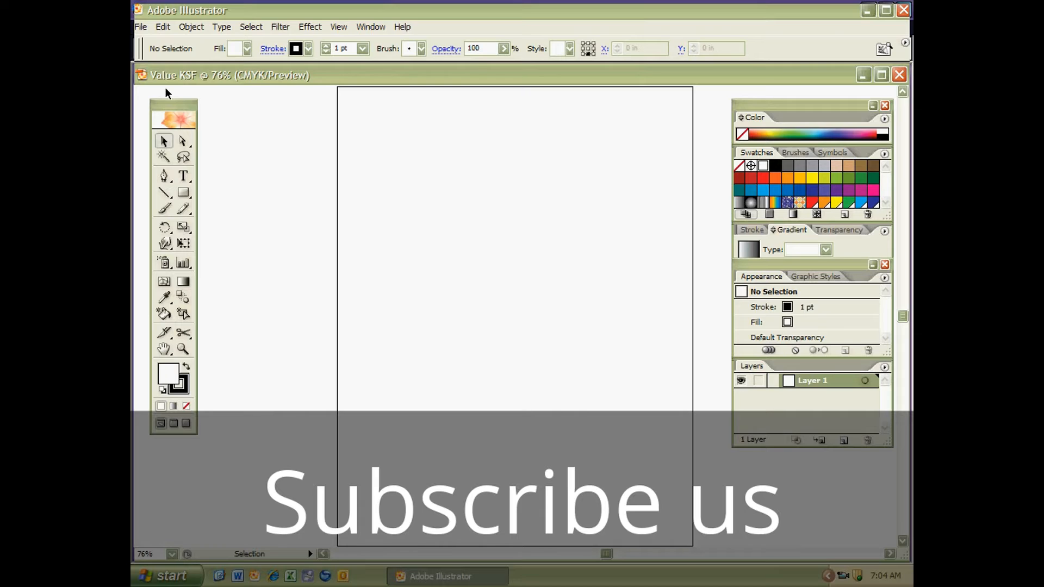
{"action": "mouse_move", "coordinate": [308, 300]}
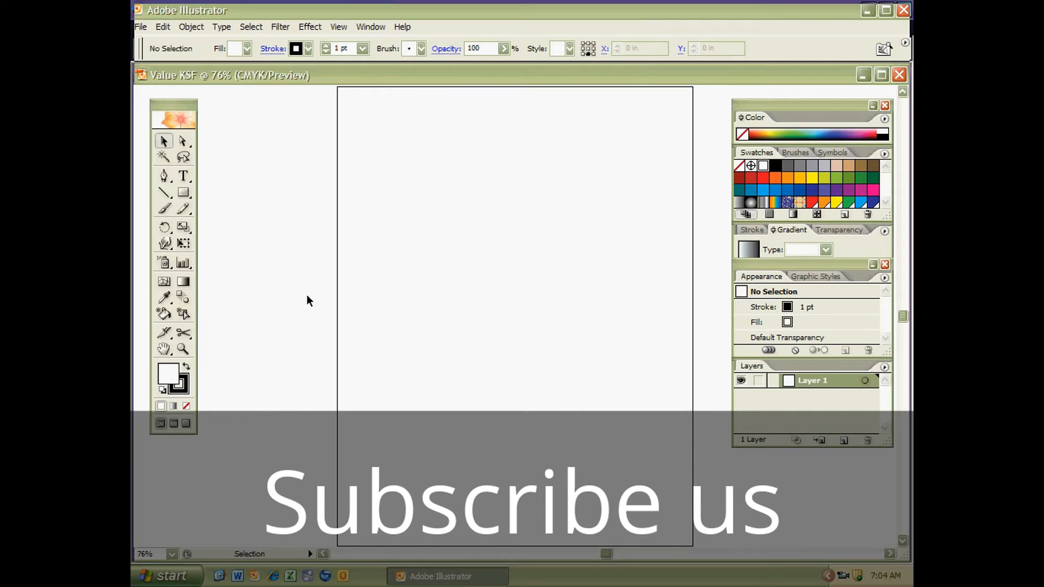
{"action": "mouse_move", "coordinate": [289, 305]}
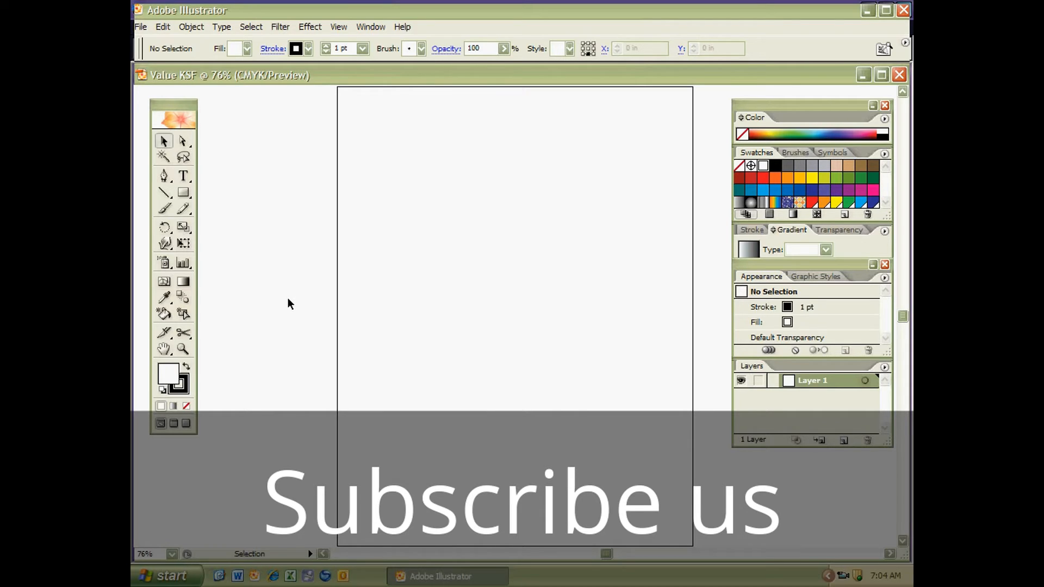
{"action": "mouse_move", "coordinate": [278, 305]}
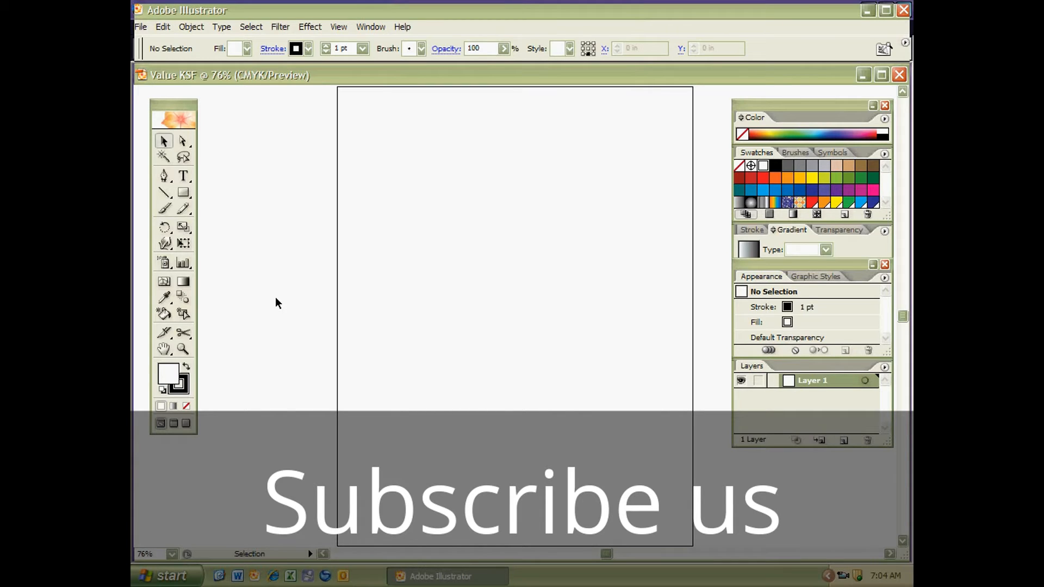
{"action": "mouse_move", "coordinate": [514, 266]}
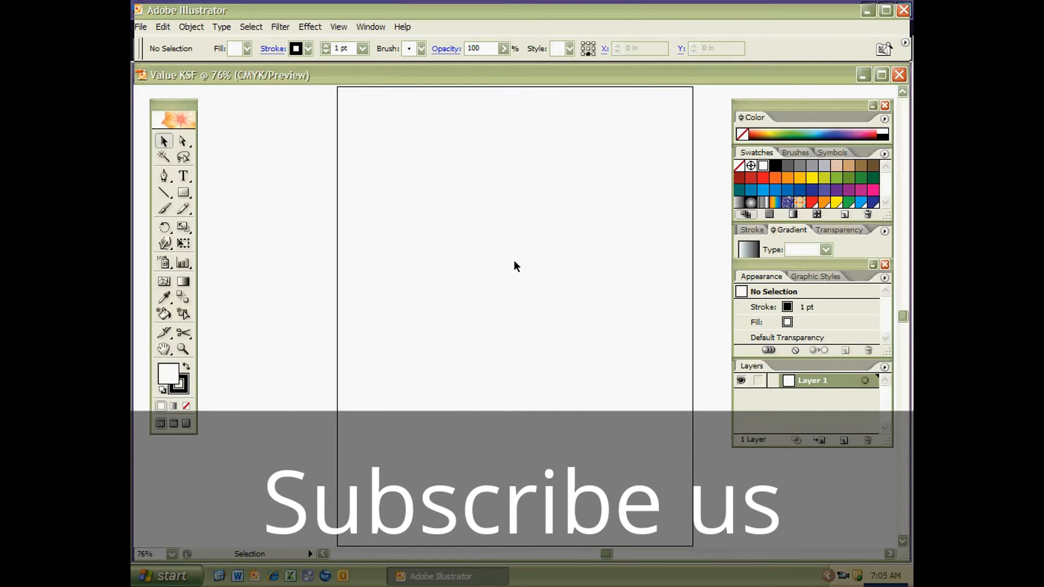
{"action": "mouse_move", "coordinate": [505, 268]}
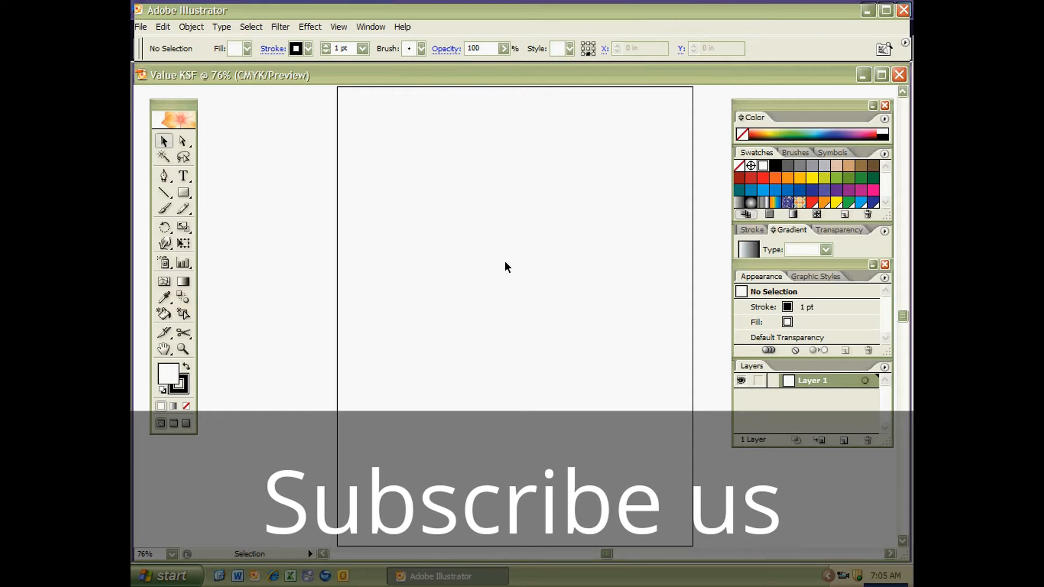
{"action": "mouse_move", "coordinate": [285, 298]}
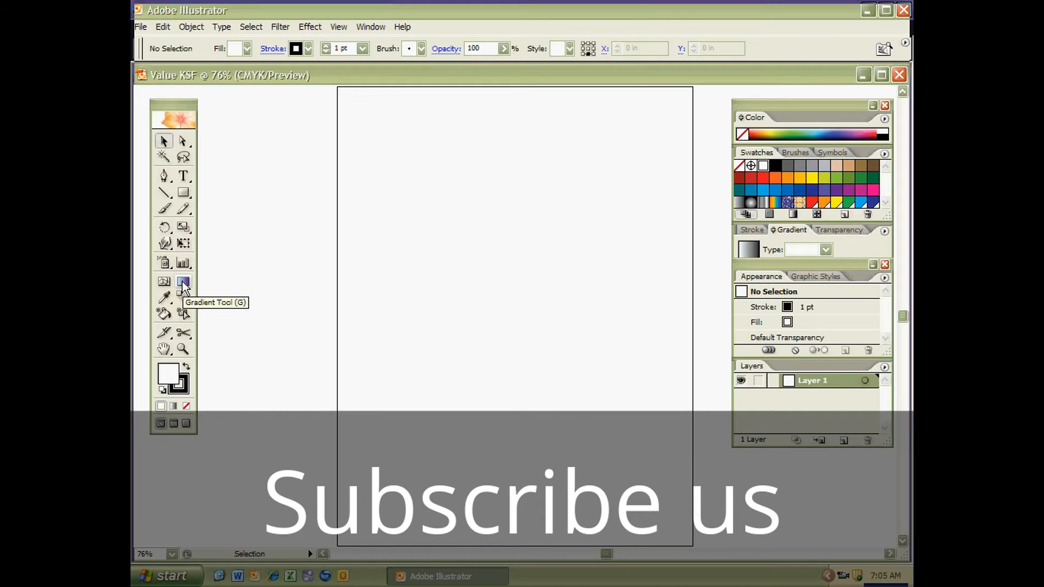
{"action": "mouse_move", "coordinate": [388, 298]}
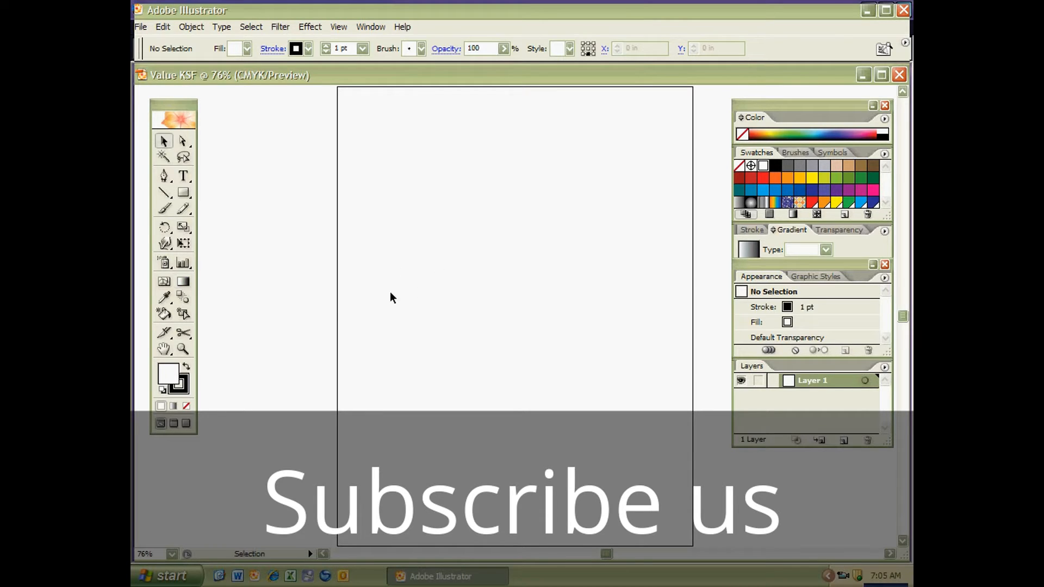
Step: Make the Gradient tool active on the empty artboard
{"action": "left_click", "coordinate": [183, 282]}
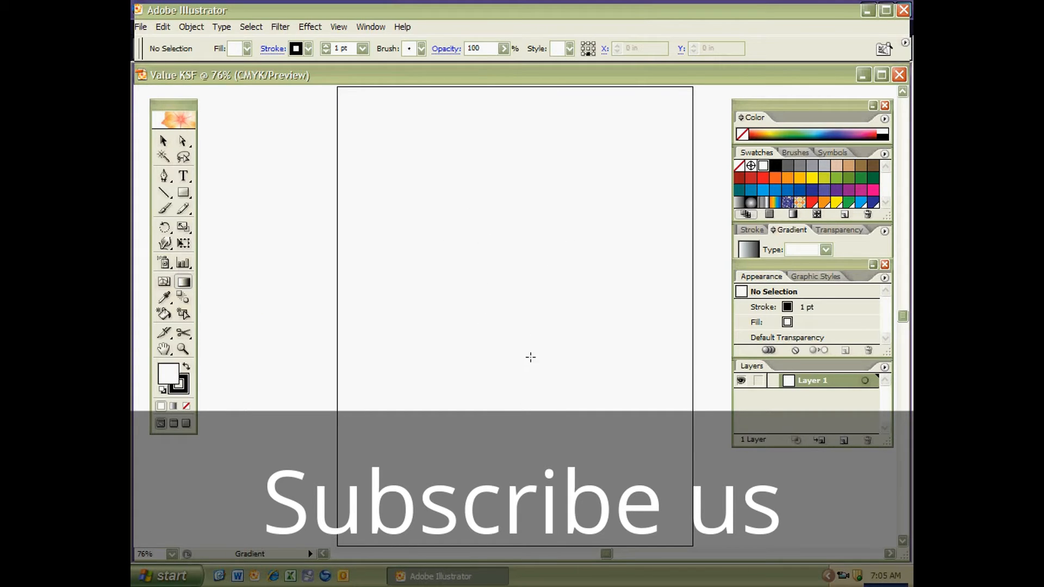
{"action": "mouse_move", "coordinate": [572, 237]}
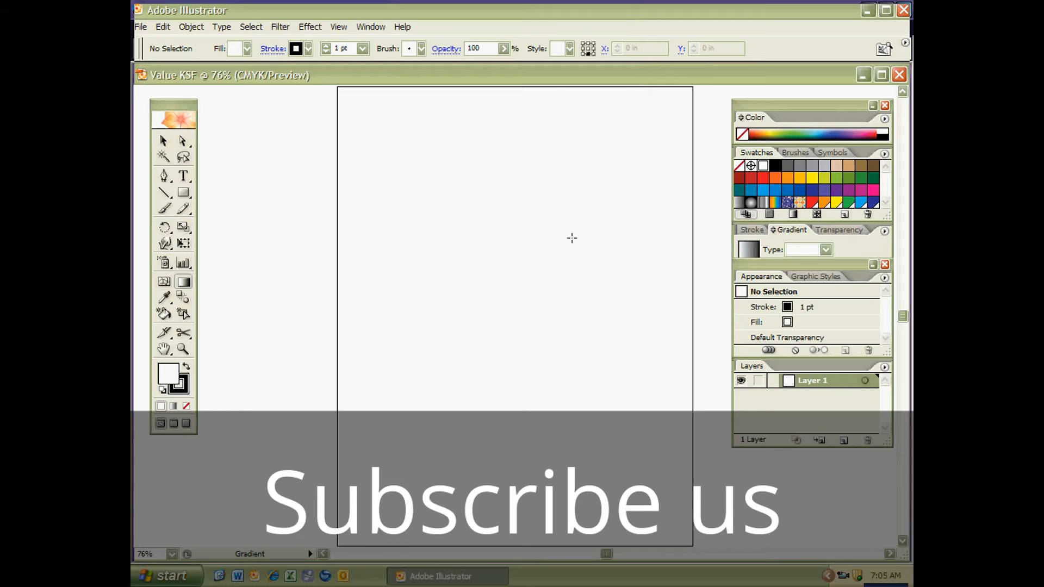
{"action": "mouse_move", "coordinate": [460, 252]}
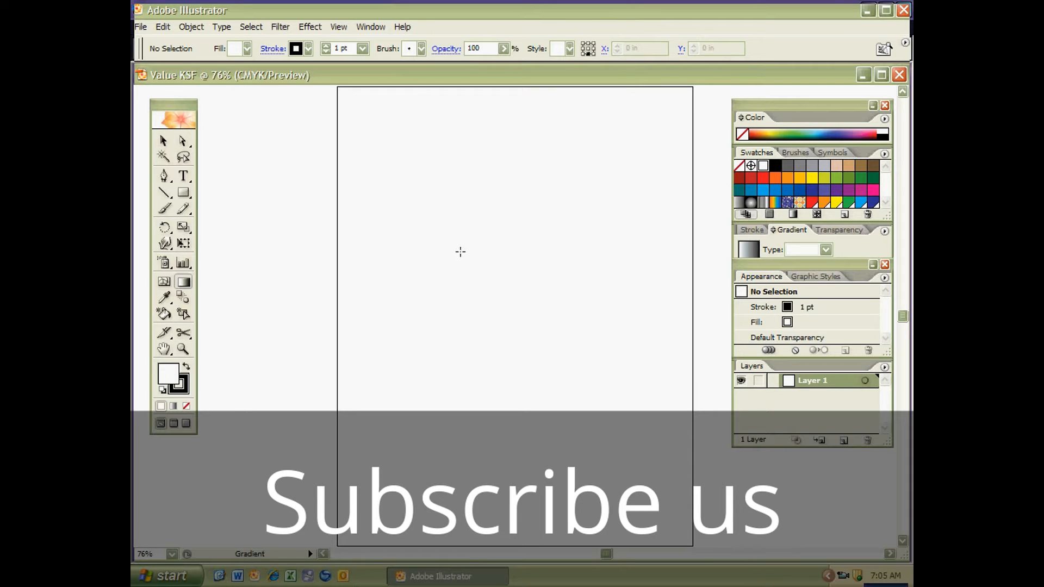
{"action": "mouse_move", "coordinate": [515, 245]}
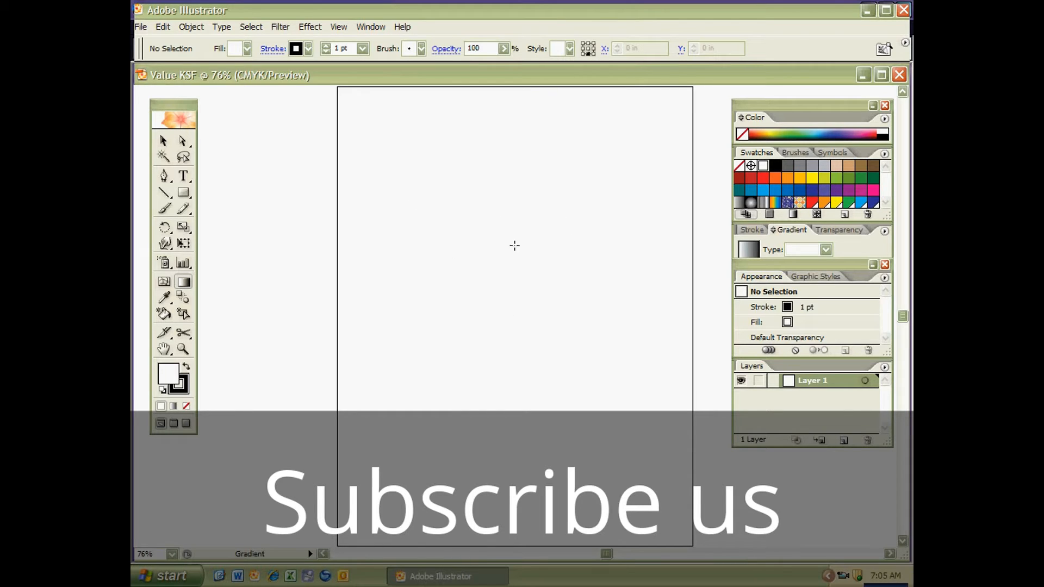
{"action": "mouse_move", "coordinate": [555, 272]}
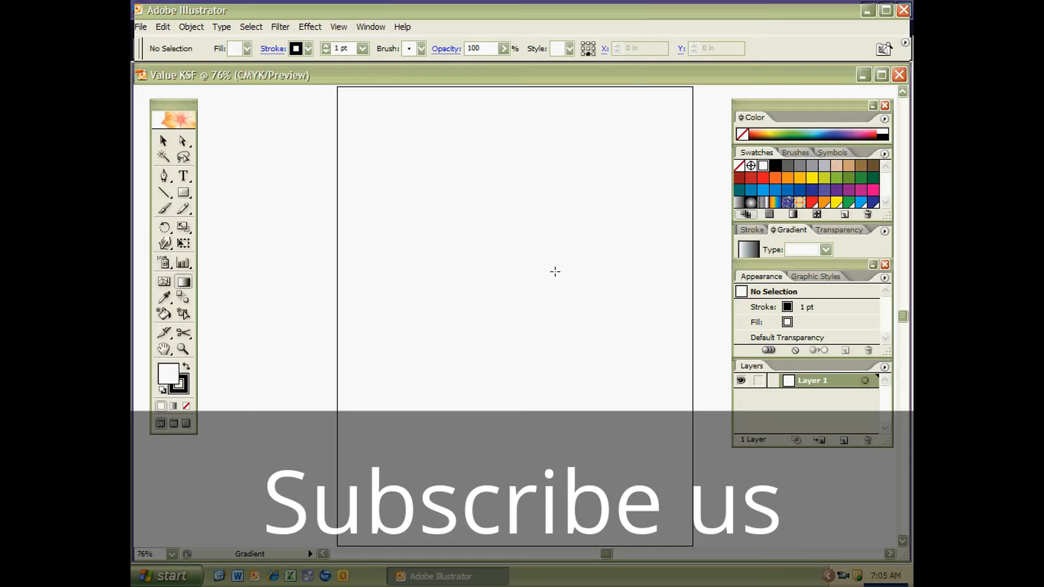
{"action": "mouse_move", "coordinate": [491, 311]}
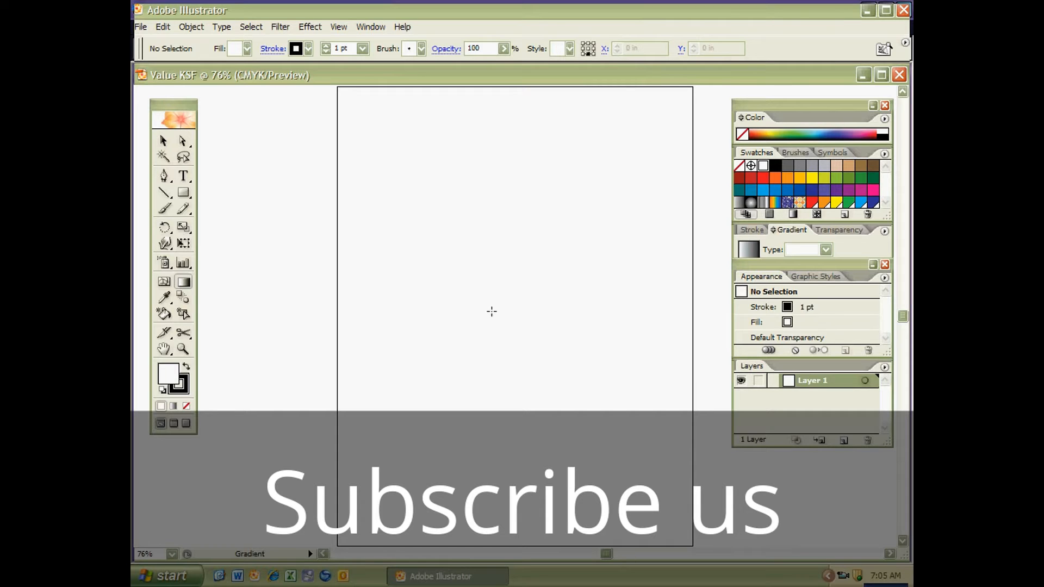
{"action": "mouse_move", "coordinate": [441, 251]}
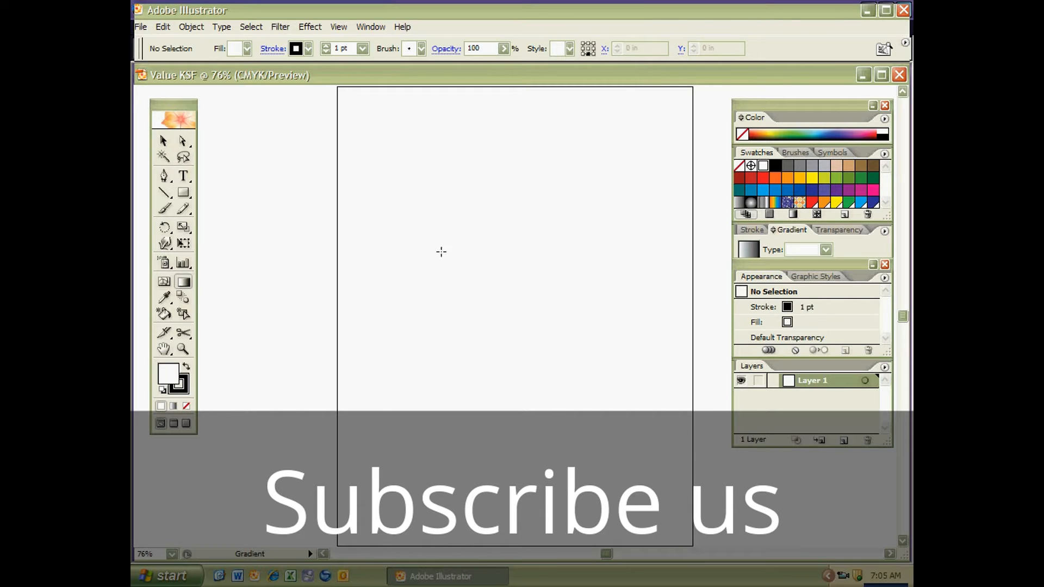
{"action": "mouse_move", "coordinate": [418, 268]}
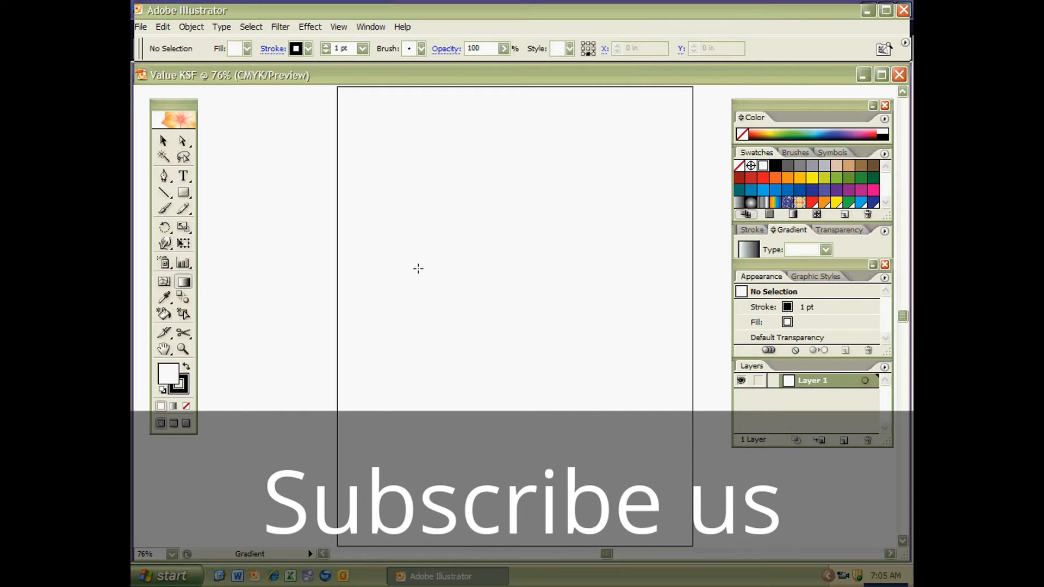
{"action": "mouse_move", "coordinate": [285, 180]}
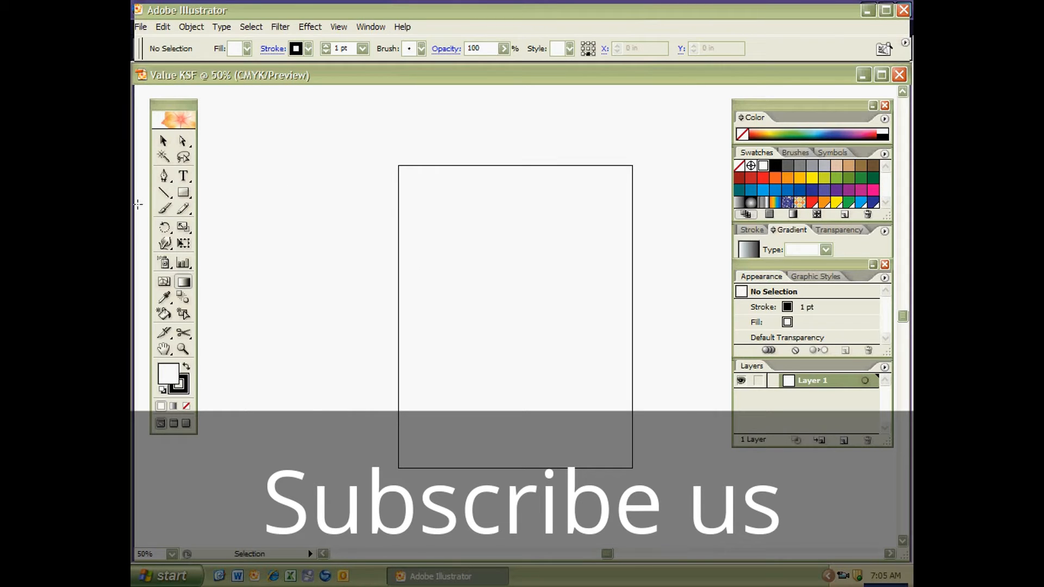
Step: Tear off the Rectangle tool's shape flyout into its own floating panel
{"action": "left_click", "coordinate": [184, 193]}
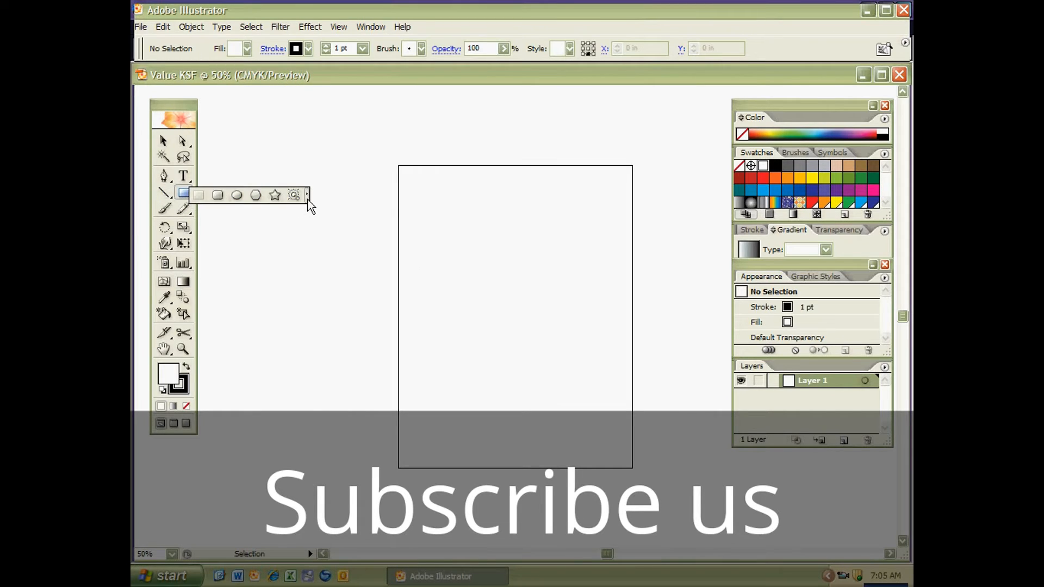
{"action": "left_click", "coordinate": [307, 196]}
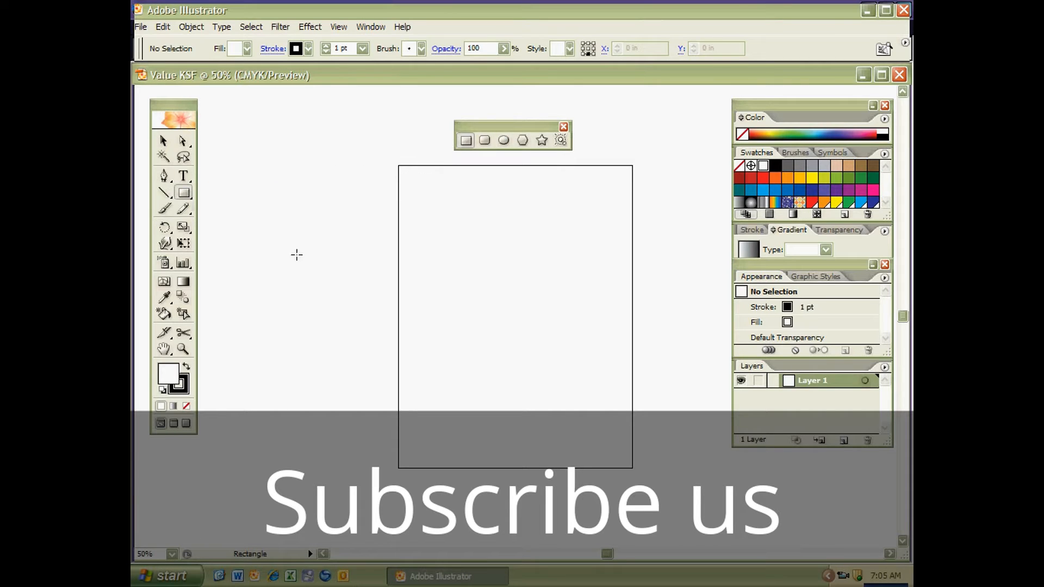
{"action": "mouse_move", "coordinate": [271, 250]}
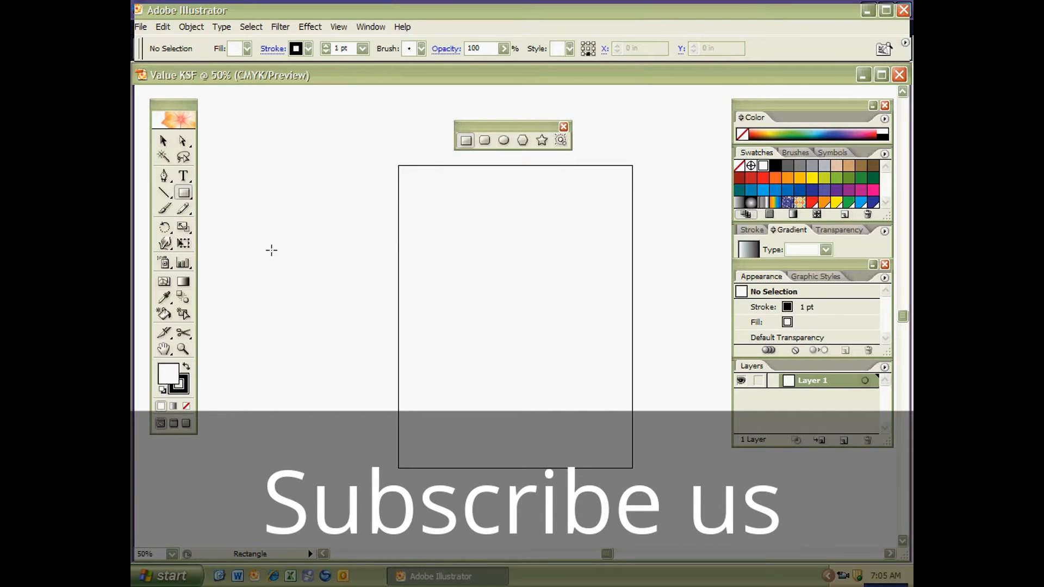
{"action": "mouse_move", "coordinate": [316, 215]}
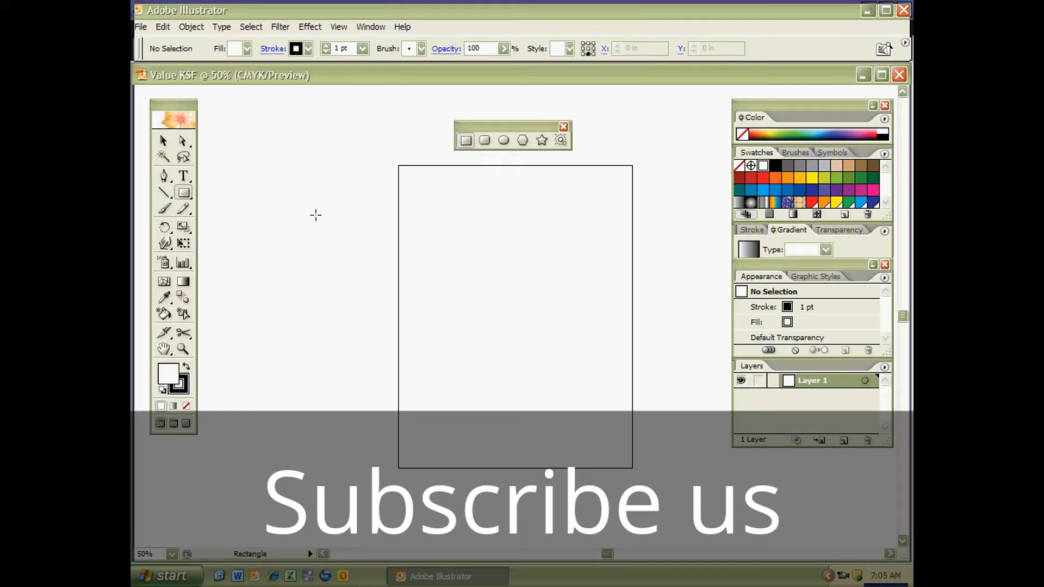
{"action": "mouse_move", "coordinate": [466, 141]}
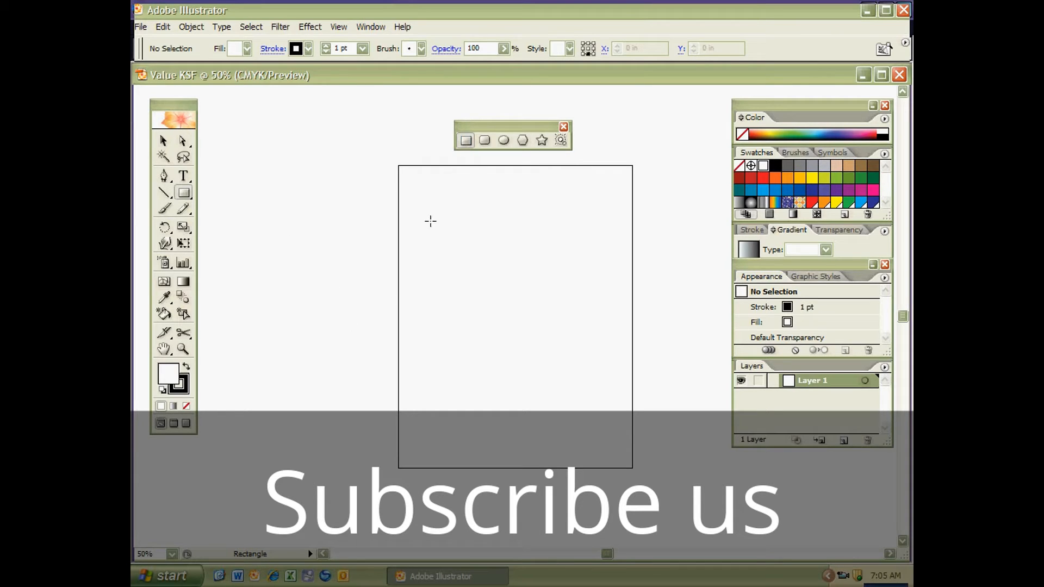
Step: Draw a tall, narrow rectangle near the page's left edge
{"action": "left_click_drag", "start_coordinate": [415, 195], "coordinate": [439, 284]}
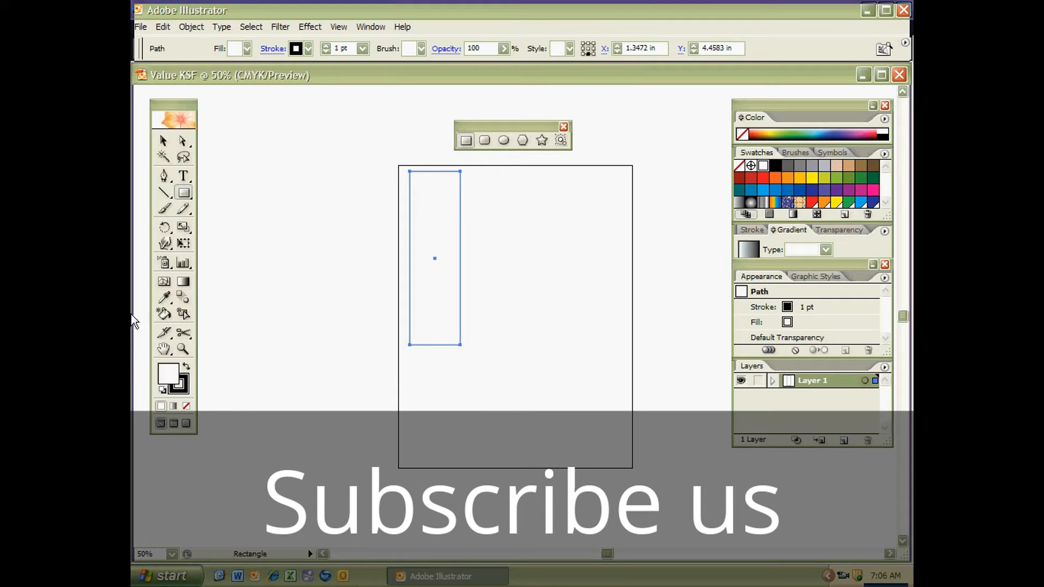
{"action": "mouse_move", "coordinate": [176, 382]}
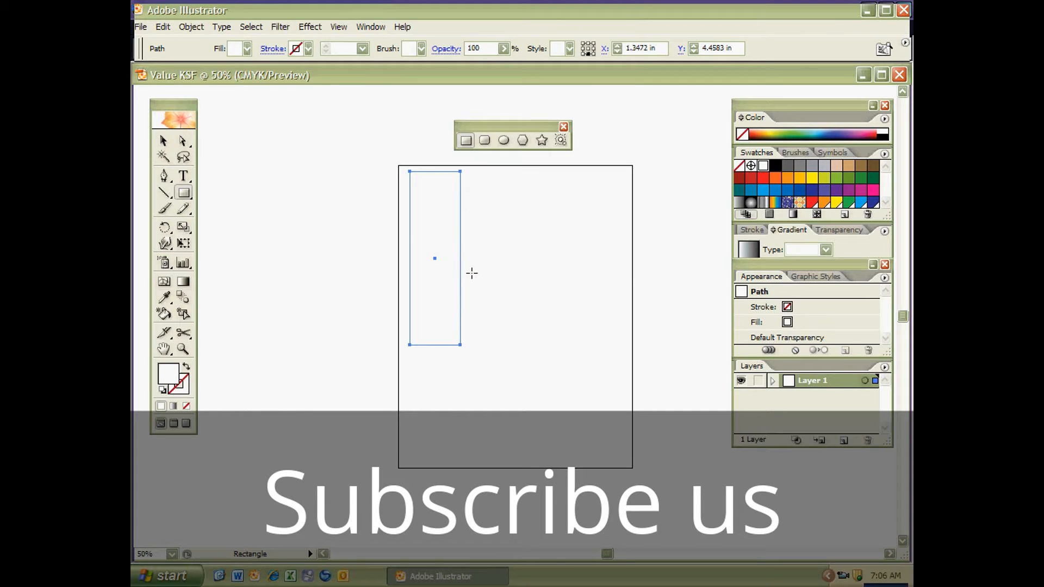
{"action": "mouse_move", "coordinate": [467, 283]}
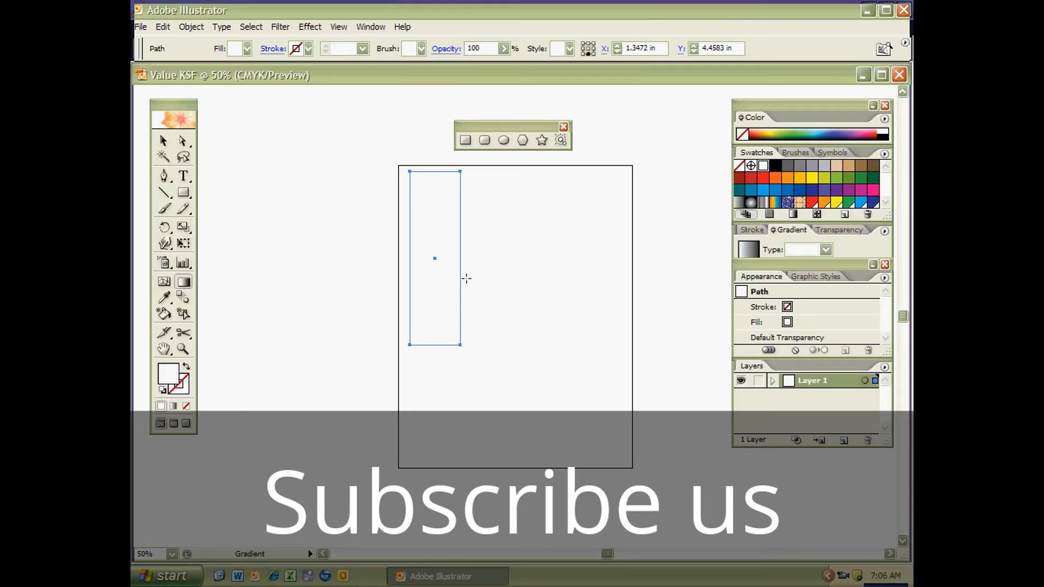
{"action": "mouse_move", "coordinate": [448, 298]}
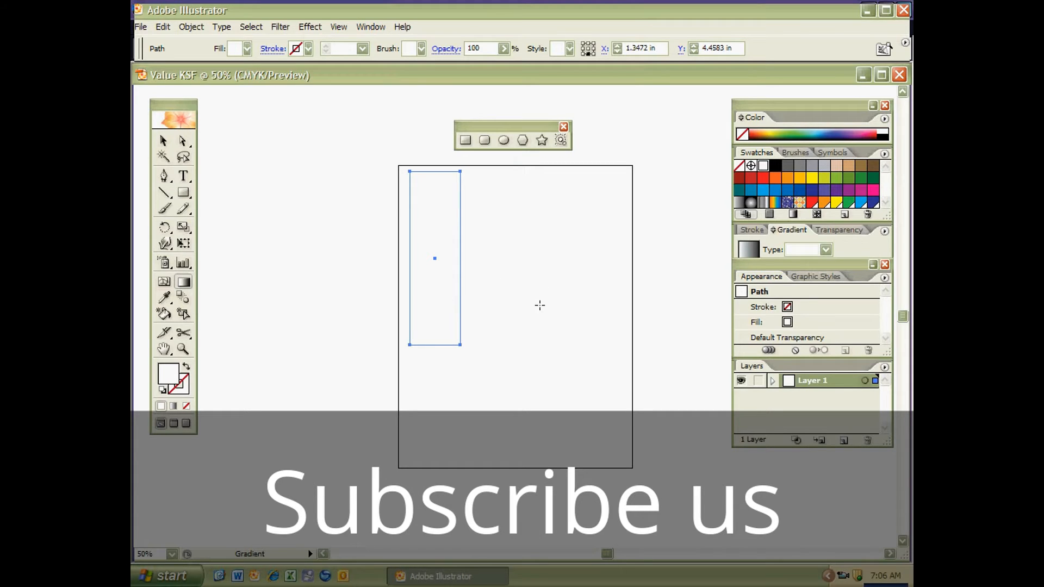
{"action": "mouse_move", "coordinate": [292, 334]}
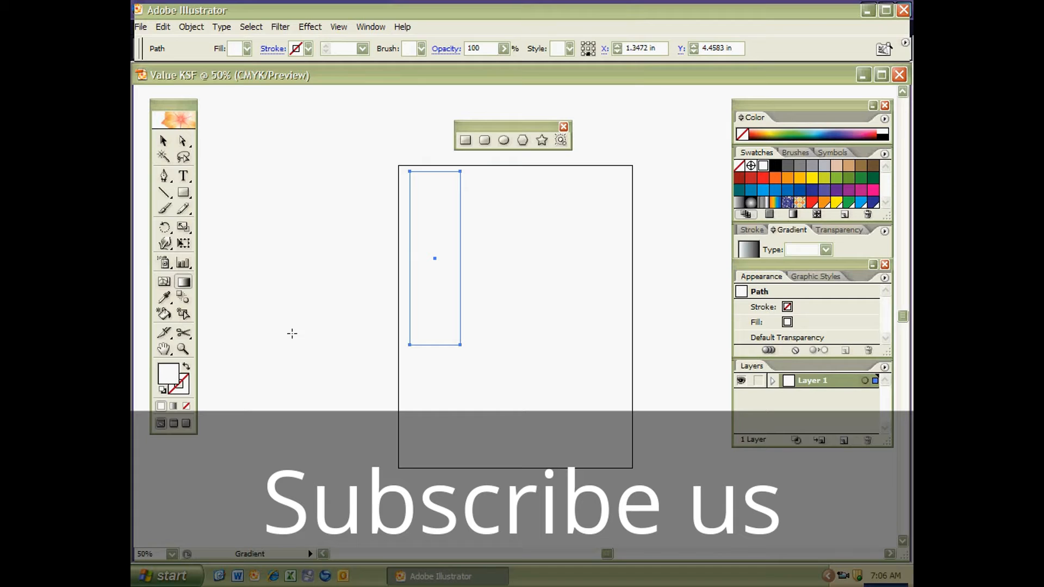
{"action": "mouse_move", "coordinate": [168, 376]}
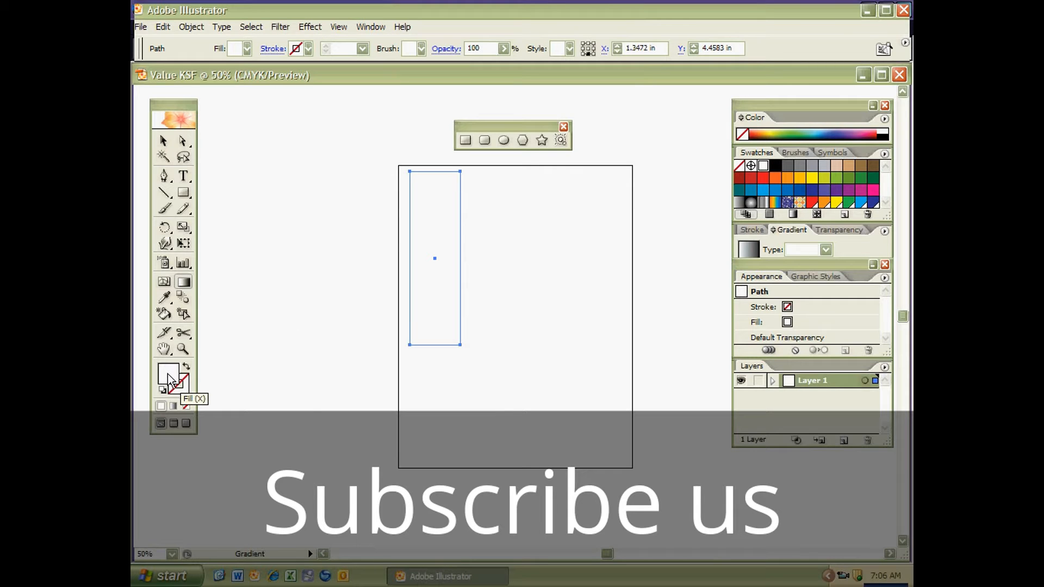
Step: Give the rectangle a very dark green fill (013A01) from the Color Picker
{"action": "double_click", "coordinate": [166, 374]}
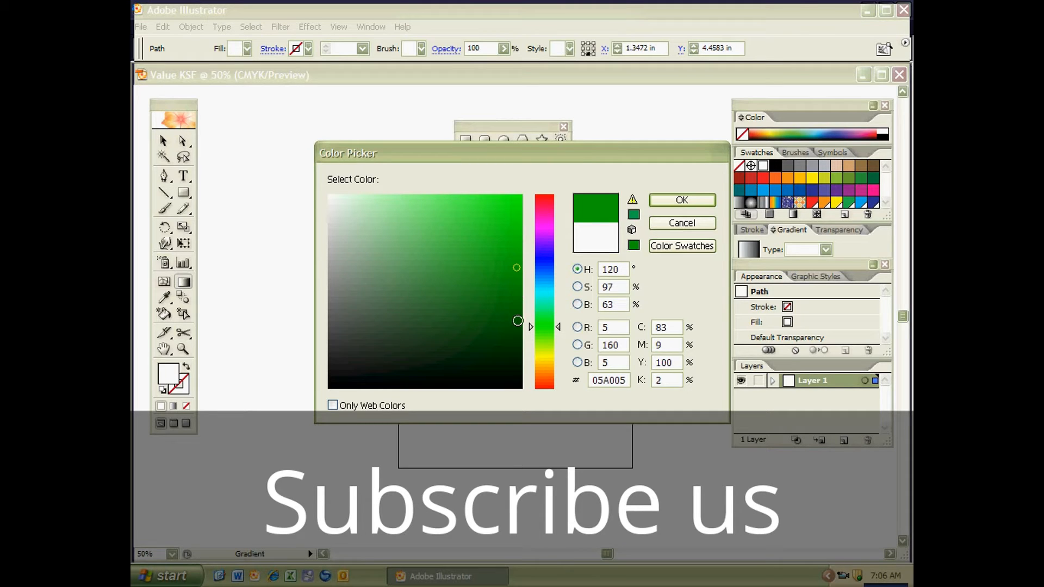
{"action": "left_click_drag", "start_coordinate": [518, 322], "coordinate": [517, 364]}
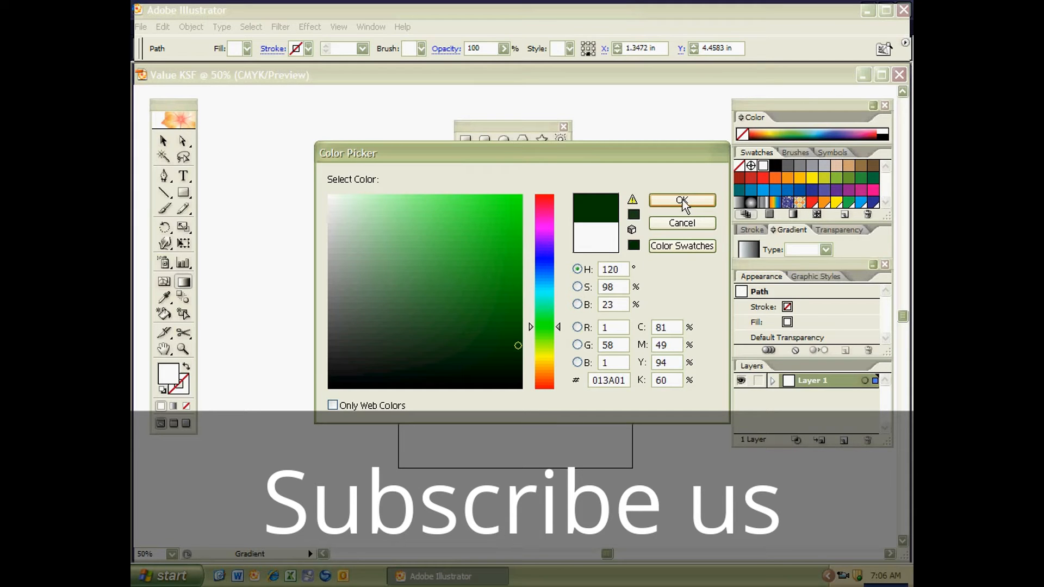
{"action": "left_click", "coordinate": [682, 201]}
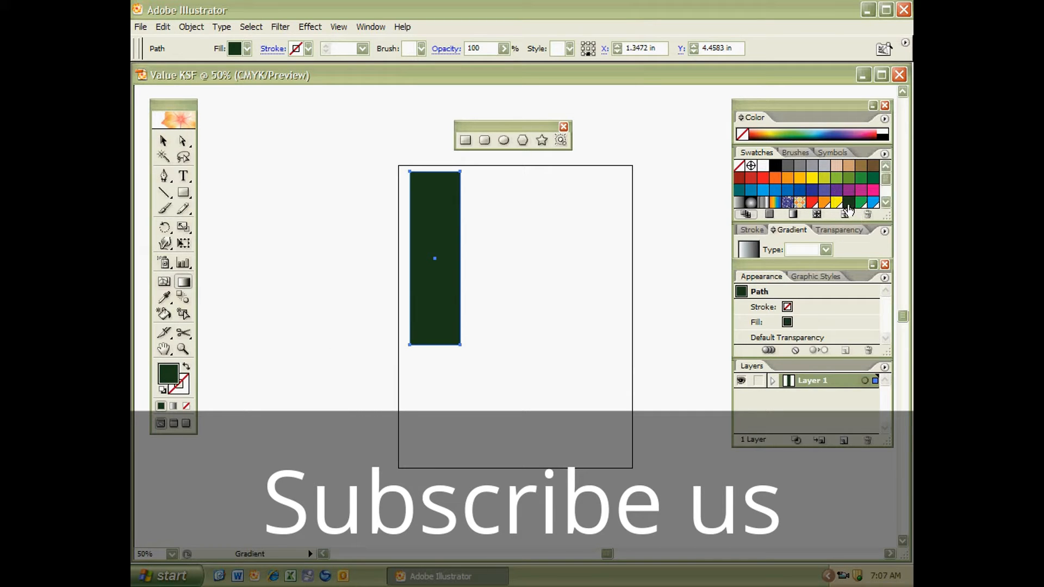
{"action": "mouse_move", "coordinate": [844, 202]}
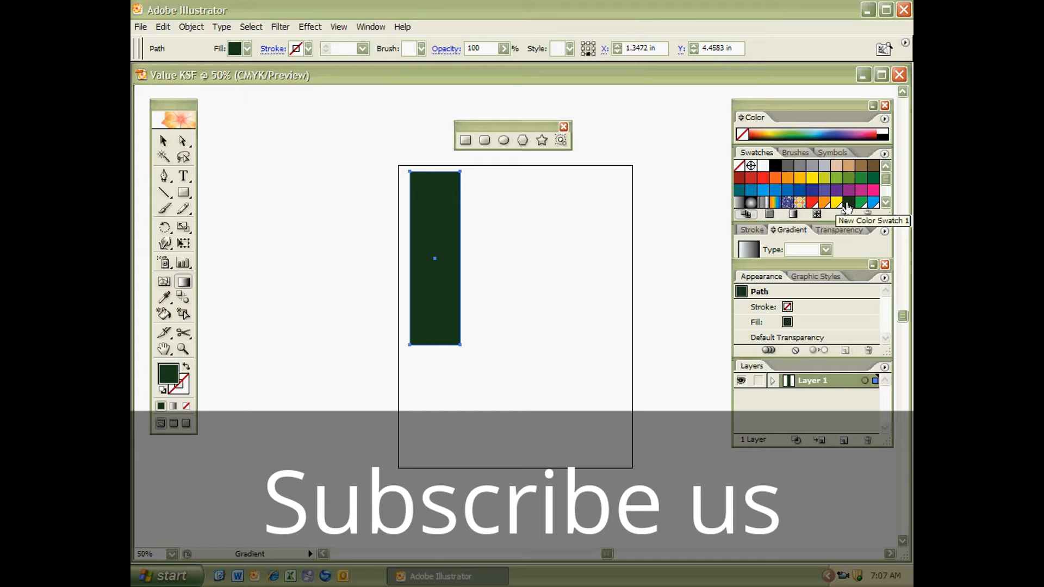
{"action": "mouse_move", "coordinate": [650, 263]}
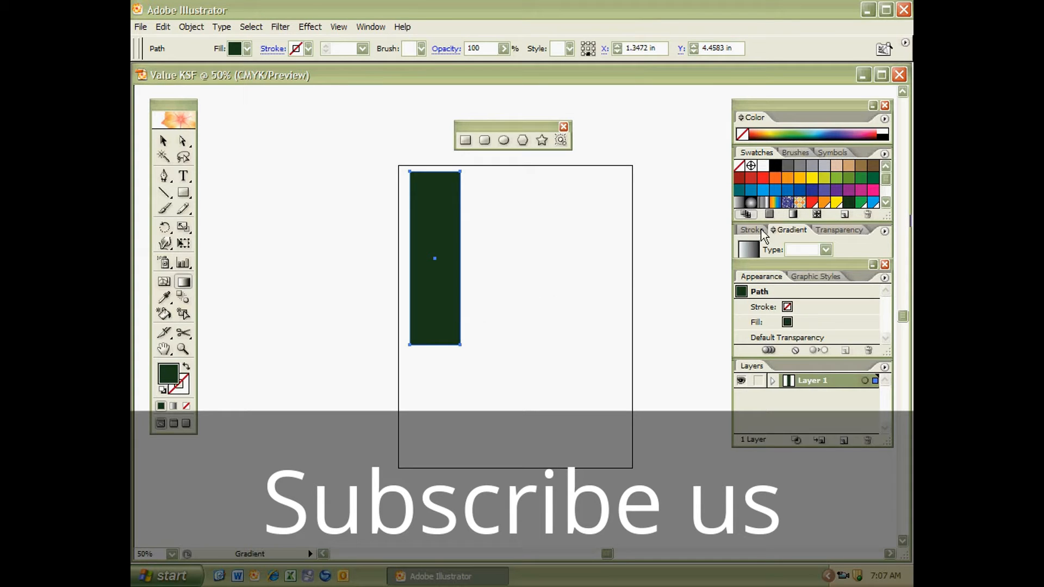
Step: Expand the Gradient panel to show its full options
{"action": "left_click", "coordinate": [792, 229]}
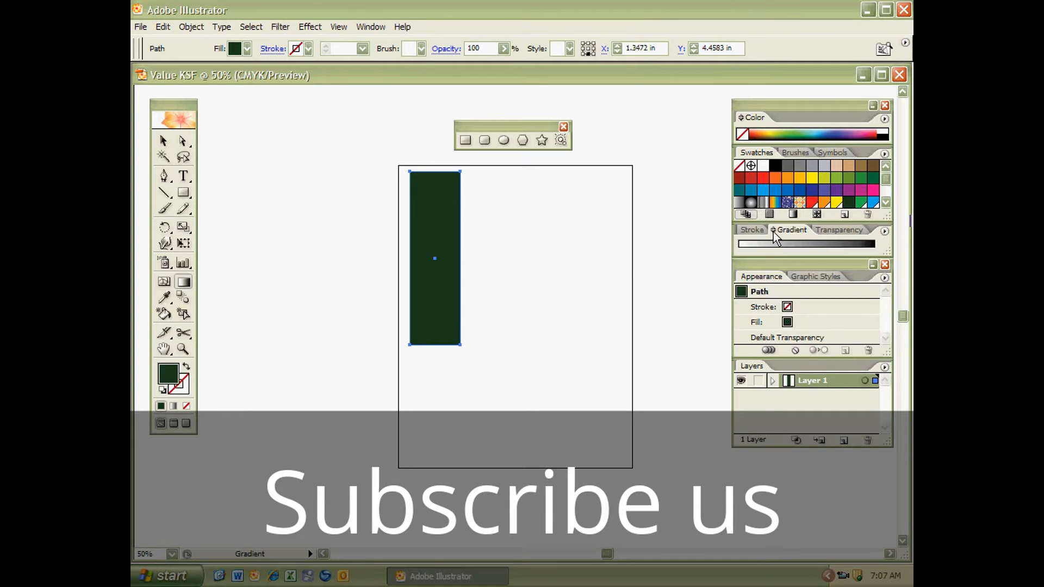
{"action": "left_click", "coordinate": [792, 230]}
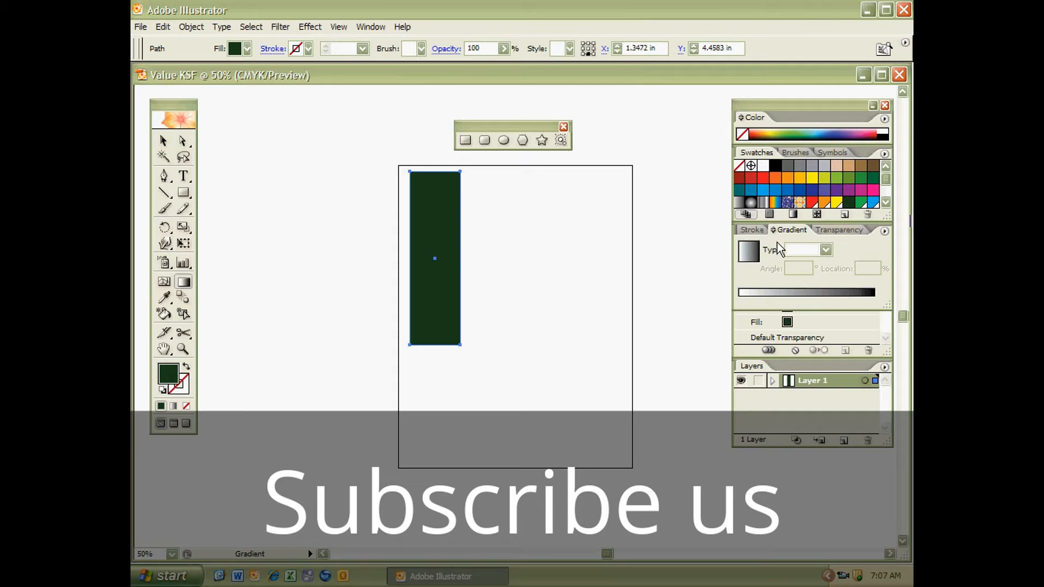
{"action": "mouse_move", "coordinate": [468, 308]}
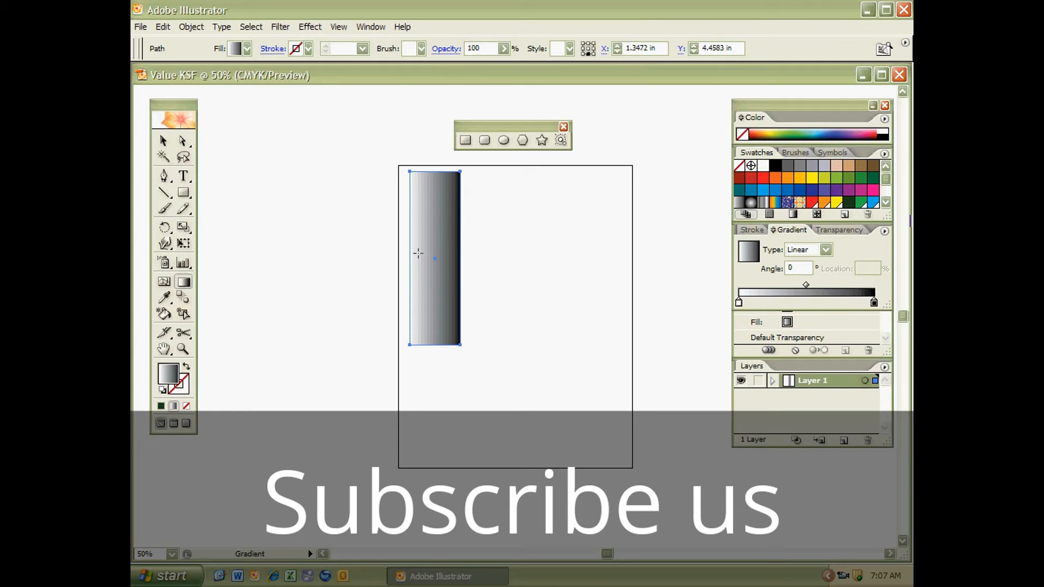
{"action": "mouse_move", "coordinate": [408, 273]}
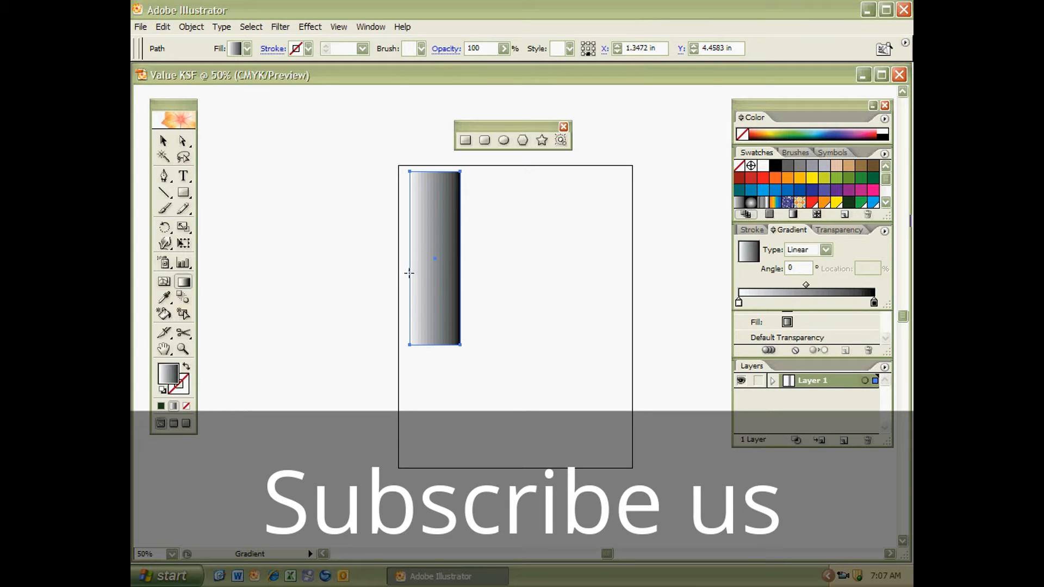
{"action": "mouse_move", "coordinate": [410, 267]}
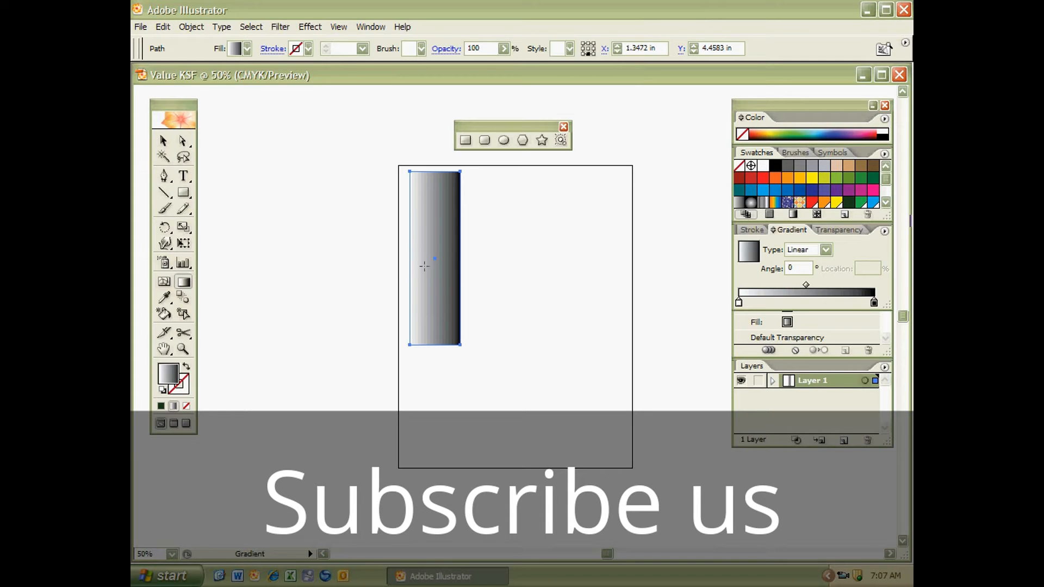
{"action": "mouse_move", "coordinate": [461, 274]}
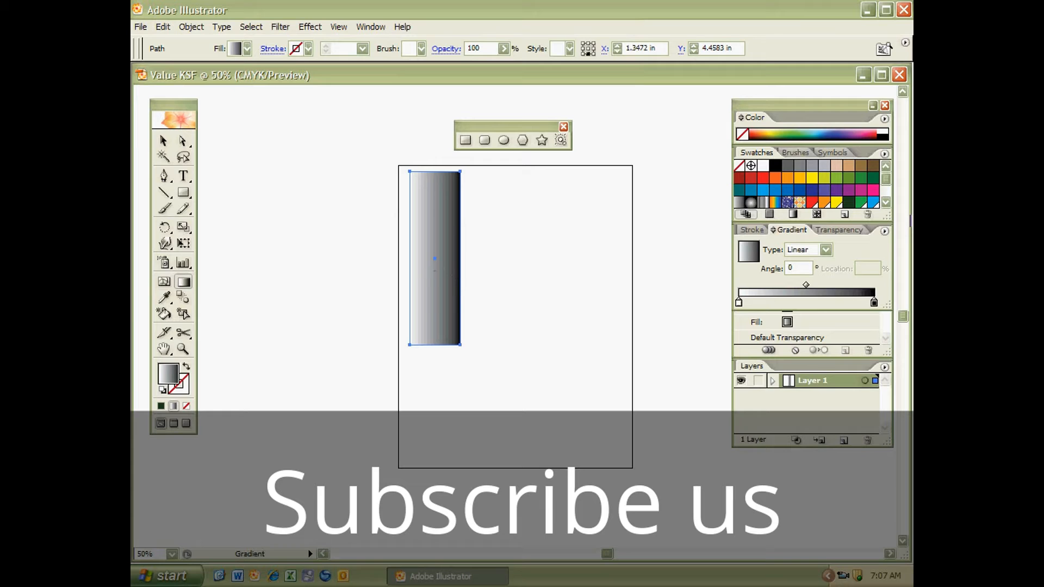
{"action": "mouse_move", "coordinate": [429, 274]}
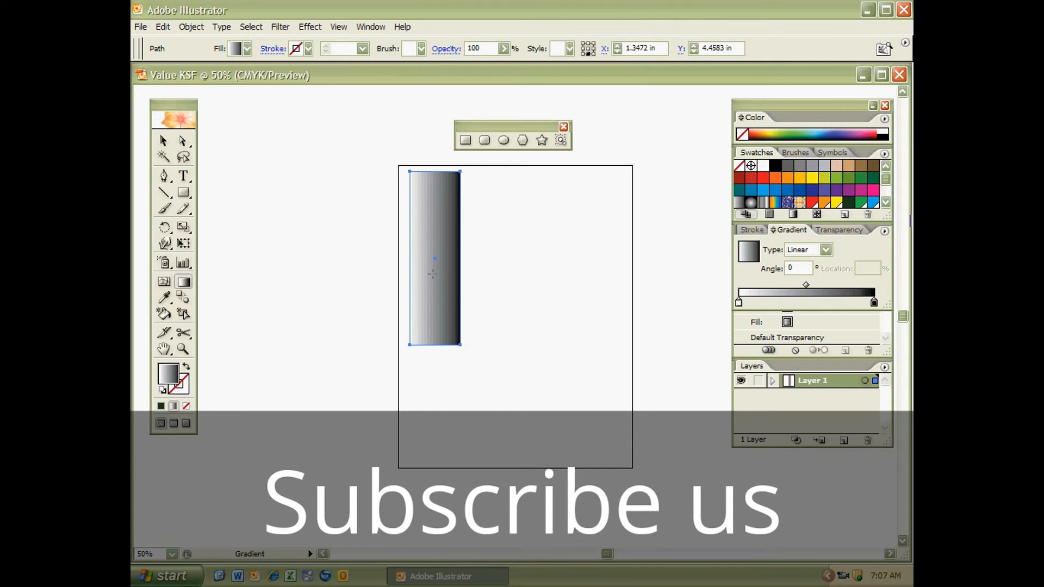
{"action": "mouse_move", "coordinate": [571, 276]}
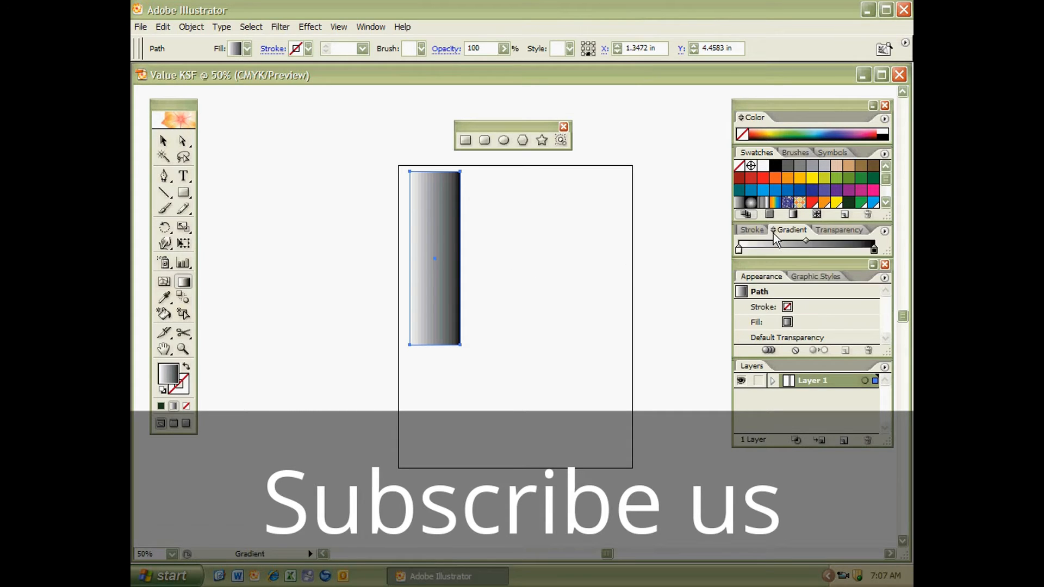
Step: Set the rectangle's gradient angle to 90, then to -45 degrees
{"action": "left_click", "coordinate": [792, 229]}
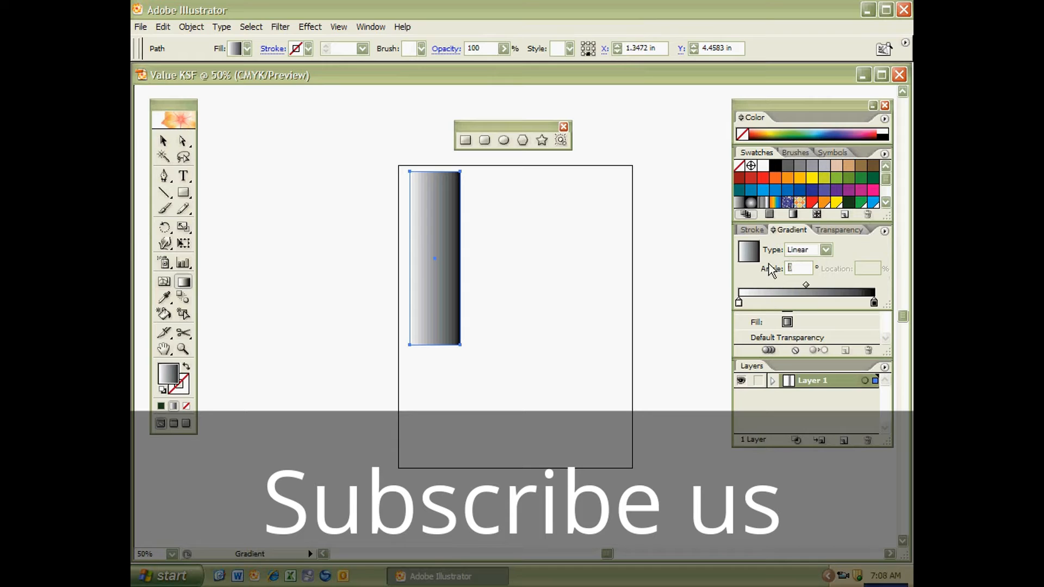
{"action": "mouse_move", "coordinate": [750, 258]}
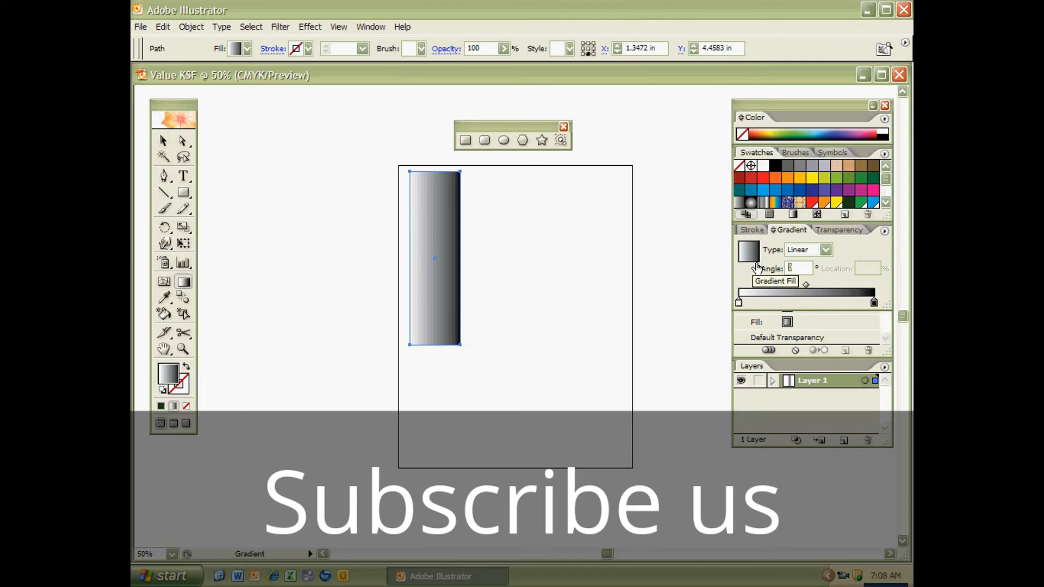
{"action": "type", "text": "90"}
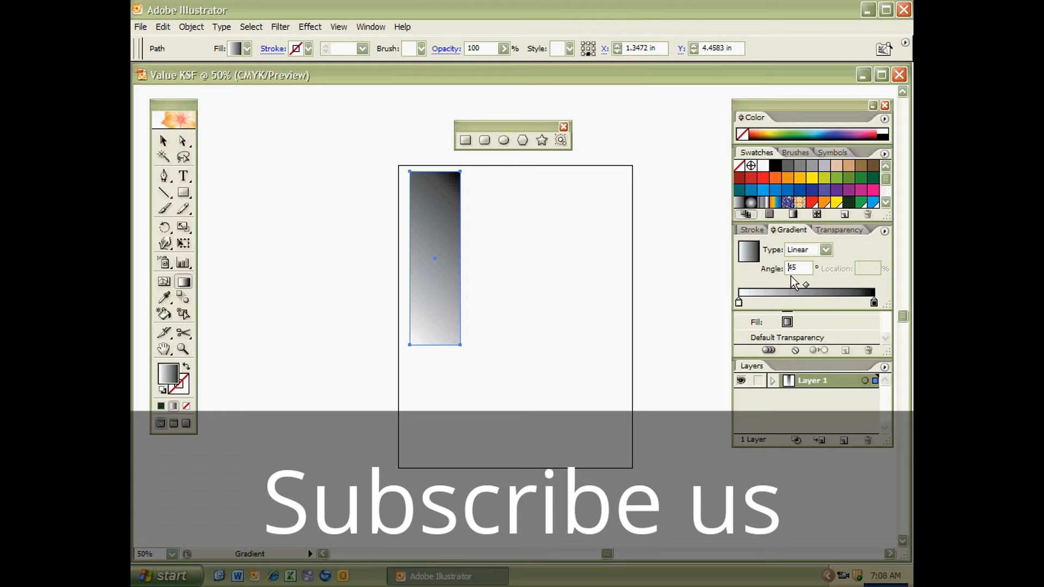
{"action": "type", "text": "-45"}
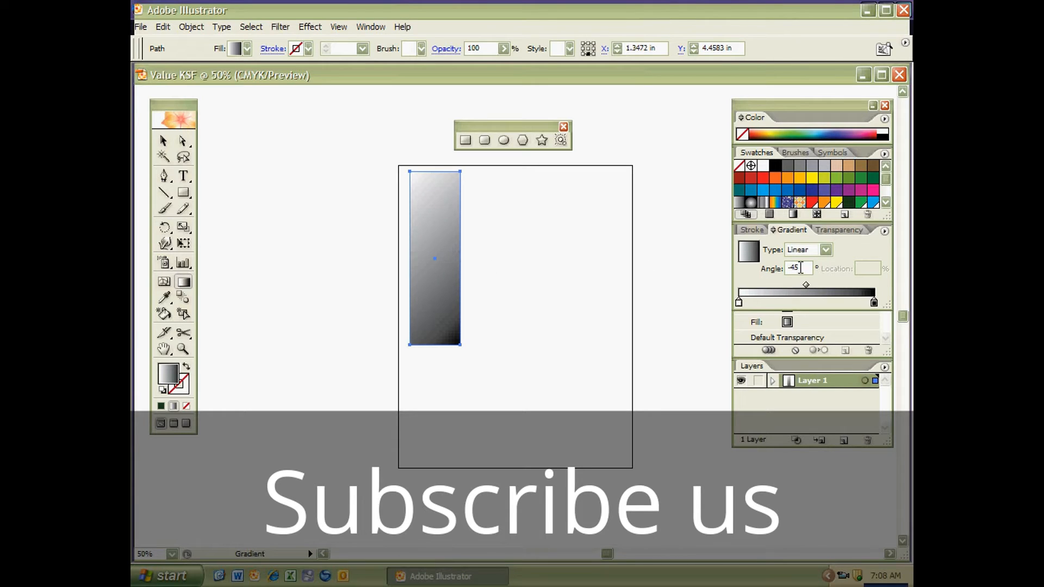
{"action": "left_click", "coordinate": [826, 250]}
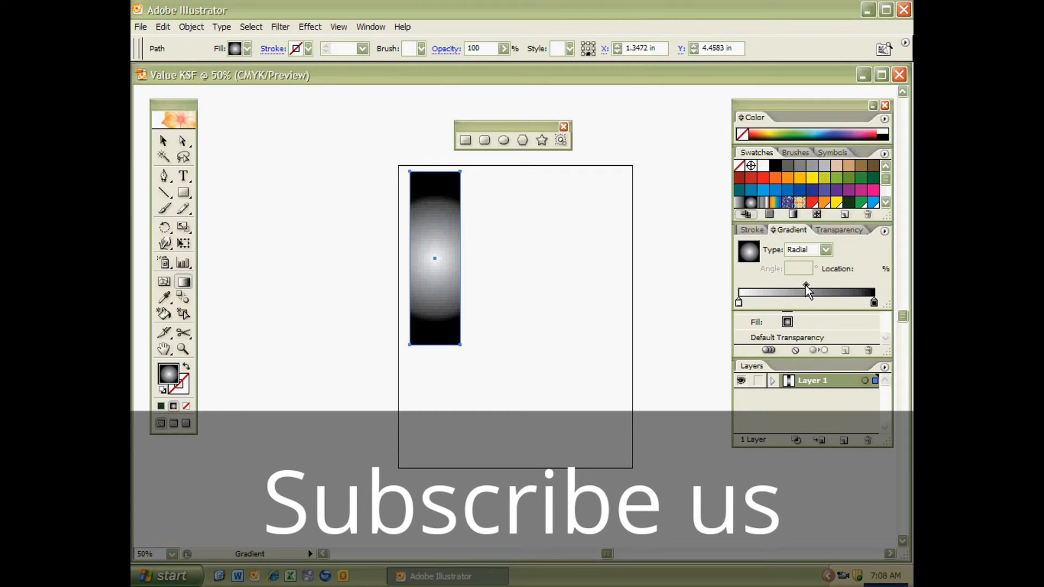
Step: Slide the gradient midpoint toward the white stop so the glow shrinks to a small spot
{"action": "left_click_drag", "start_coordinate": [806, 287], "coordinate": [776, 286]}
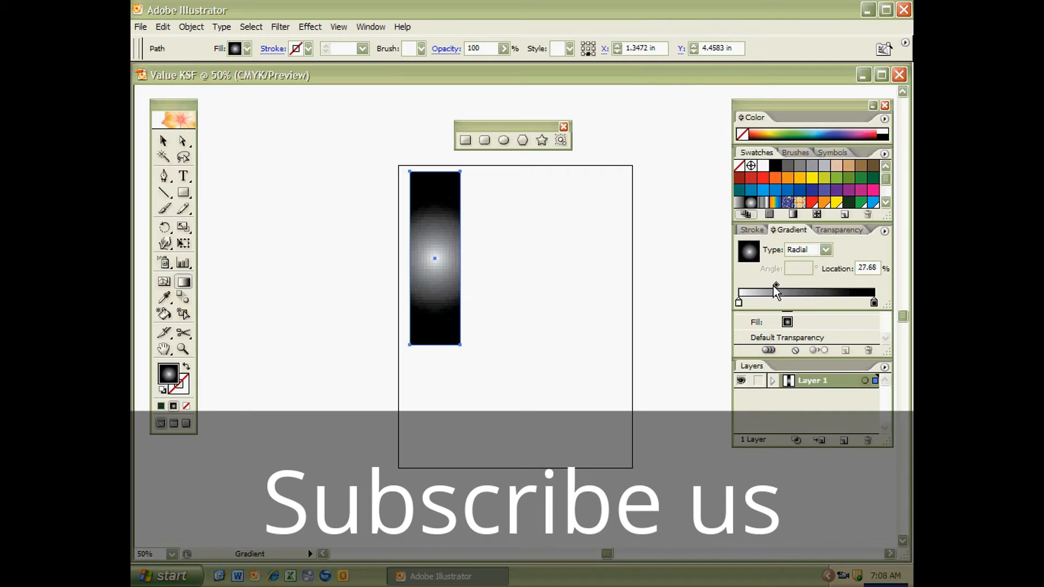
{"action": "left_click_drag", "start_coordinate": [775, 284], "coordinate": [761, 284]}
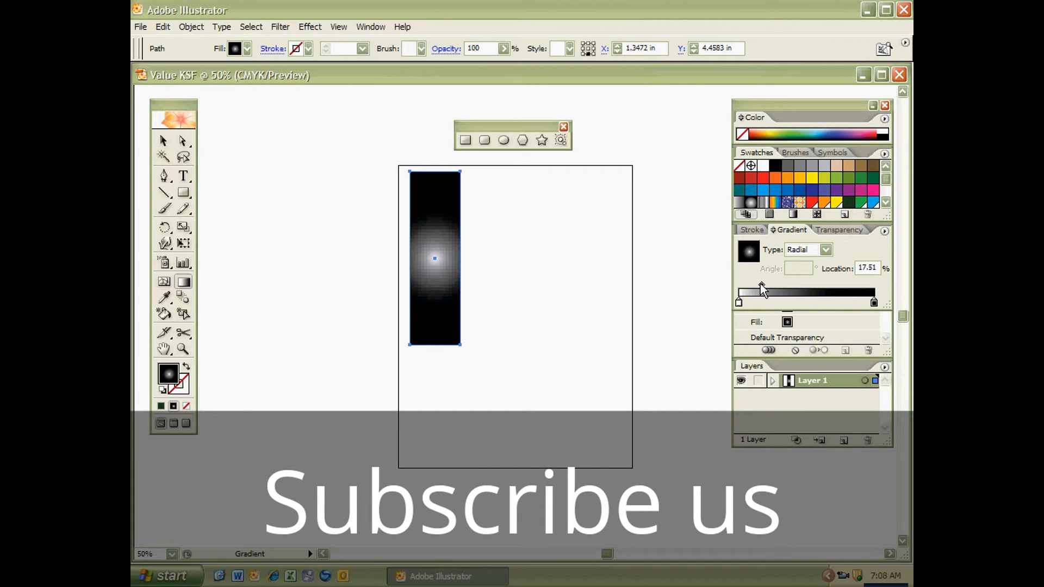
{"action": "left_click_drag", "start_coordinate": [740, 302], "coordinate": [856, 301]}
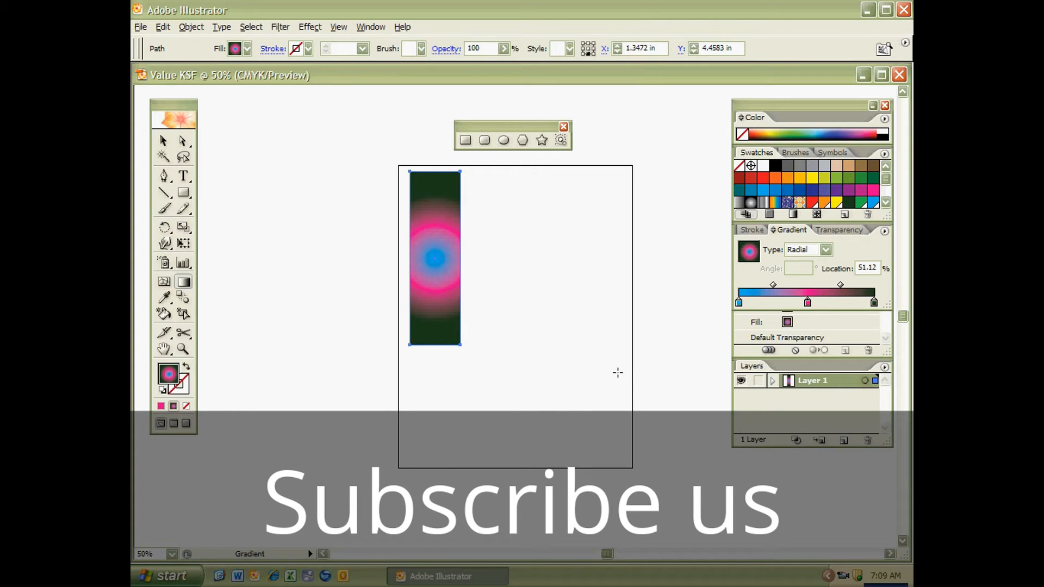
{"action": "mouse_move", "coordinate": [606, 365]}
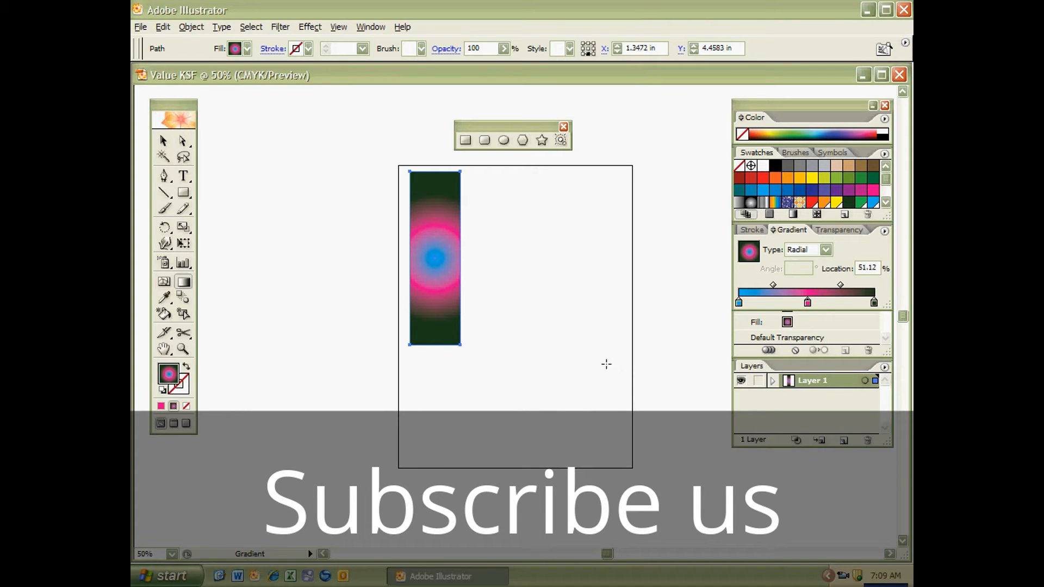
{"action": "left_click", "coordinate": [824, 250]}
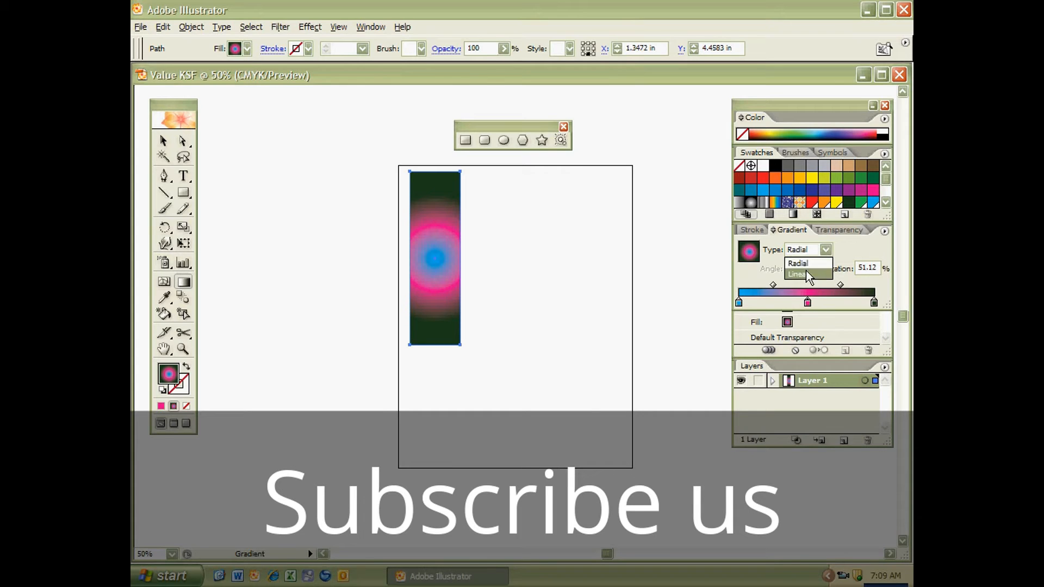
{"action": "left_click", "coordinate": [796, 275]}
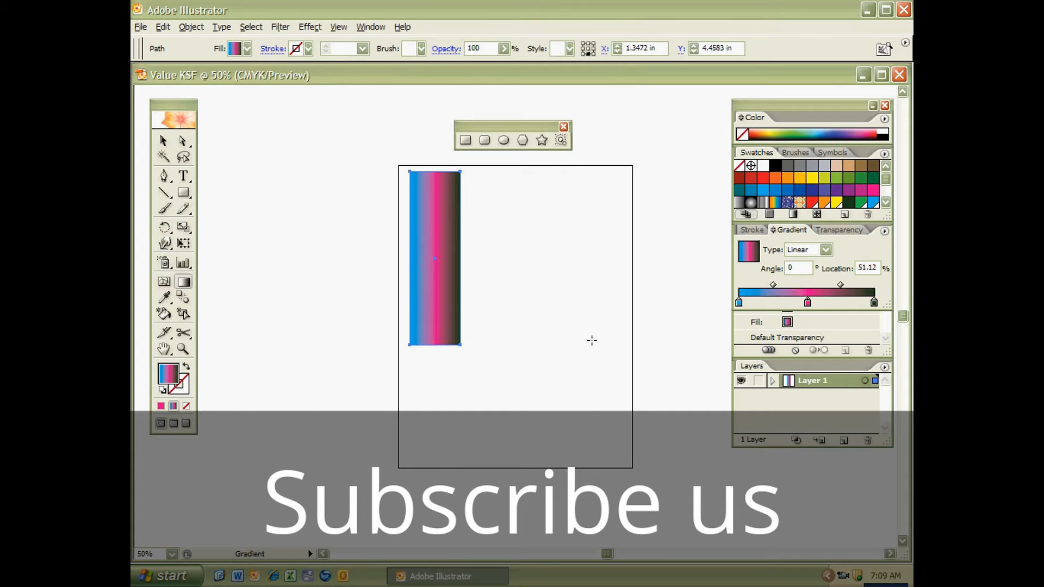
{"action": "mouse_move", "coordinate": [451, 285]}
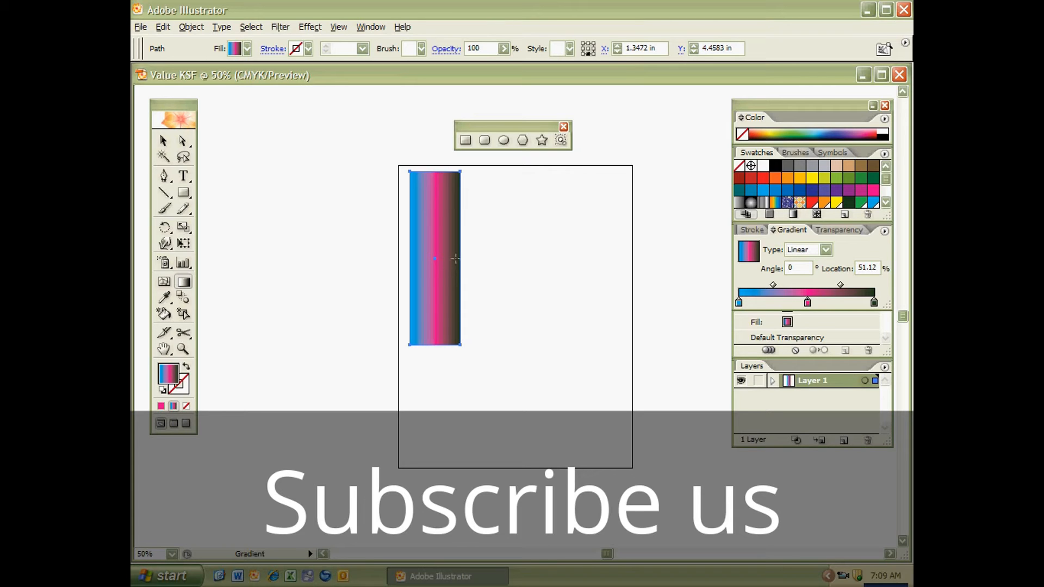
{"action": "mouse_move", "coordinate": [463, 266]}
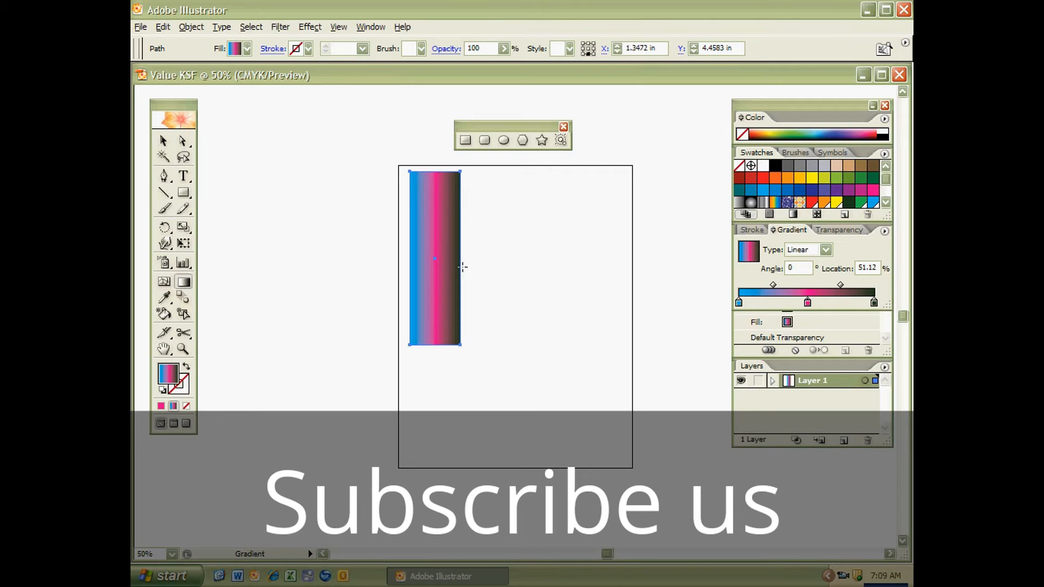
{"action": "mouse_move", "coordinate": [657, 376]}
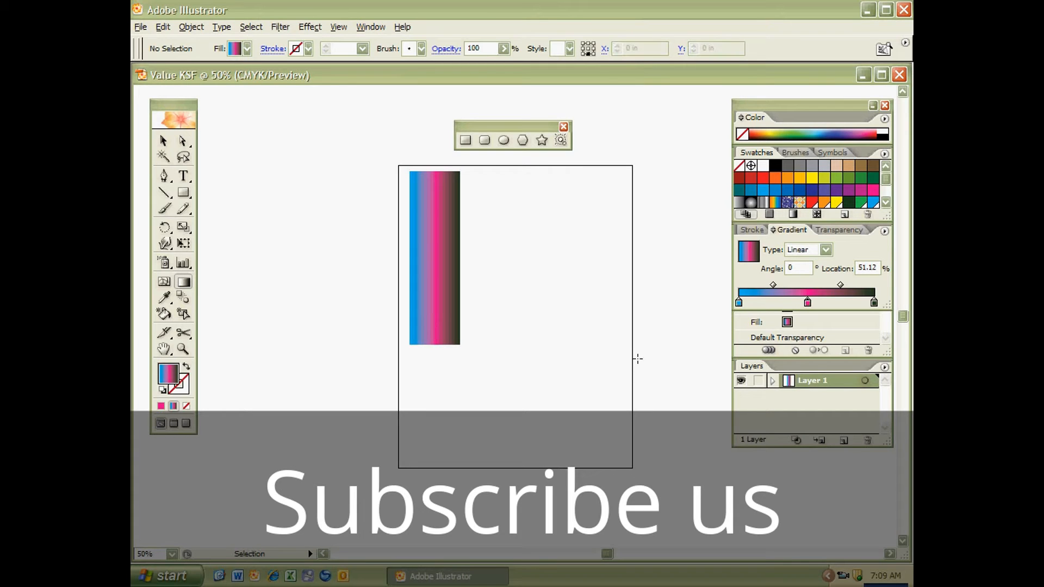
{"action": "mouse_move", "coordinate": [472, 294]}
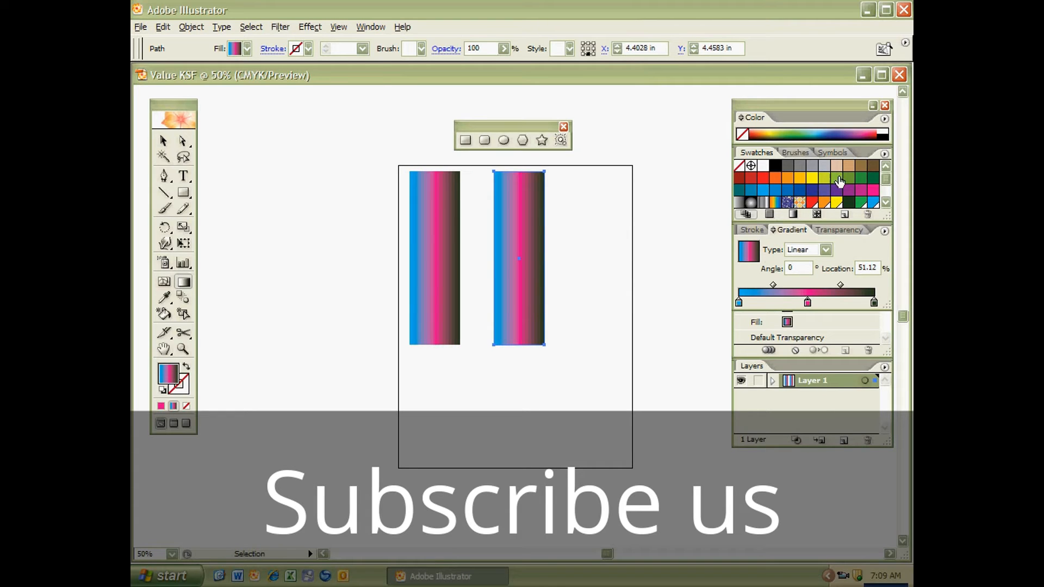
{"action": "mouse_move", "coordinate": [884, 183]}
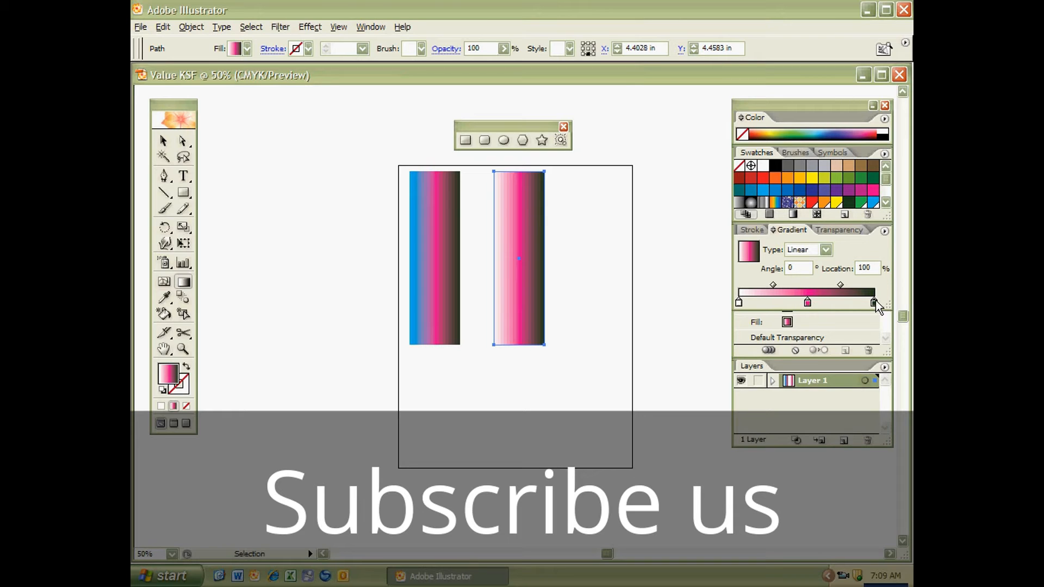
Step: Drag the middle colour stop off the slider, leaving a white-to-pink gradient on the copy
{"action": "left_click_drag", "start_coordinate": [872, 301], "coordinate": [807, 301]}
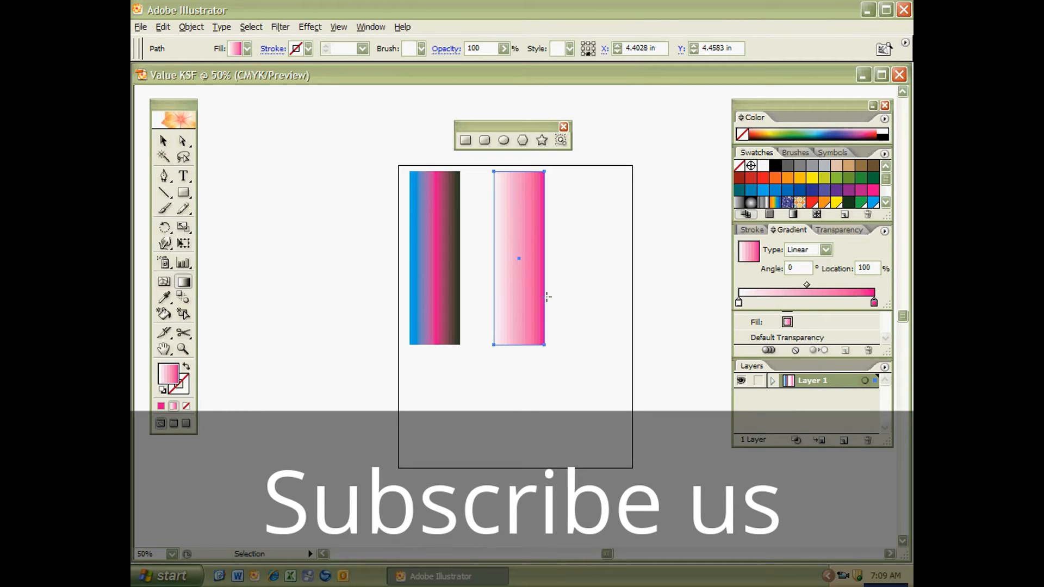
{"action": "mouse_move", "coordinate": [492, 270]}
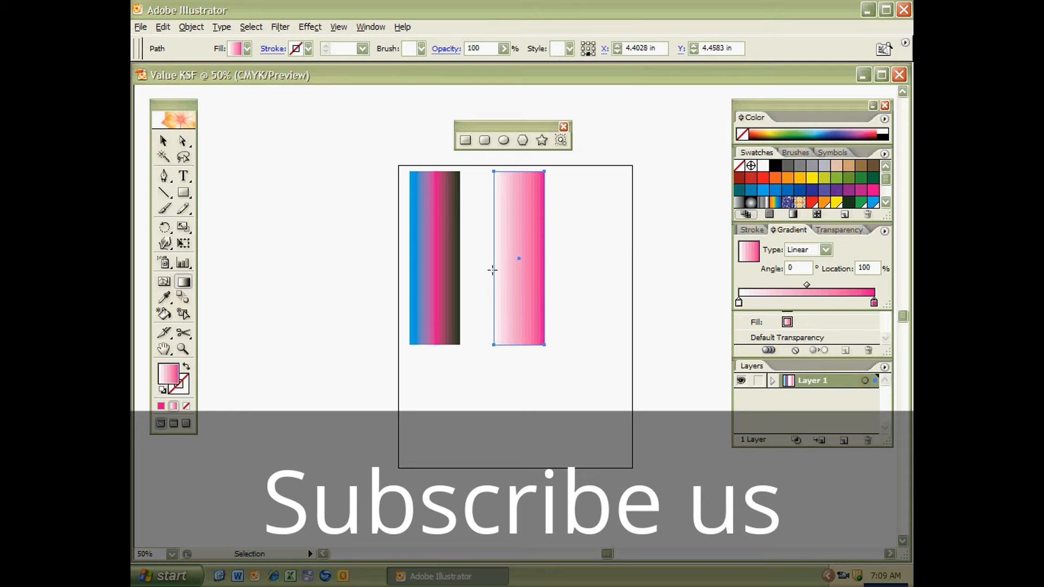
{"action": "mouse_move", "coordinate": [490, 274]}
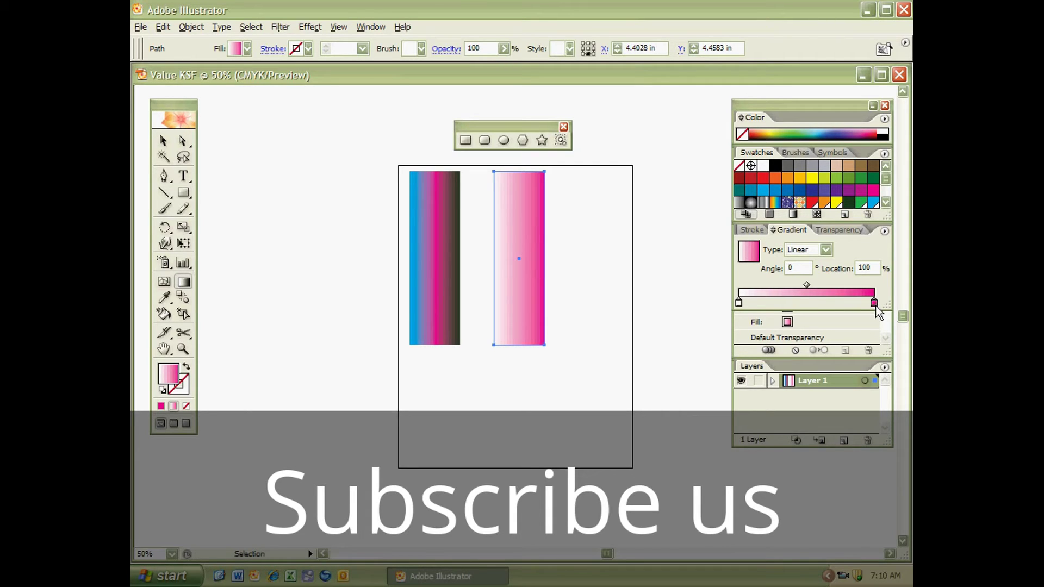
{"action": "mouse_move", "coordinate": [608, 273]}
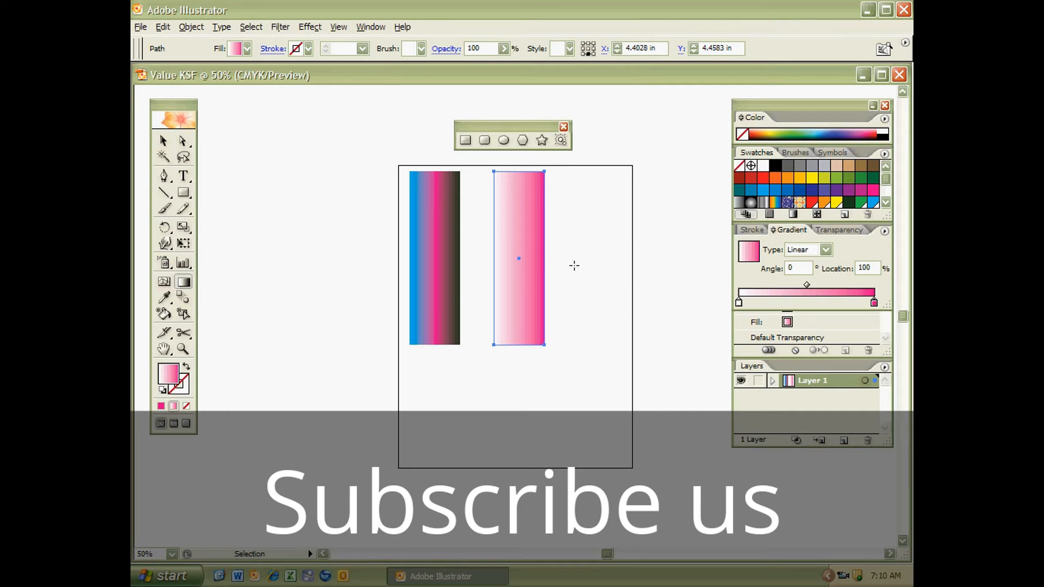
{"action": "mouse_move", "coordinate": [566, 277]}
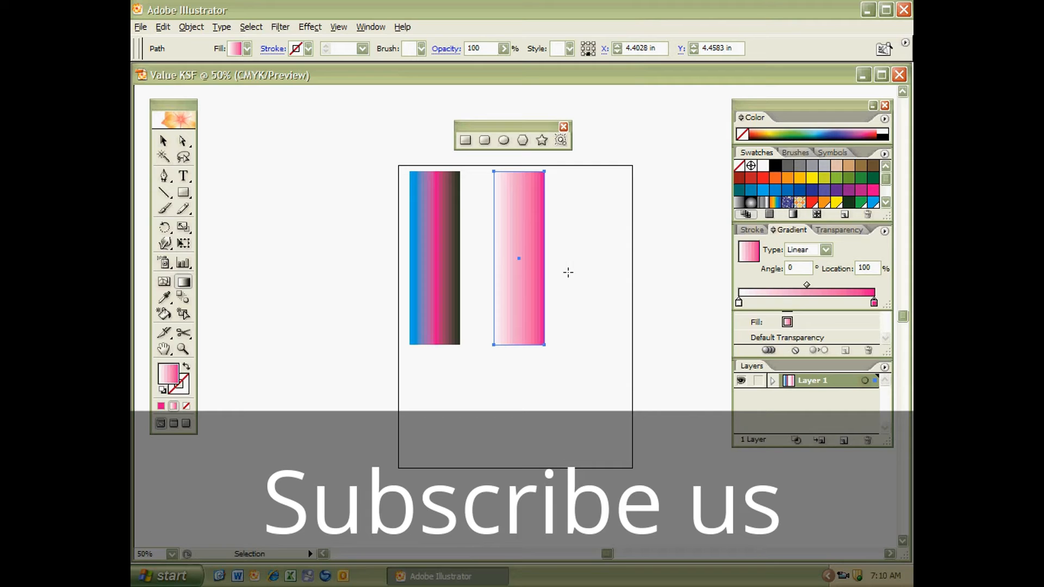
{"action": "mouse_move", "coordinate": [602, 281]}
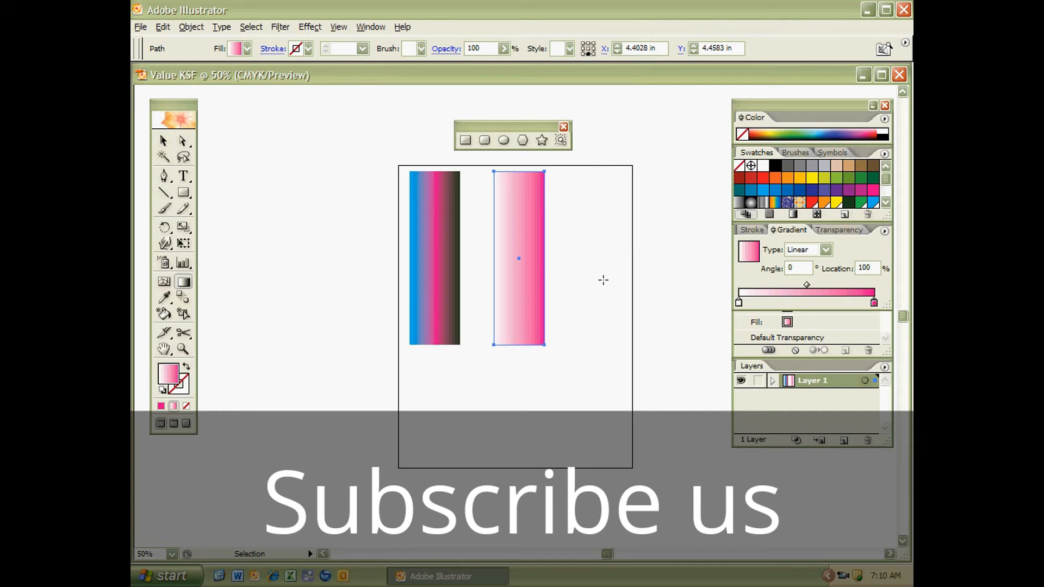
{"action": "mouse_move", "coordinate": [545, 281]}
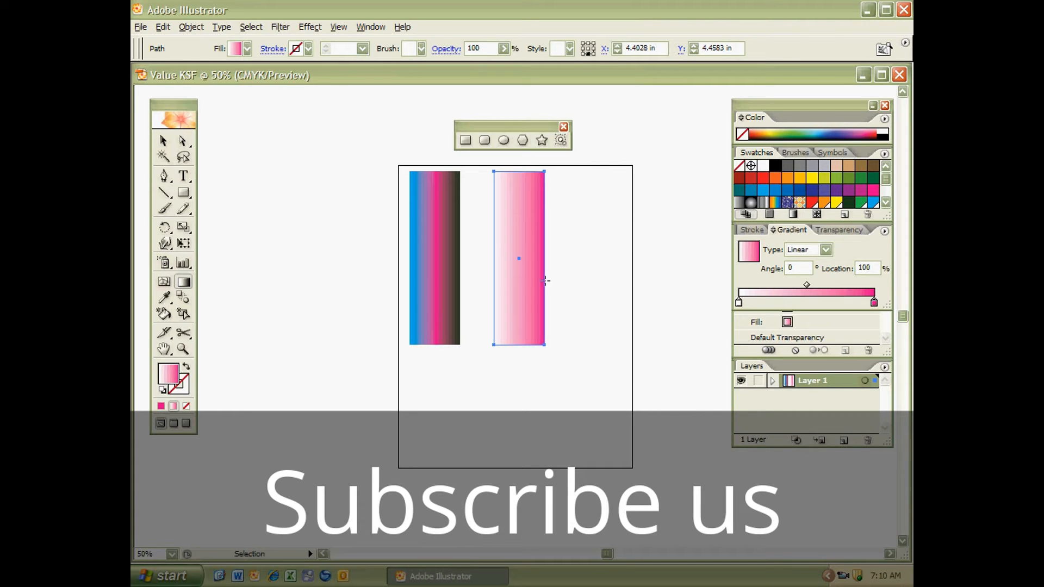
{"action": "mouse_move", "coordinate": [596, 309]}
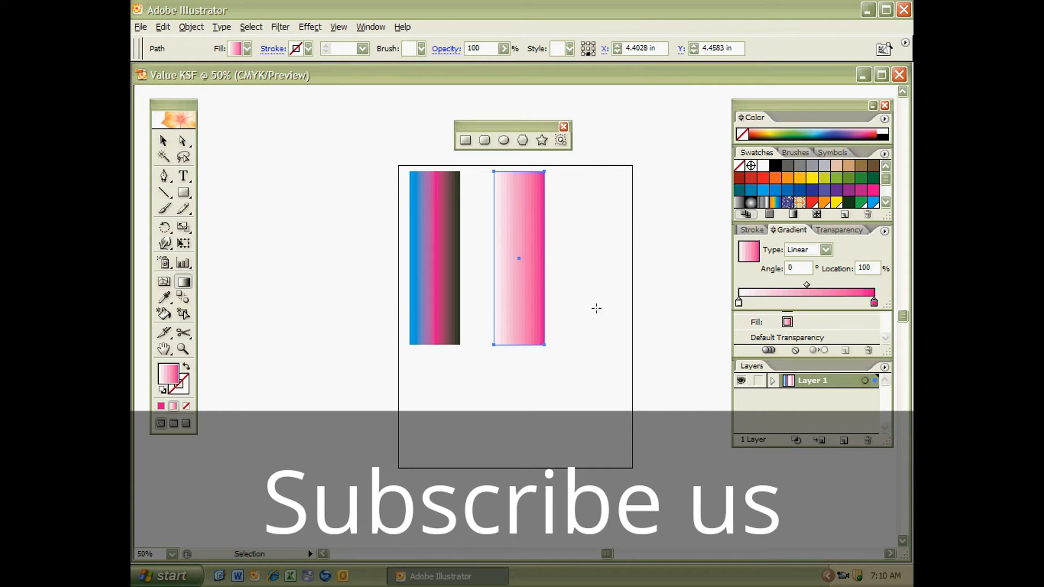
{"action": "mouse_move", "coordinate": [531, 313]}
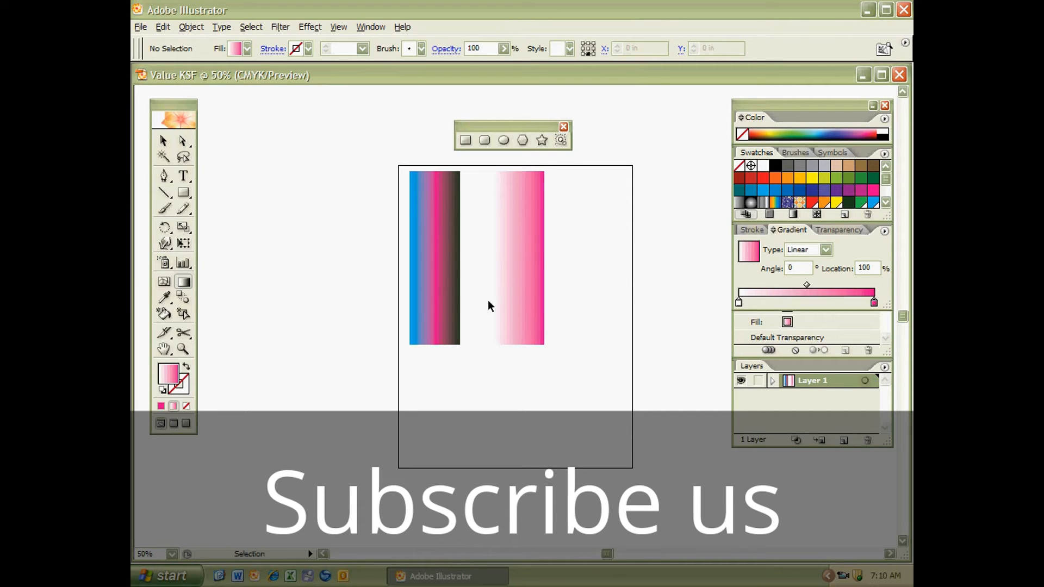
{"action": "left_click", "coordinate": [435, 259]}
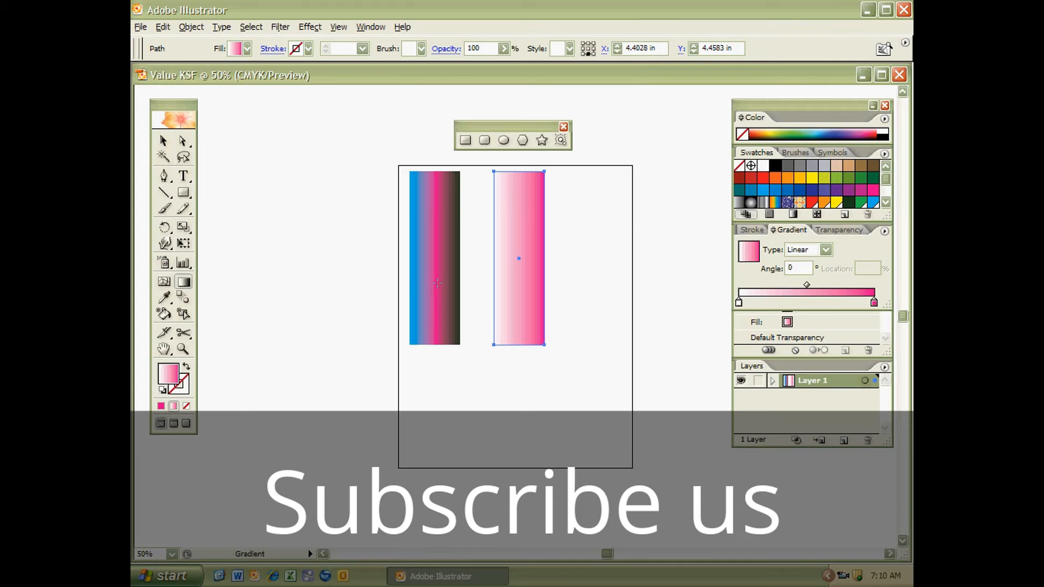
{"action": "mouse_move", "coordinate": [511, 290]}
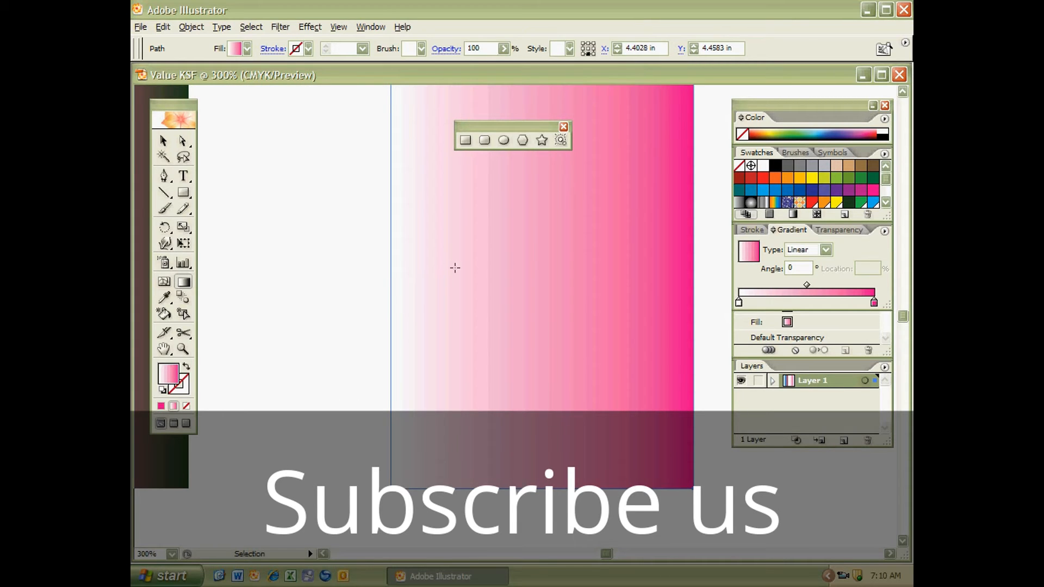
{"action": "mouse_move", "coordinate": [550, 281]}
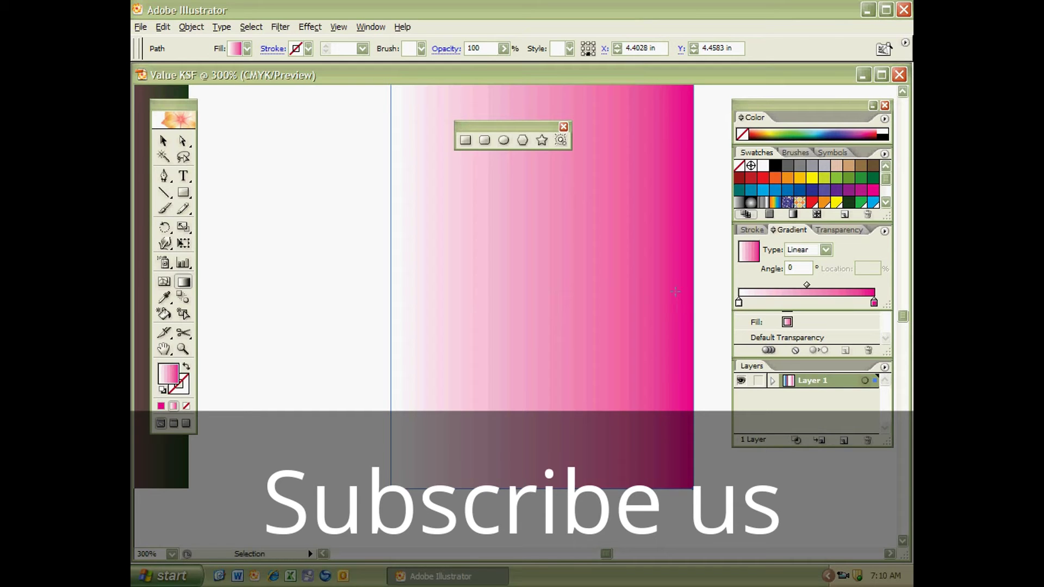
{"action": "mouse_move", "coordinate": [488, 305]}
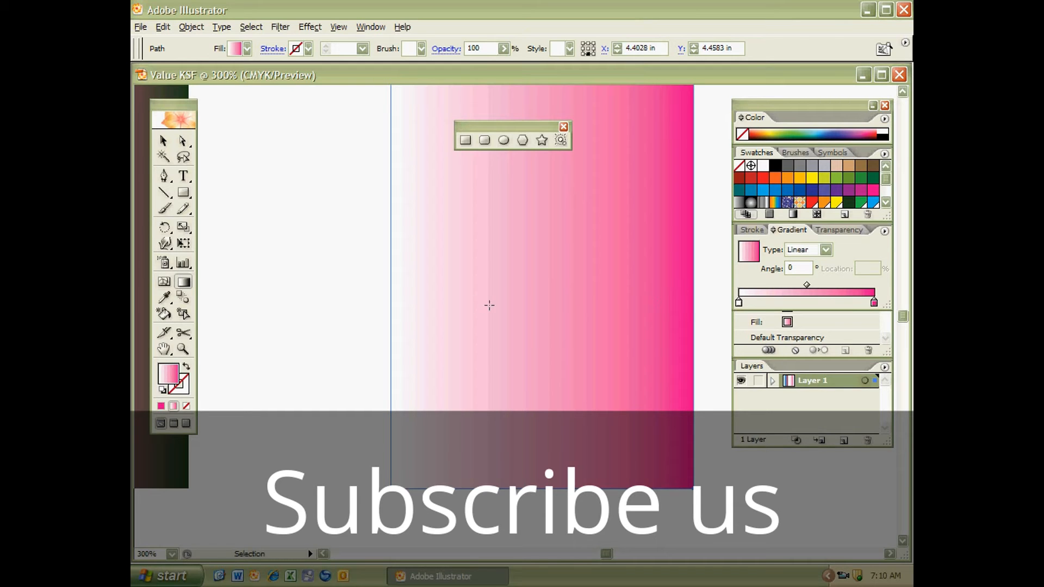
{"action": "mouse_move", "coordinate": [468, 302]}
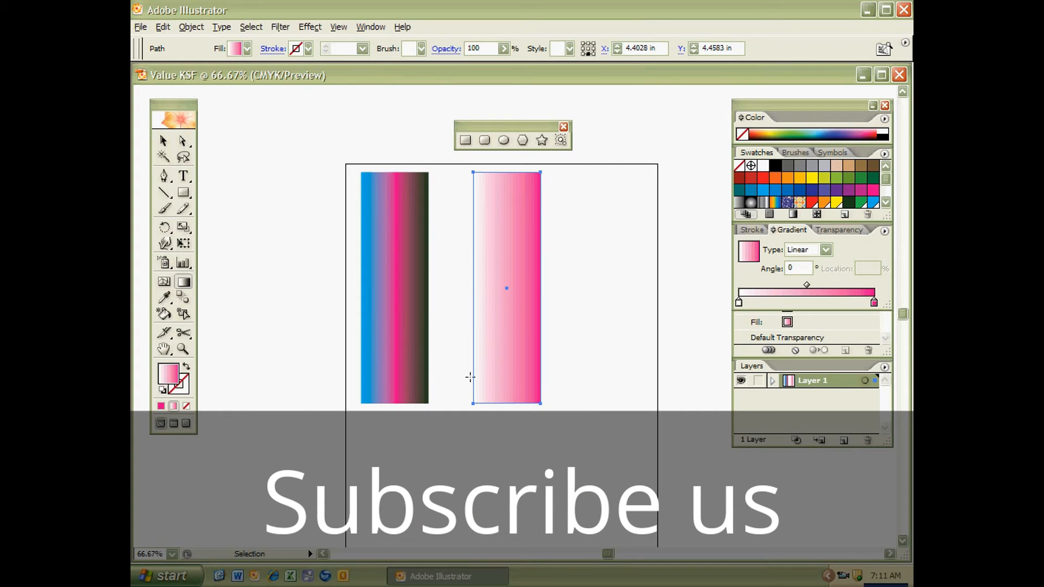
{"action": "mouse_move", "coordinate": [418, 360]}
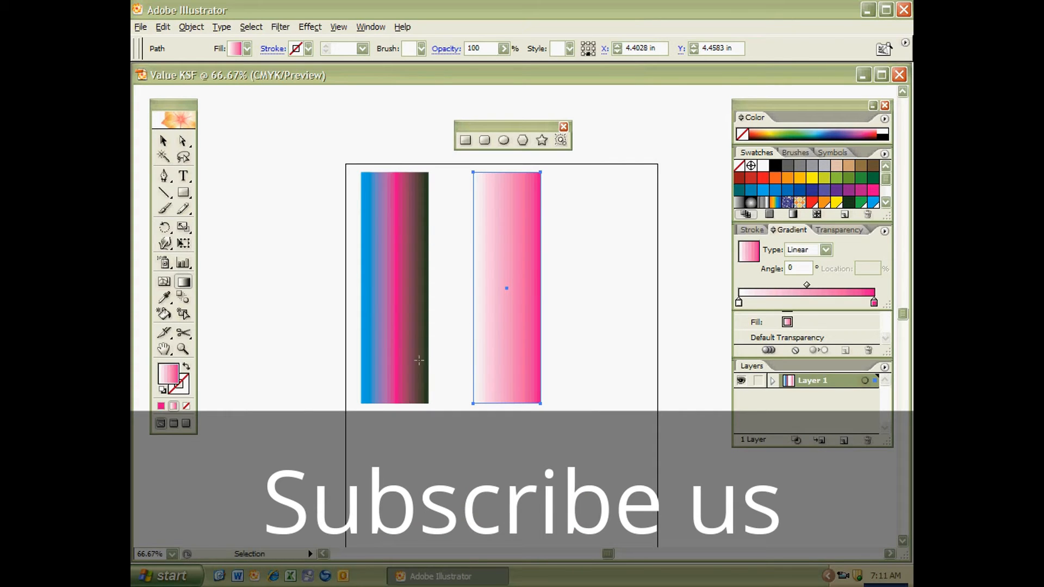
{"action": "mouse_move", "coordinate": [372, 418]}
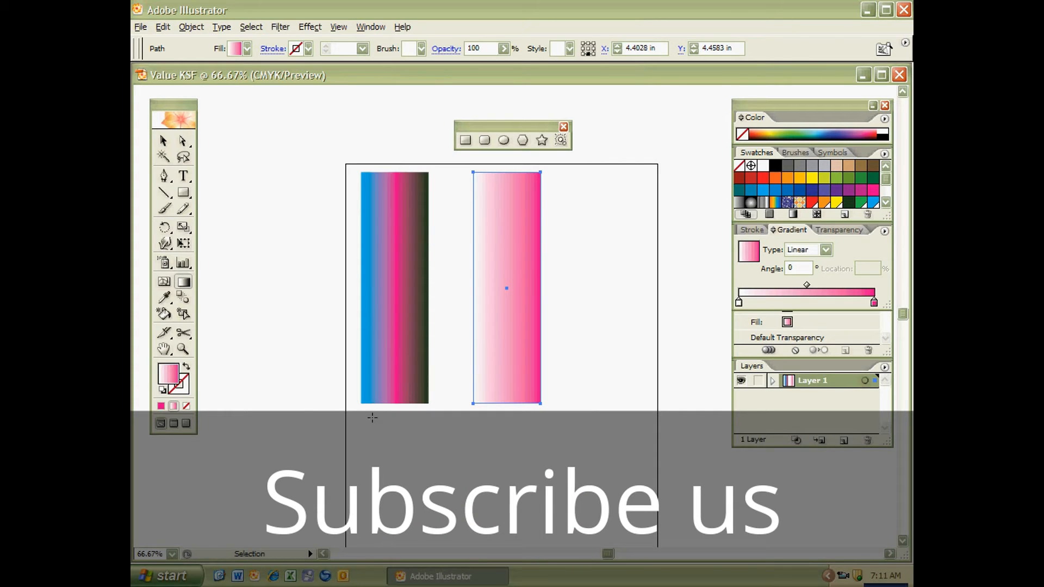
Step: Select and delete both rectangles, leaving the Pen tool active on an empty page
{"action": "left_click", "coordinate": [372, 417]}
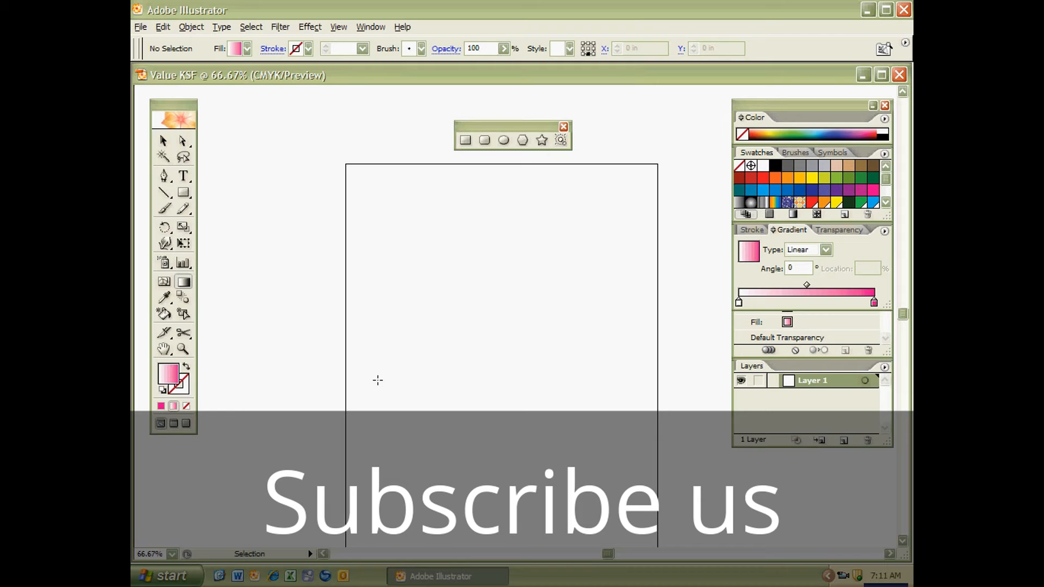
{"action": "mouse_move", "coordinate": [372, 303]}
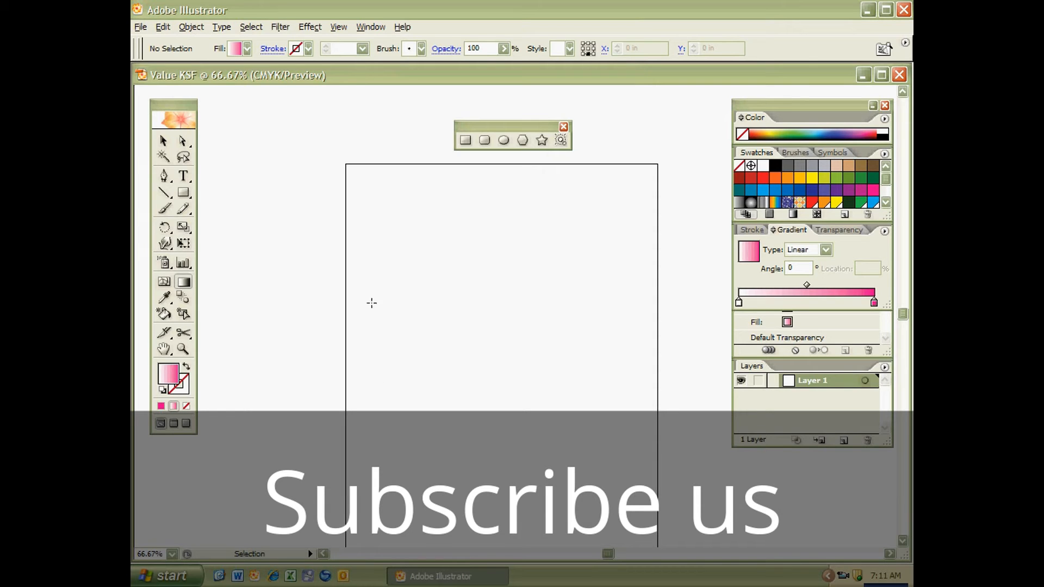
{"action": "left_click", "coordinate": [163, 174]}
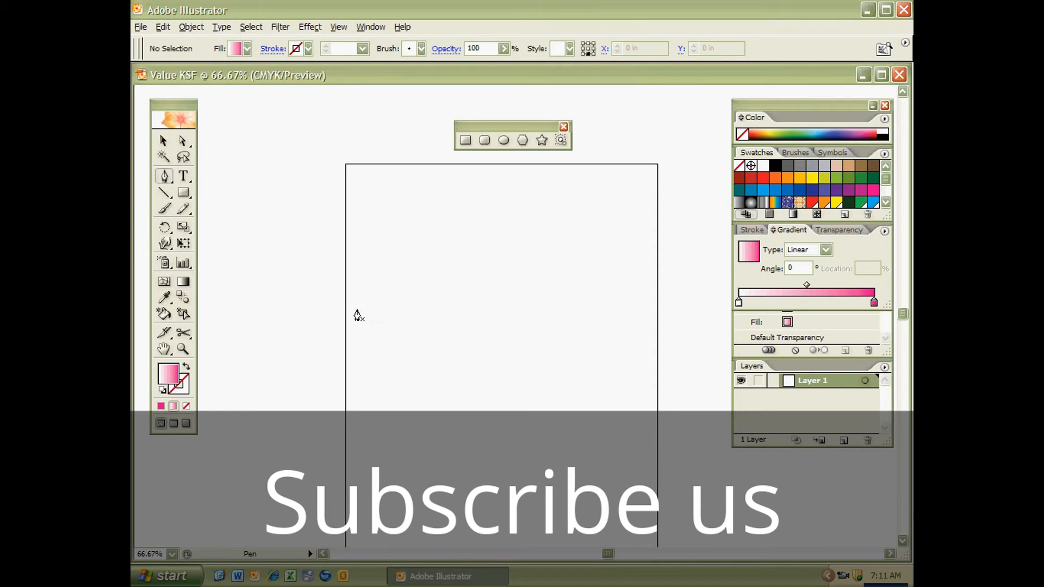
{"action": "mouse_move", "coordinate": [655, 213]}
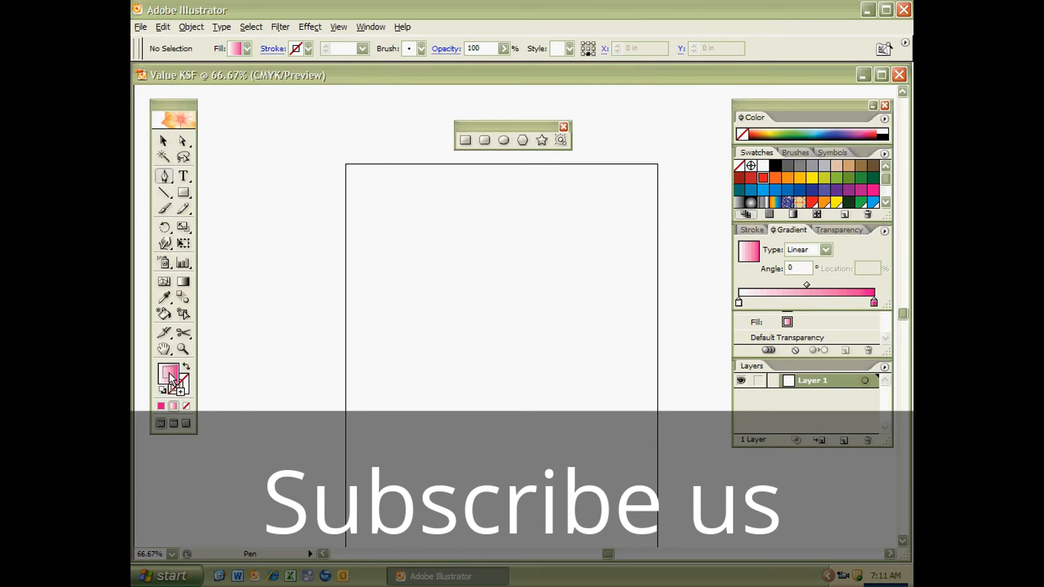
Step: Set the fill to blue in the Color Picker and pen out a closed irregular shape at upper left
{"action": "double_click", "coordinate": [165, 374]}
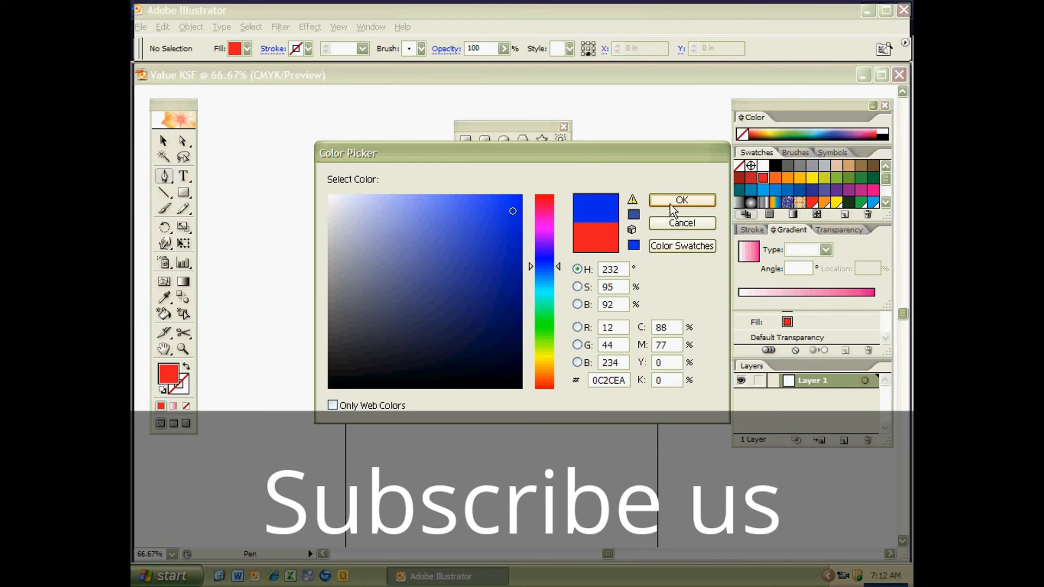
{"action": "left_click", "coordinate": [683, 200]}
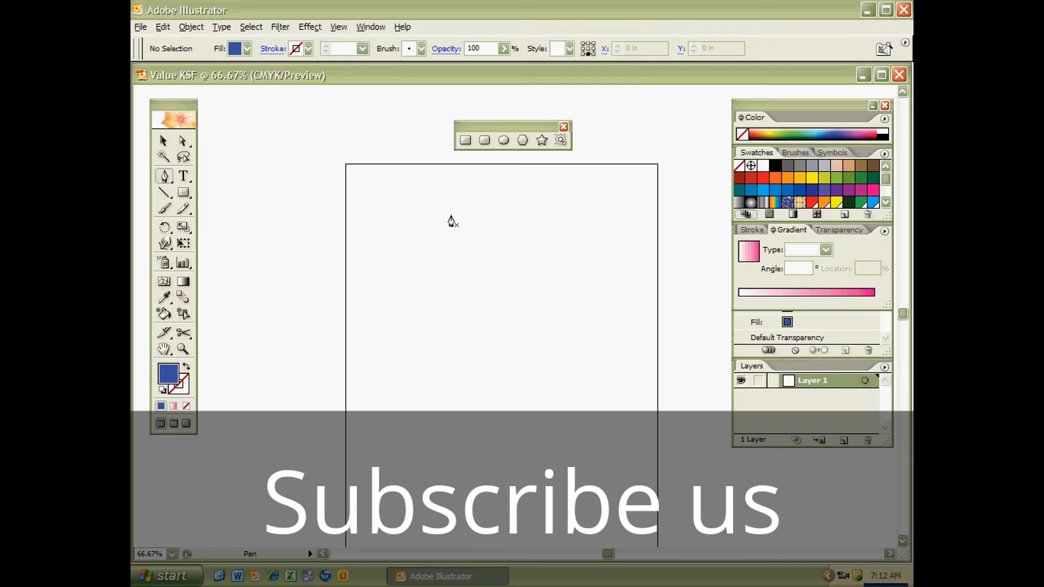
{"action": "left_click_drag", "start_coordinate": [391, 241], "coordinate": [441, 201]}
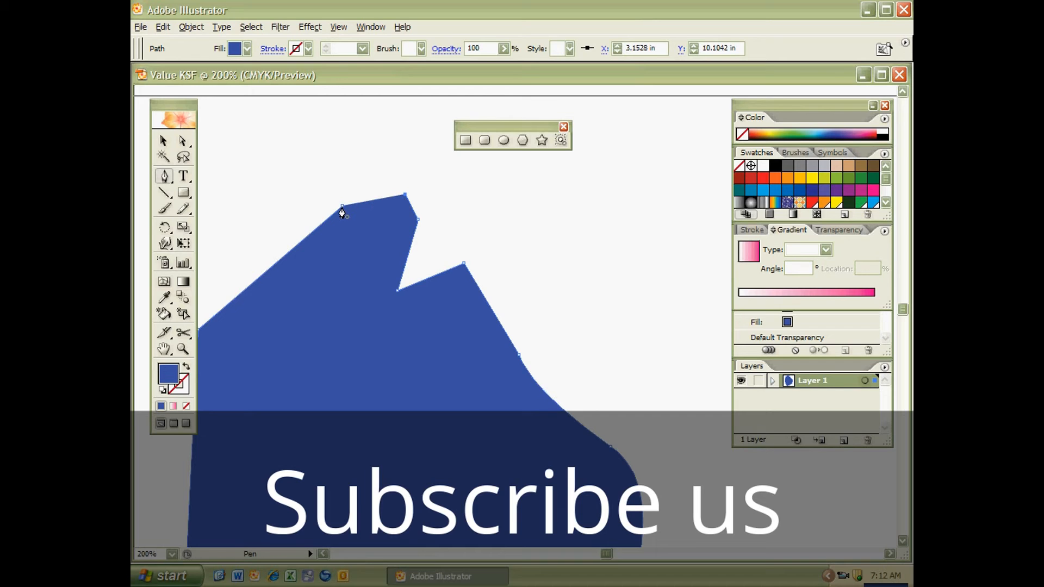
{"action": "left_click", "coordinate": [162, 140]}
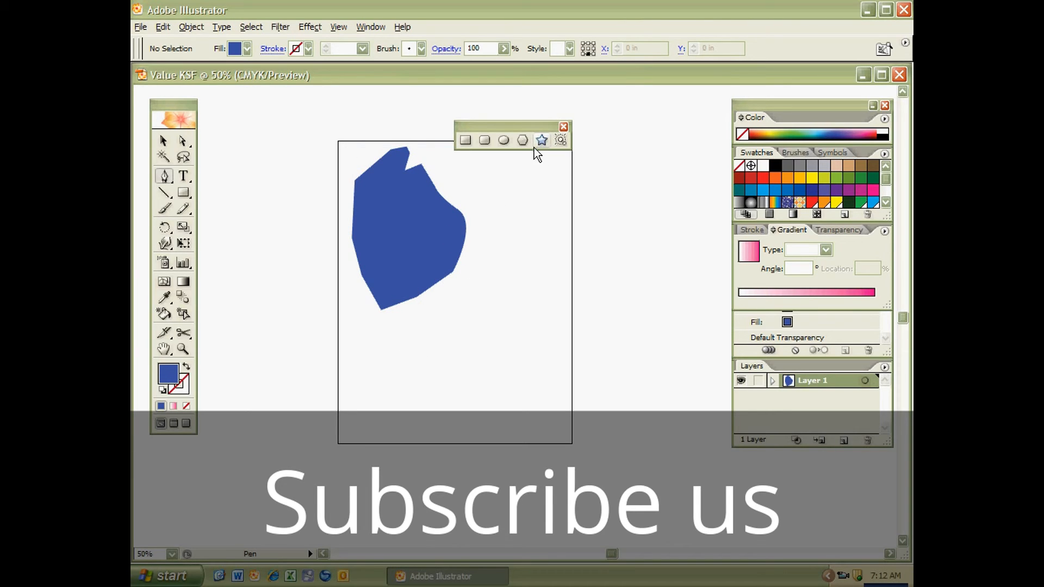
Step: Create a grey star with Points set to 8 in the Star dialog, lower right of the blue shape
{"action": "left_click", "coordinate": [541, 141]}
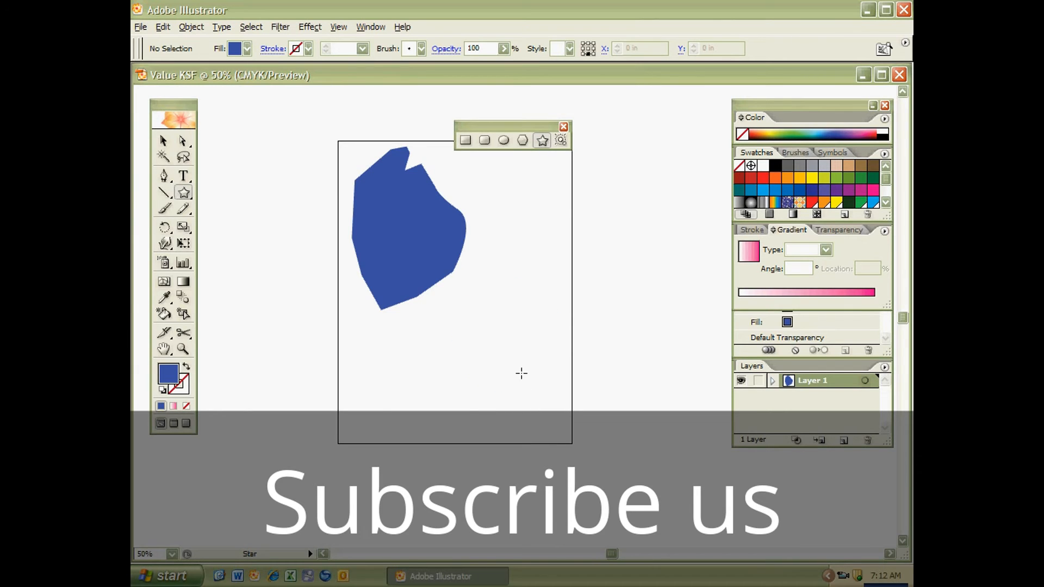
{"action": "mouse_move", "coordinate": [516, 352]}
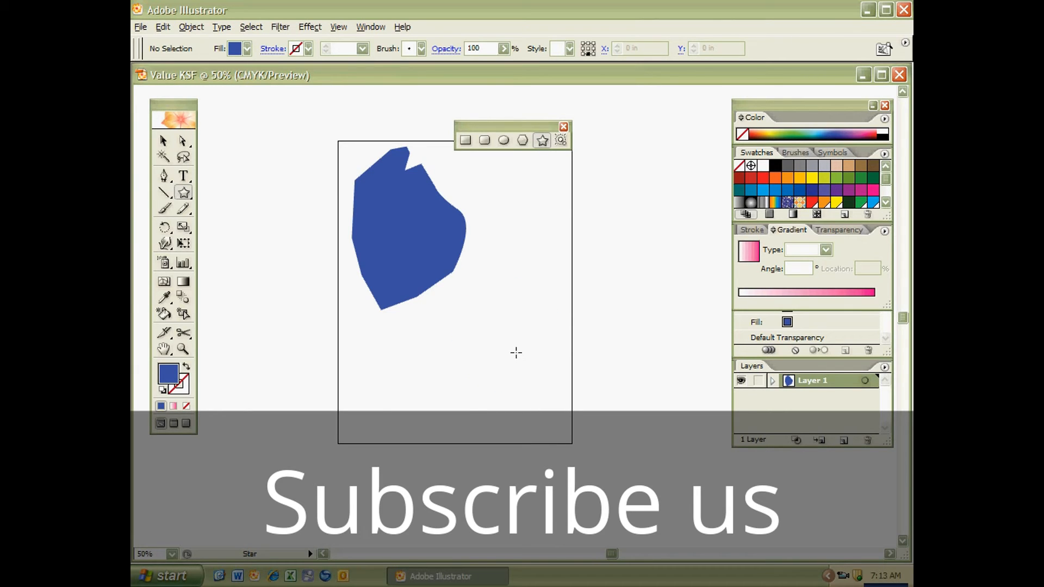
{"action": "left_click", "coordinate": [515, 352]}
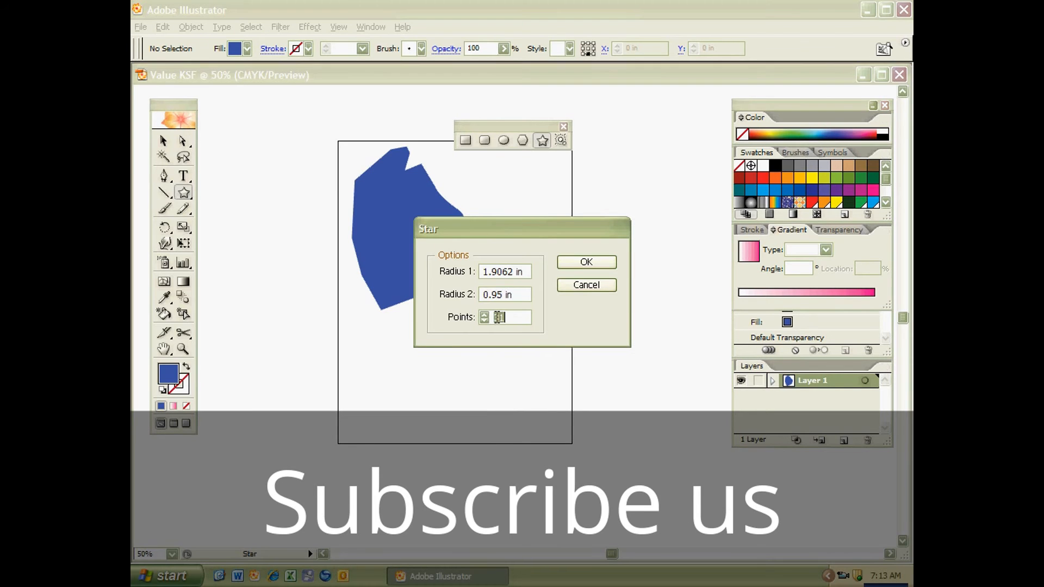
{"action": "type", "text": "31"}
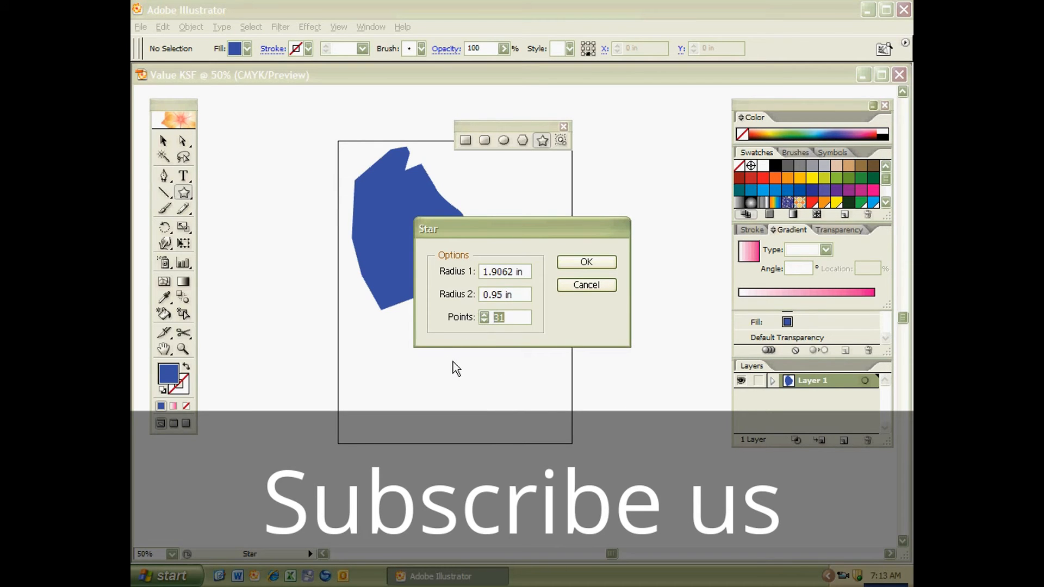
{"action": "type", "text": "8"}
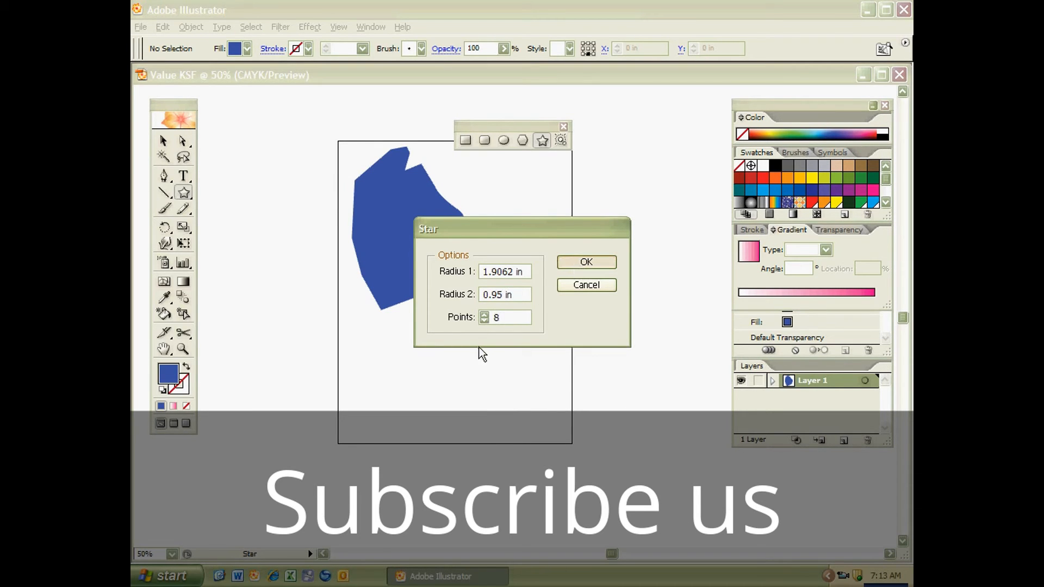
{"action": "left_click", "coordinate": [586, 262]}
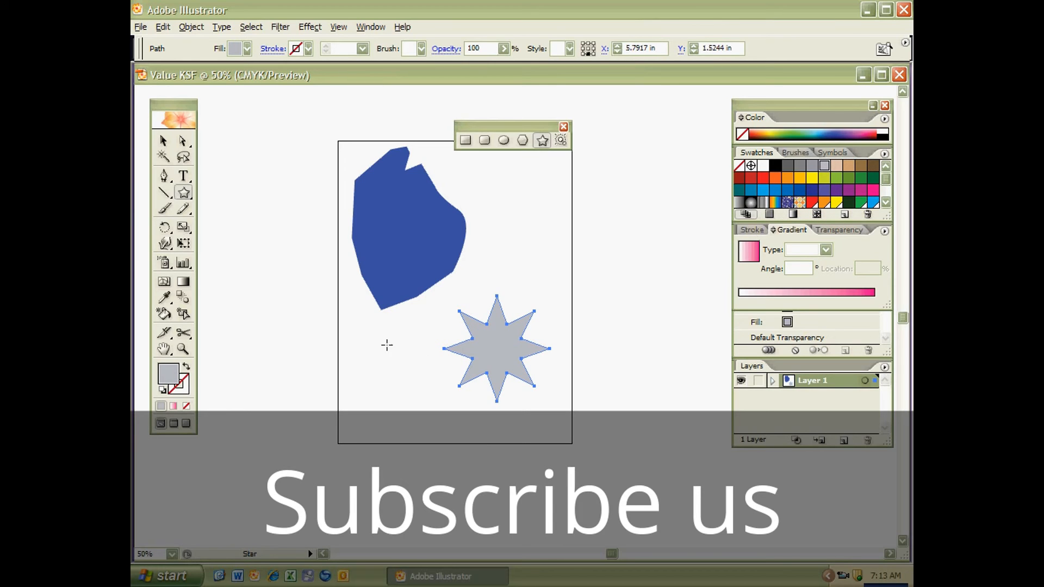
{"action": "mouse_move", "coordinate": [409, 379]}
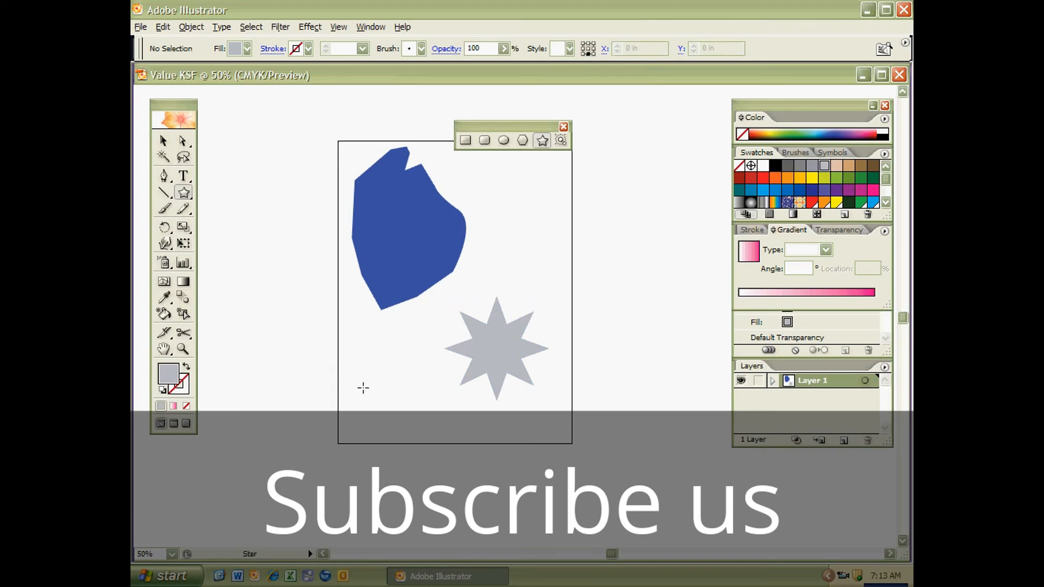
{"action": "mouse_move", "coordinate": [350, 311]}
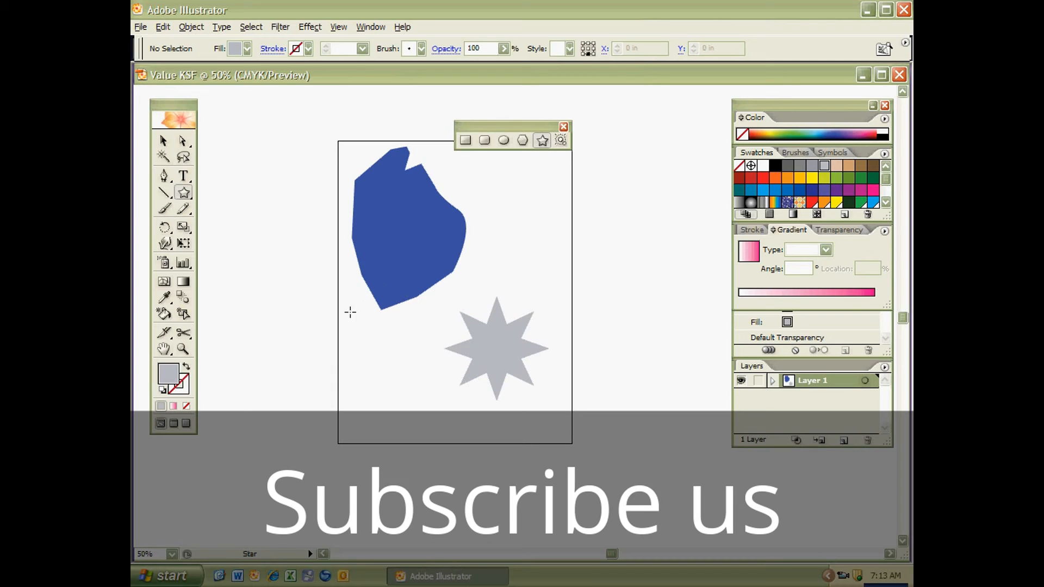
{"action": "mouse_move", "coordinate": [356, 316]}
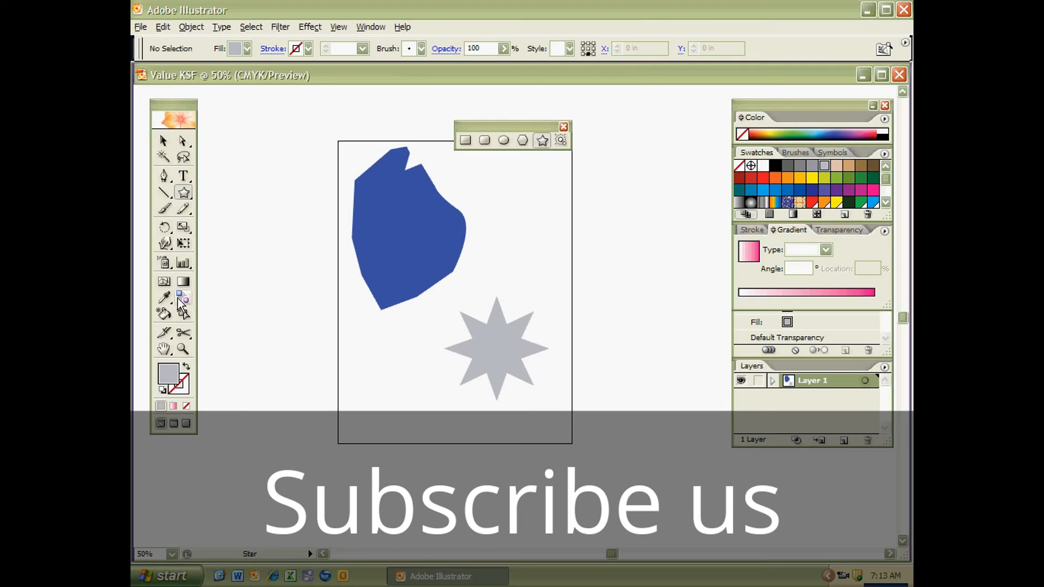
{"action": "mouse_move", "coordinate": [183, 300]}
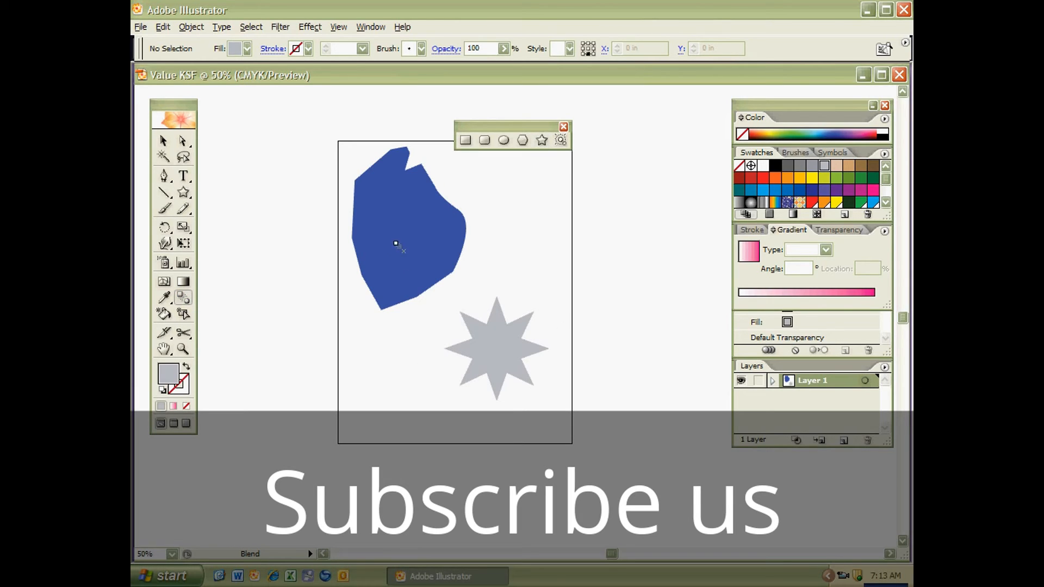
{"action": "mouse_move", "coordinate": [494, 349]}
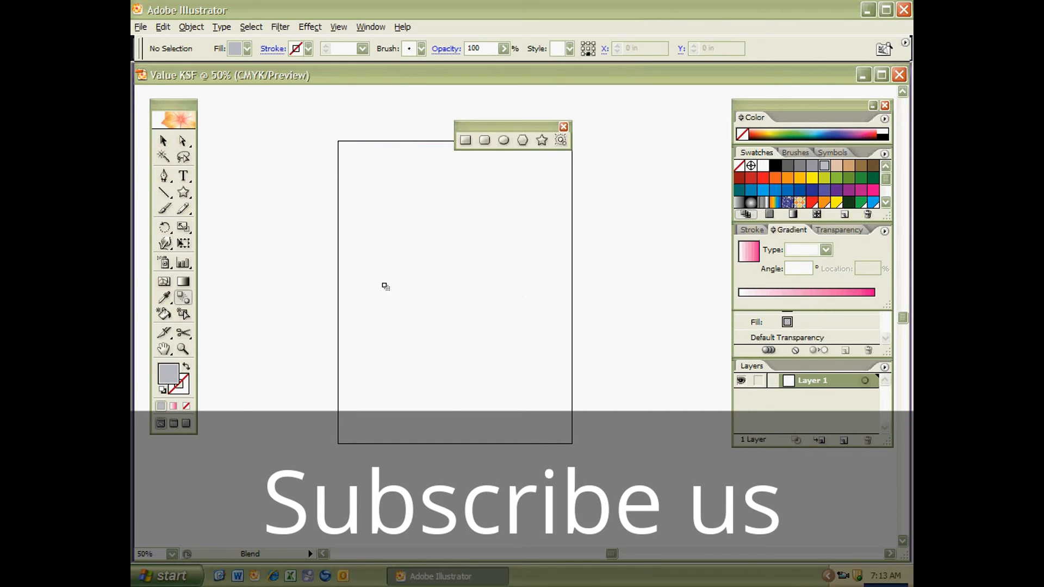
Step: Draw a red-filled circle with the Ellipse tool and a yellow hexagon with the Polygon tool
{"action": "left_click", "coordinate": [502, 140]}
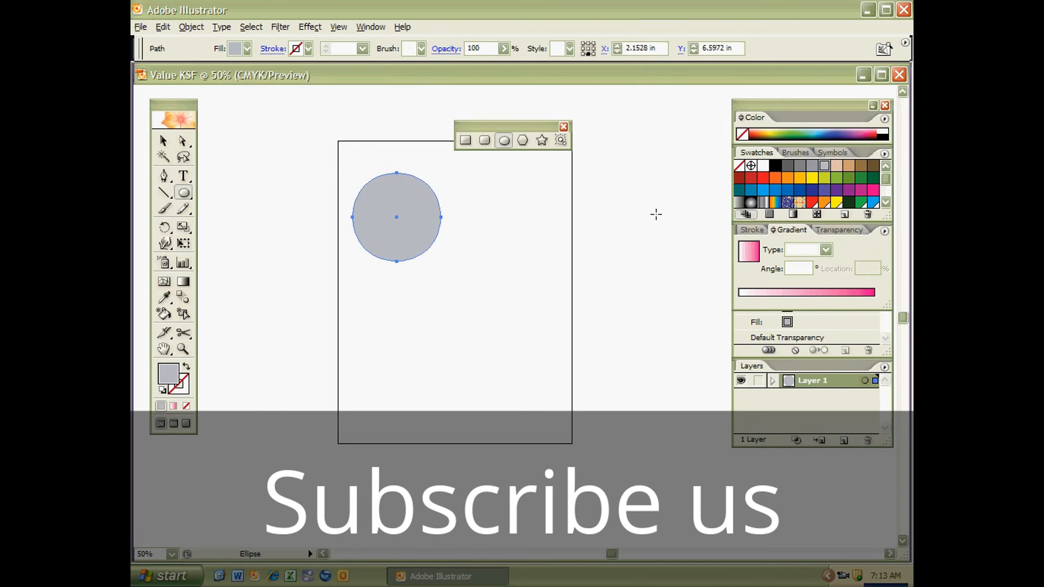
{"action": "left_click", "coordinate": [764, 176]}
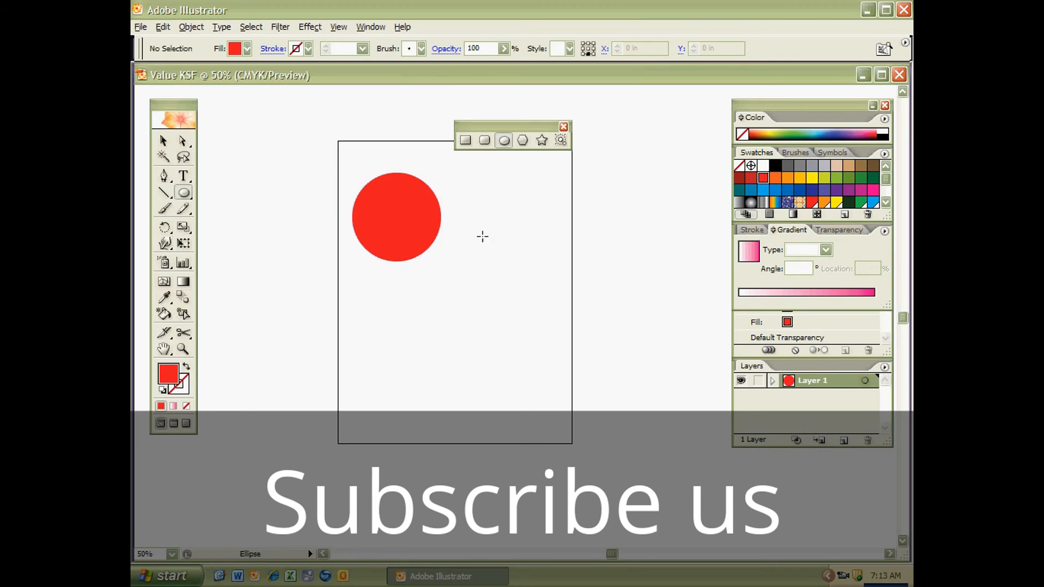
{"action": "left_click", "coordinate": [522, 140]}
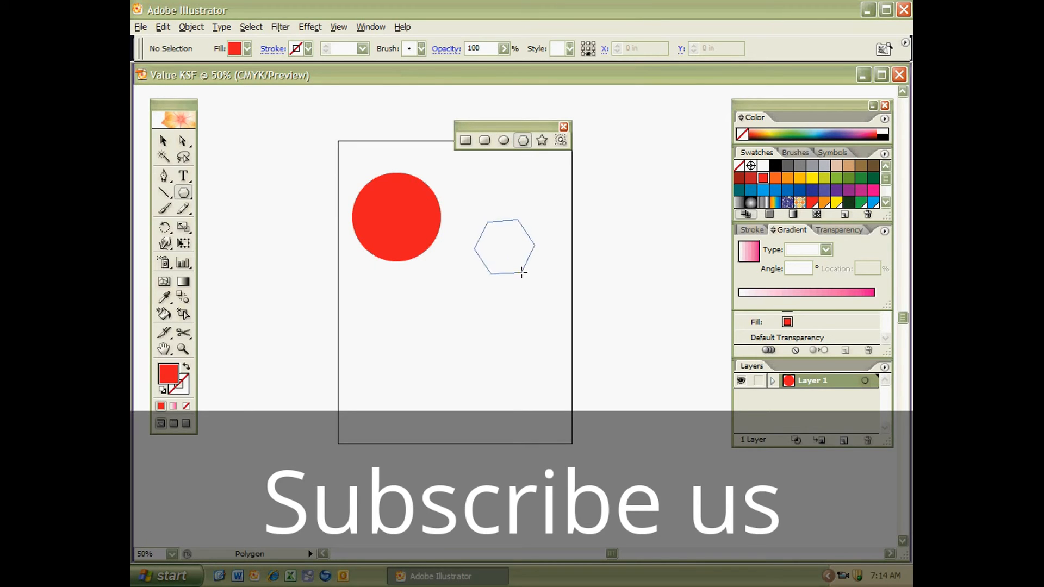
{"action": "left_click", "coordinate": [811, 179]}
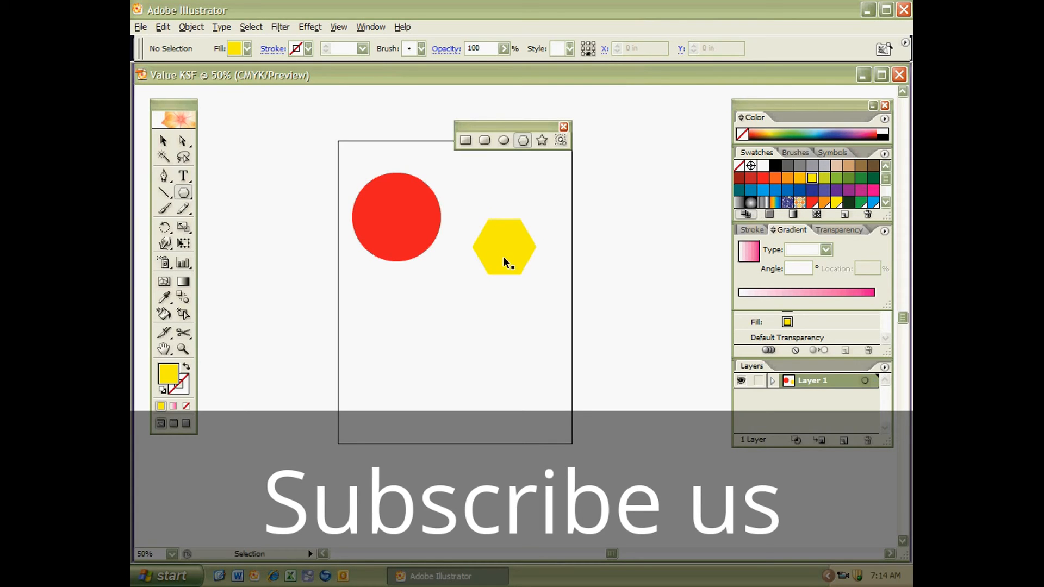
Step: Draw a tall rounded rectangle below the hexagon, filled blue, and a dark green square
{"action": "left_click", "coordinate": [502, 140]}
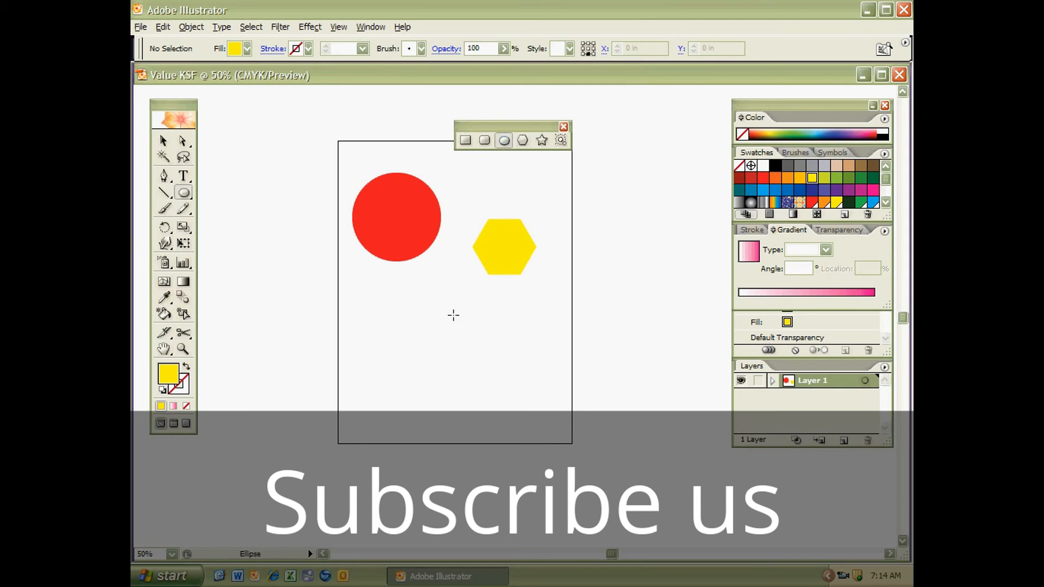
{"action": "left_click", "coordinate": [483, 141]}
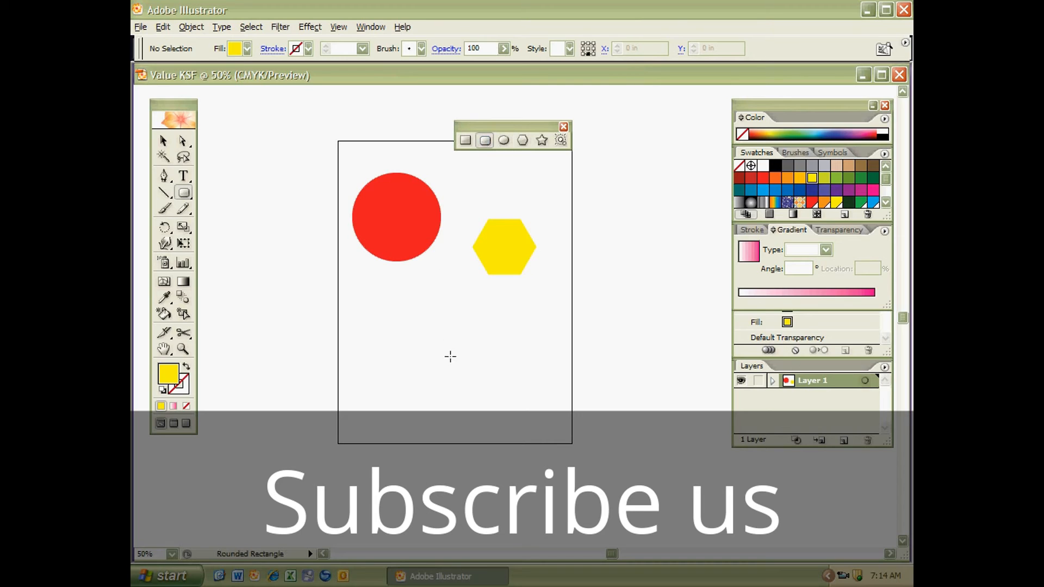
{"action": "left_click_drag", "start_coordinate": [449, 333], "coordinate": [498, 420]}
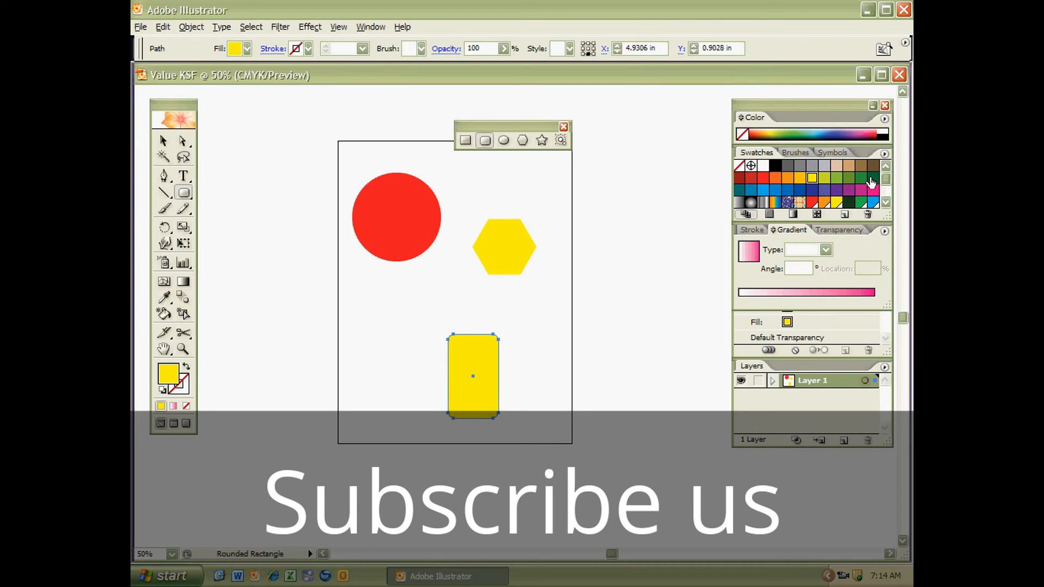
{"action": "left_click", "coordinate": [873, 177]}
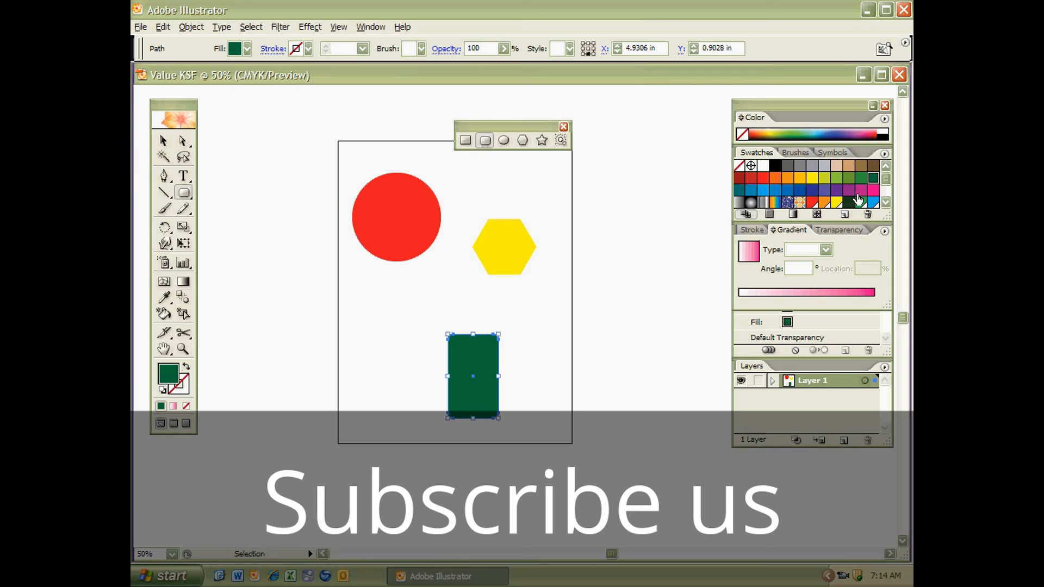
{"action": "left_click", "coordinate": [774, 189]}
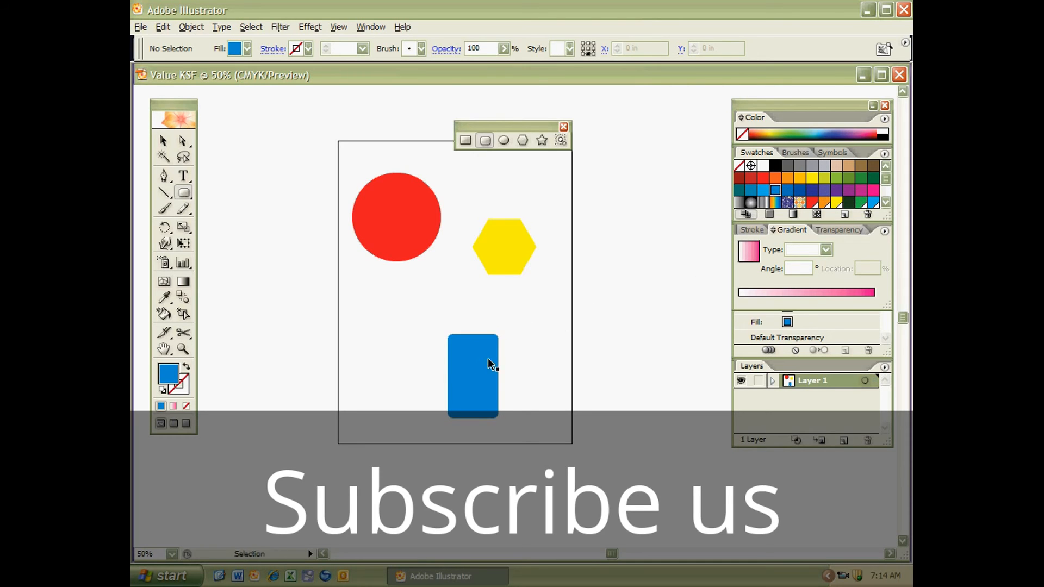
{"action": "left_click", "coordinate": [503, 140]}
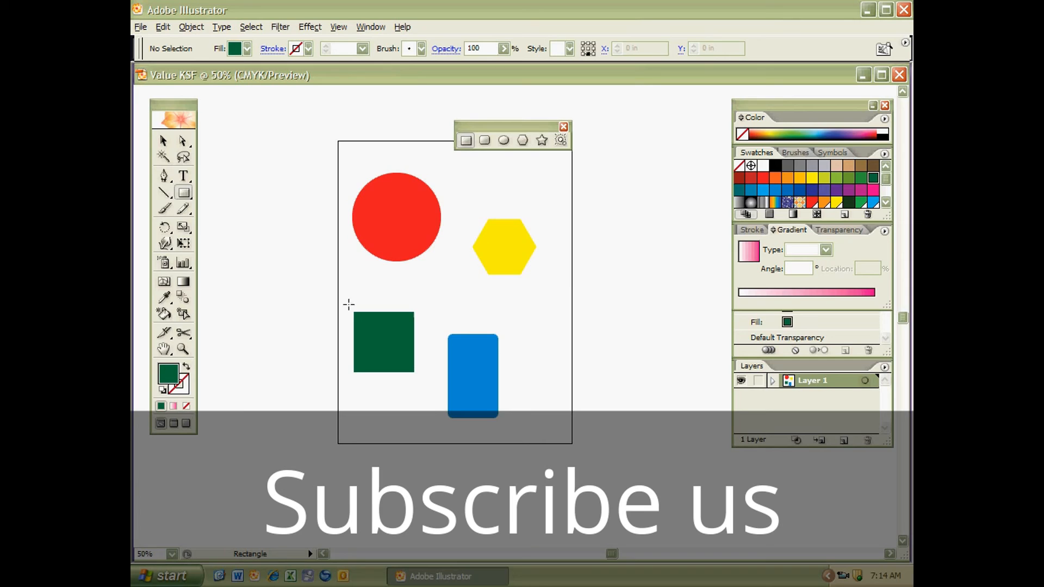
{"action": "mouse_move", "coordinate": [390, 296]}
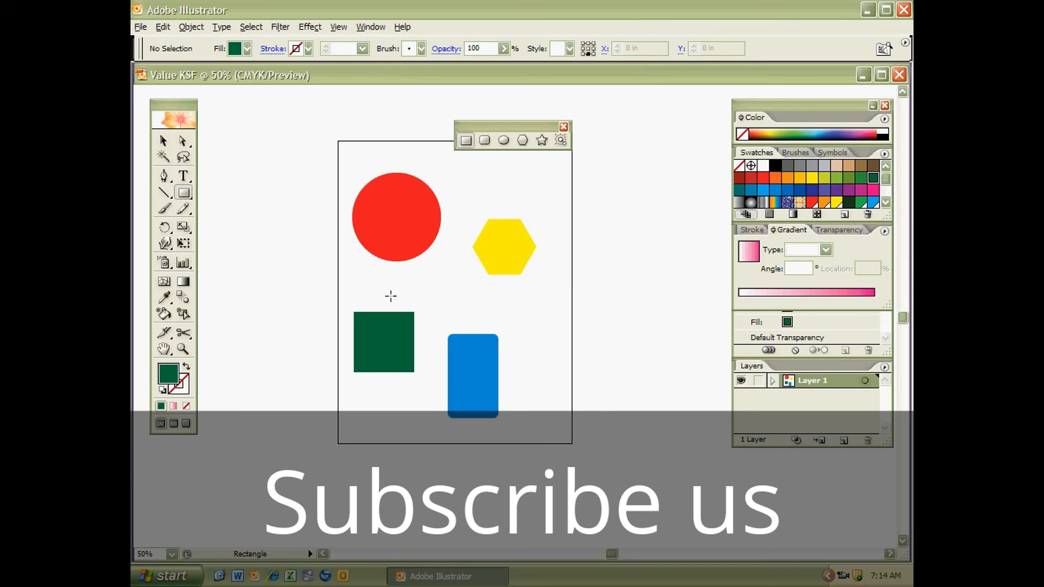
Step: Switch to the Blend tool to join the circle, hexagon, rectangle and square into one loop
{"action": "left_click", "coordinate": [182, 296]}
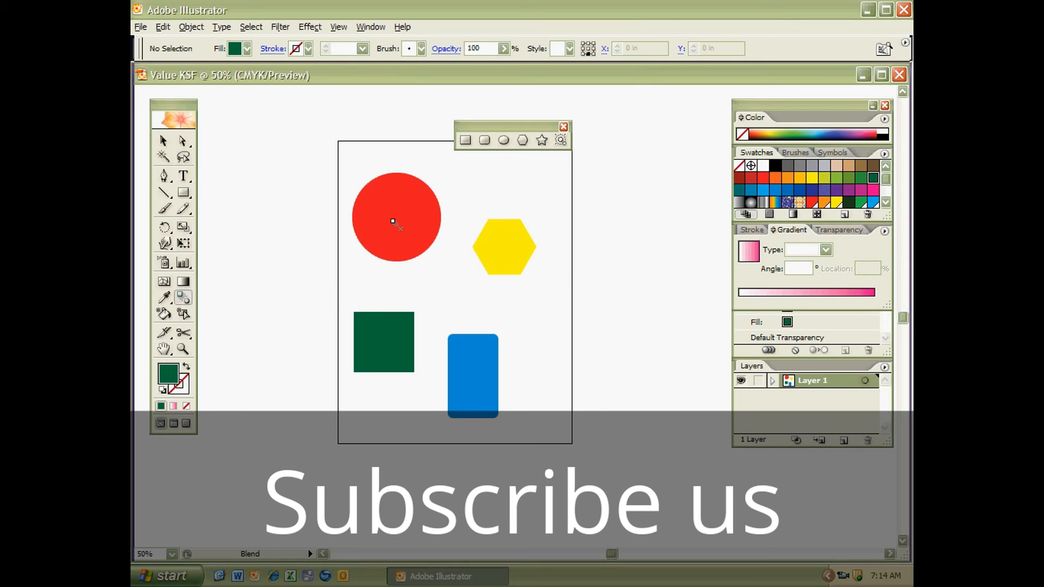
{"action": "mouse_move", "coordinate": [409, 241]}
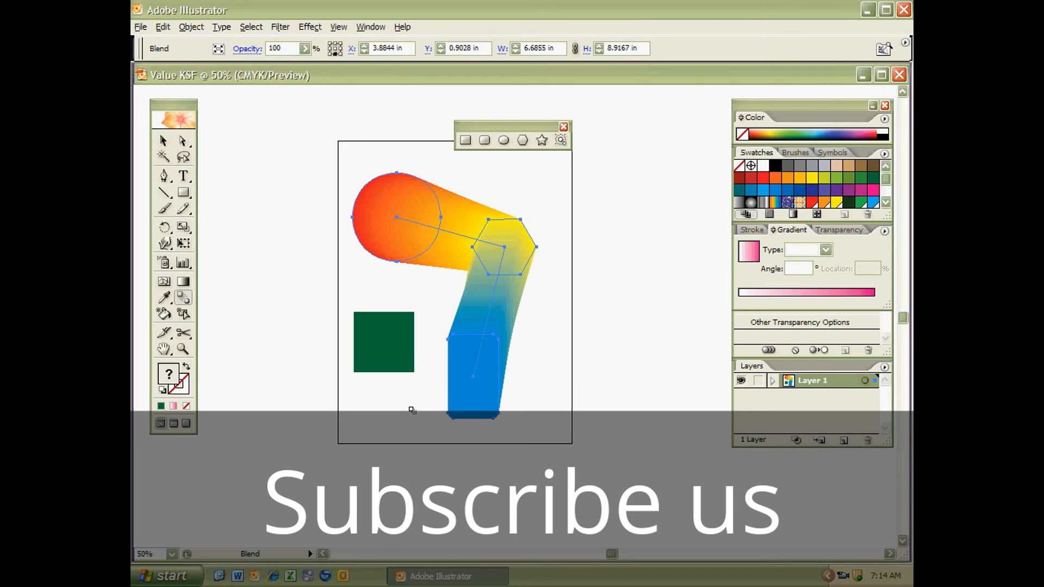
{"action": "mouse_move", "coordinate": [372, 338]}
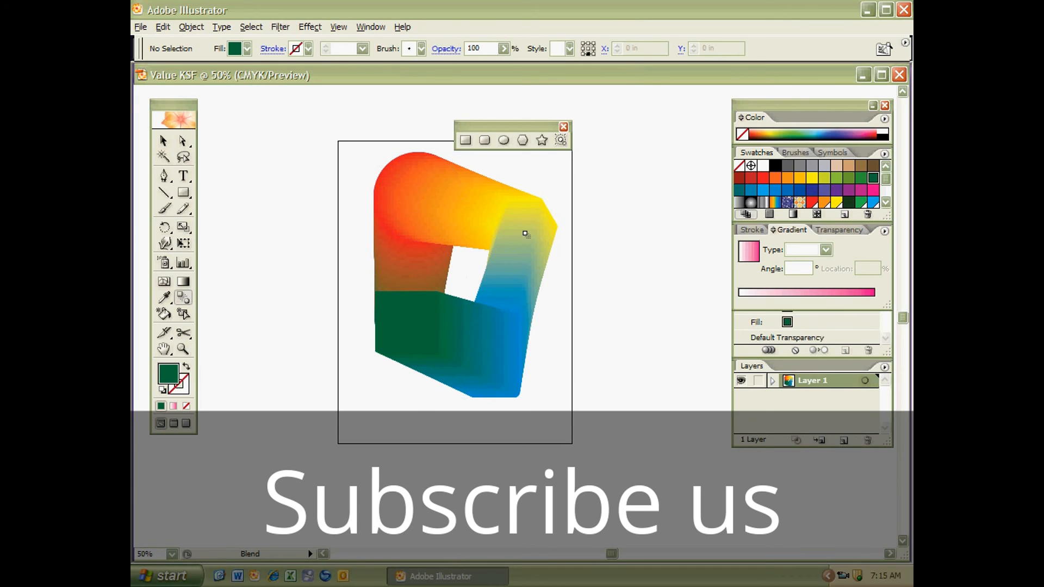
{"action": "mouse_move", "coordinate": [433, 193]}
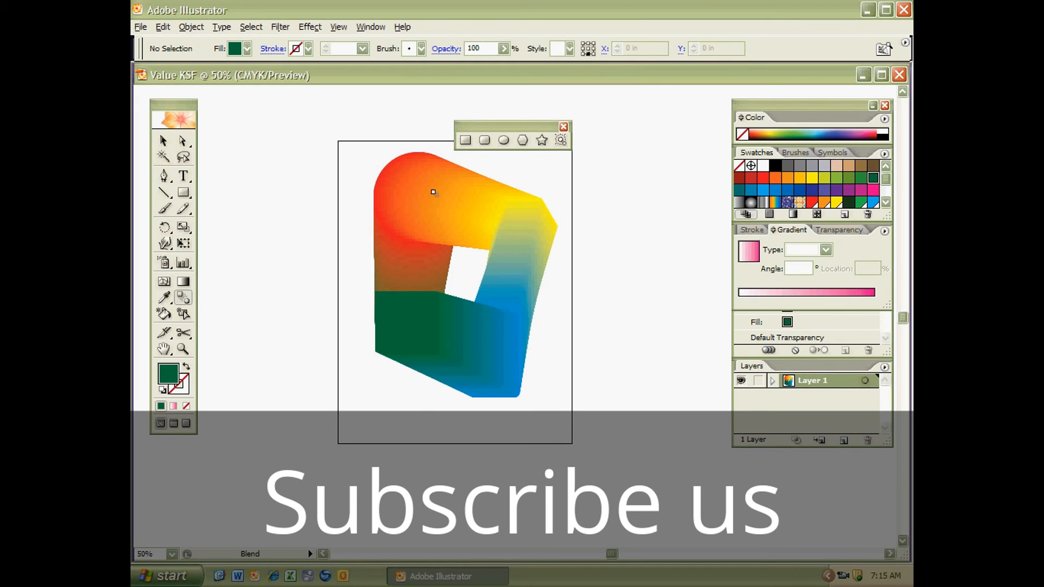
{"action": "mouse_move", "coordinate": [499, 248]}
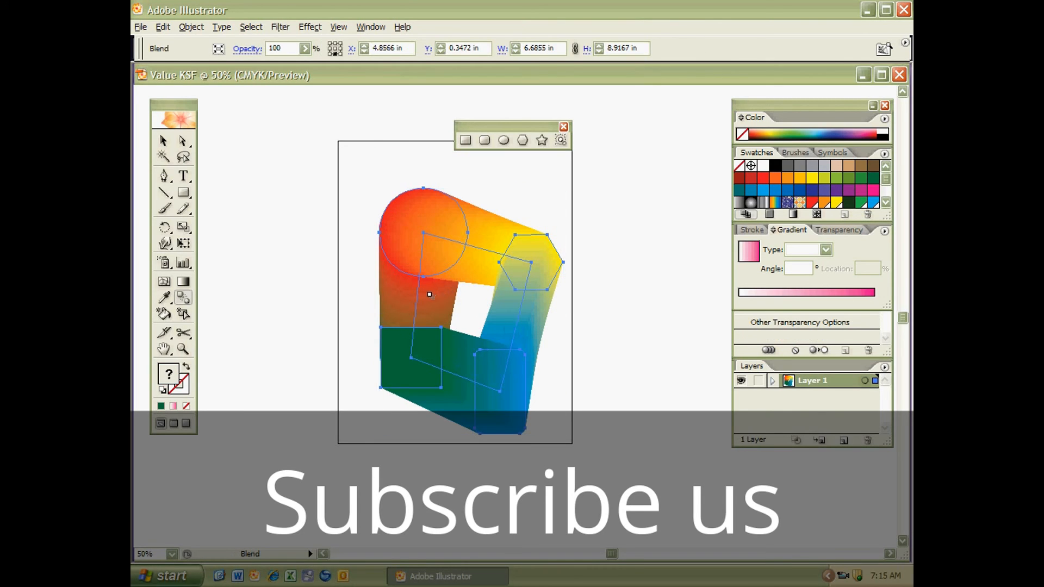
{"action": "key", "text": "Delete"}
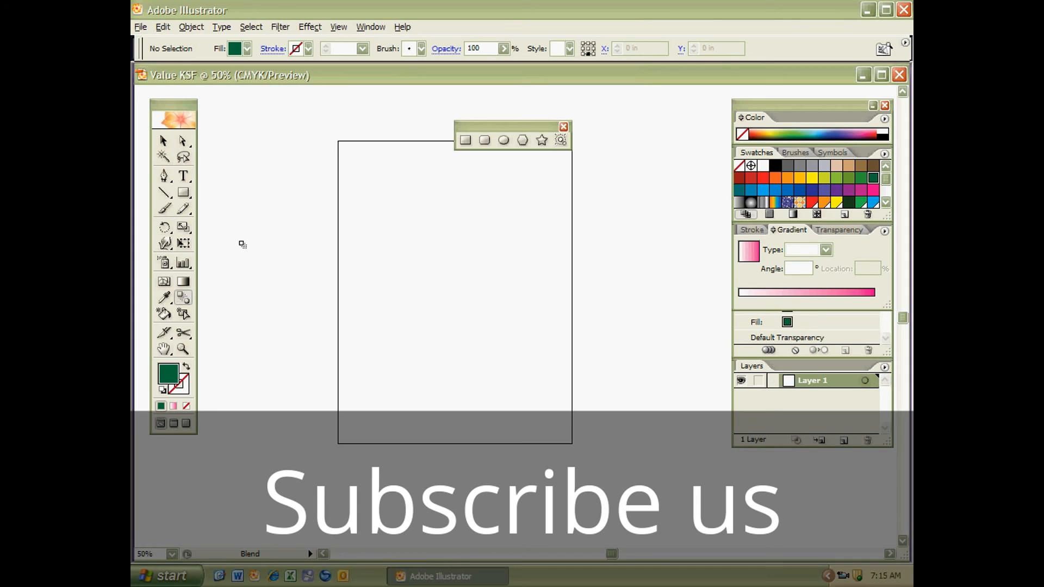
{"action": "mouse_move", "coordinate": [256, 250]}
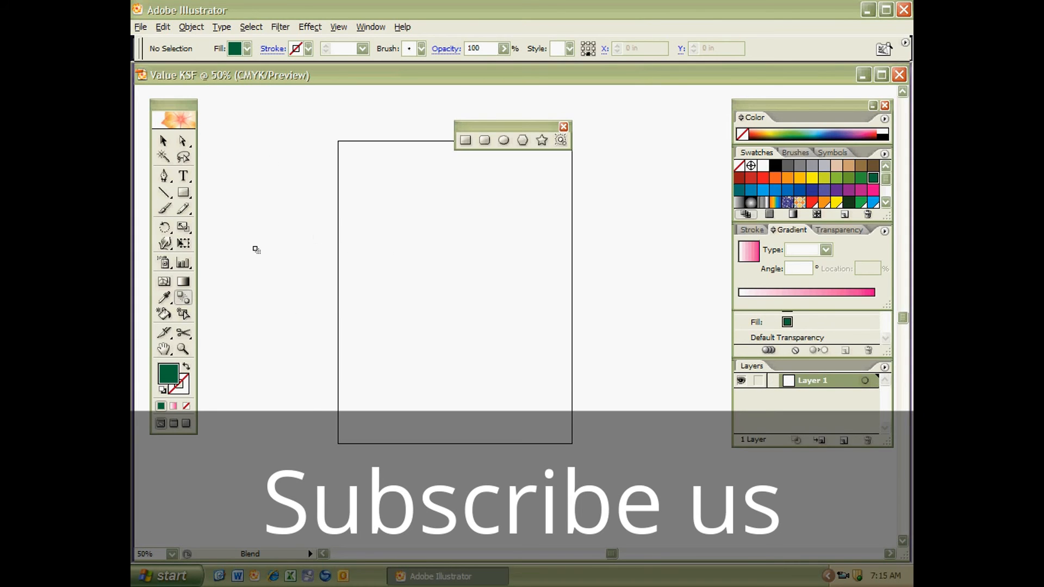
{"action": "mouse_move", "coordinate": [378, 278]}
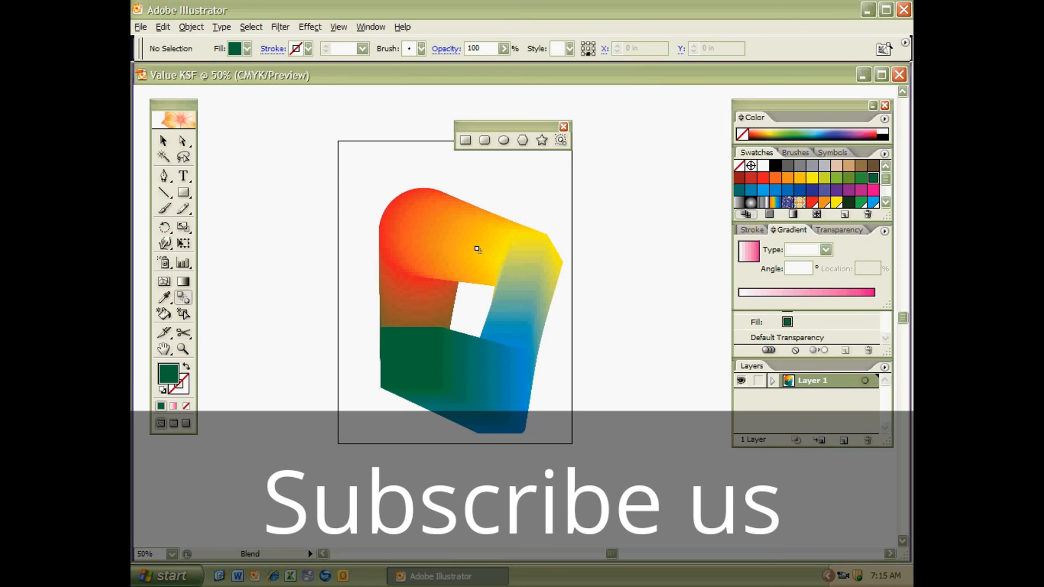
{"action": "mouse_move", "coordinate": [398, 222]}
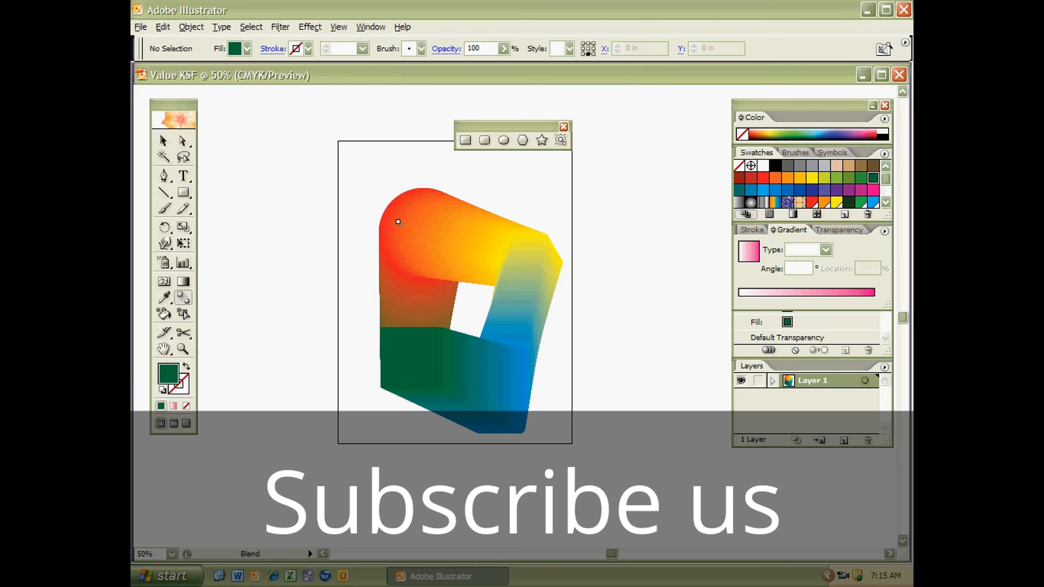
{"action": "mouse_move", "coordinate": [472, 213]}
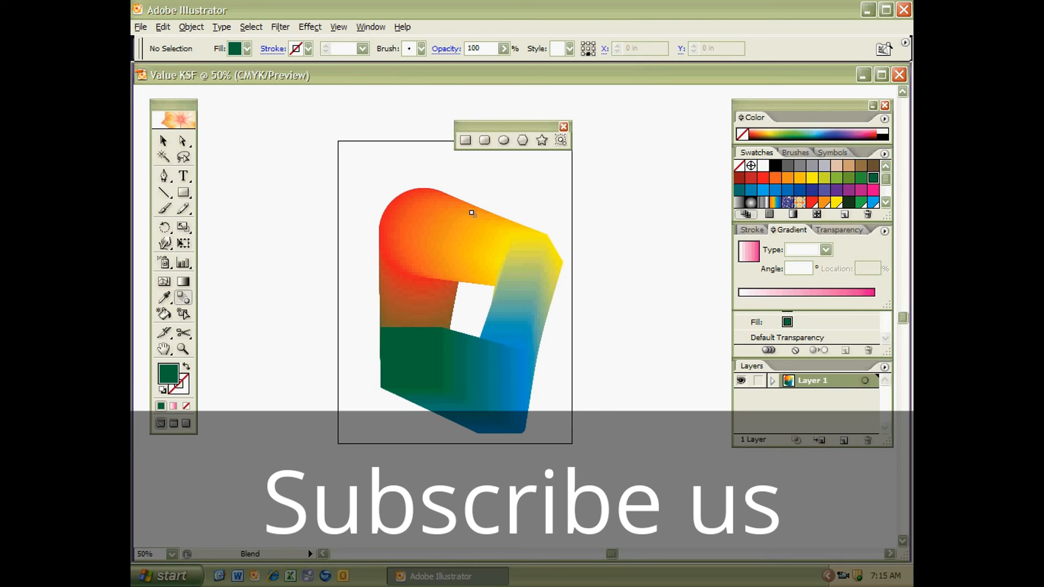
{"action": "mouse_move", "coordinate": [431, 261]}
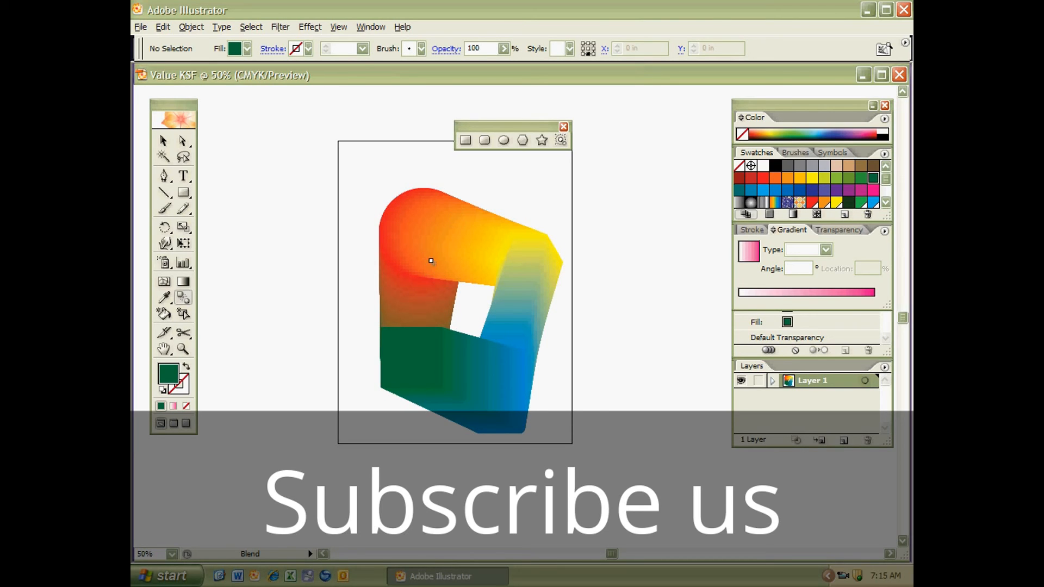
{"action": "mouse_move", "coordinate": [528, 300]}
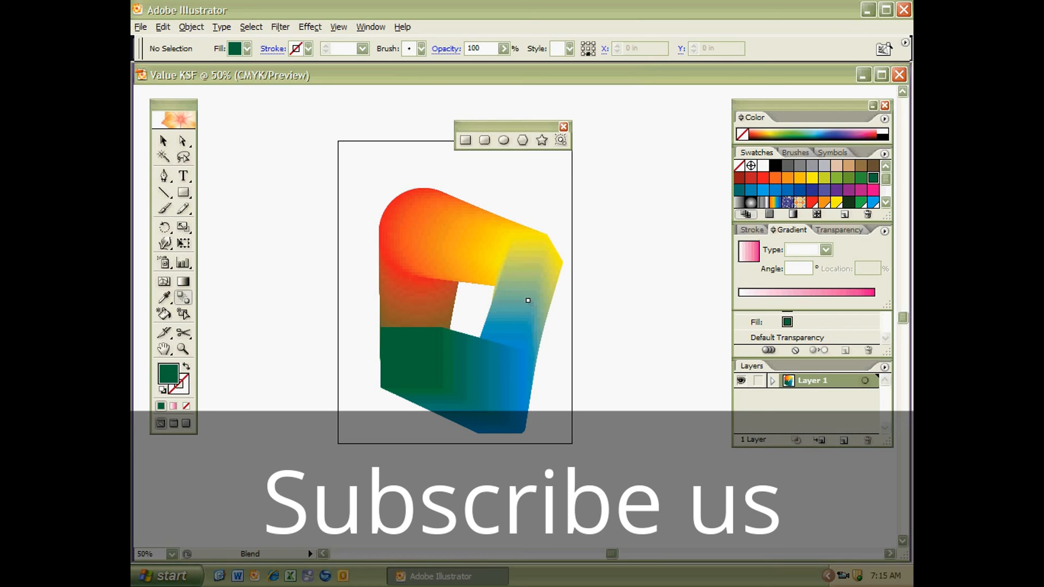
{"action": "mouse_move", "coordinate": [465, 401]}
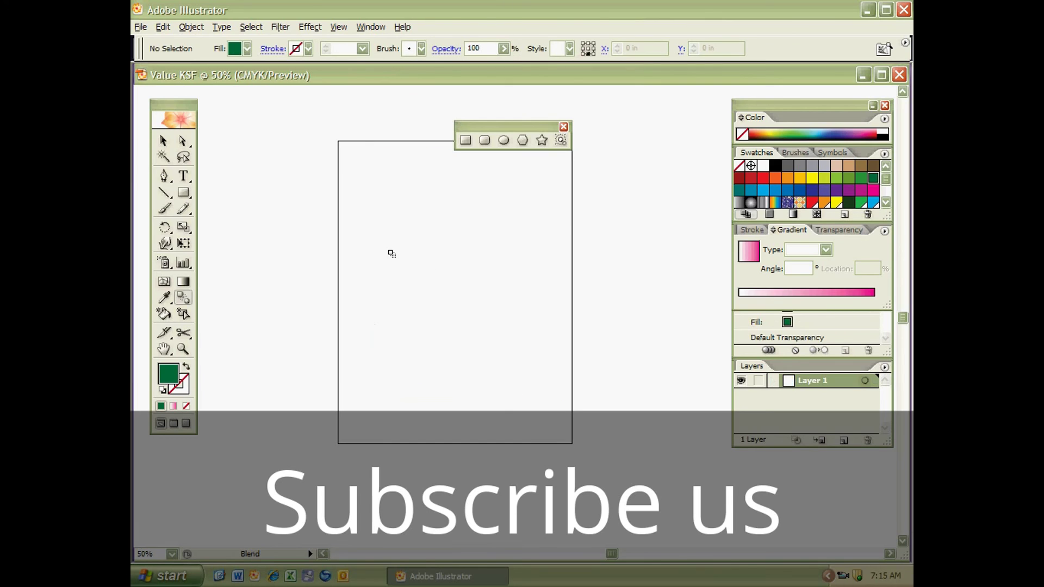
{"action": "mouse_move", "coordinate": [364, 205]}
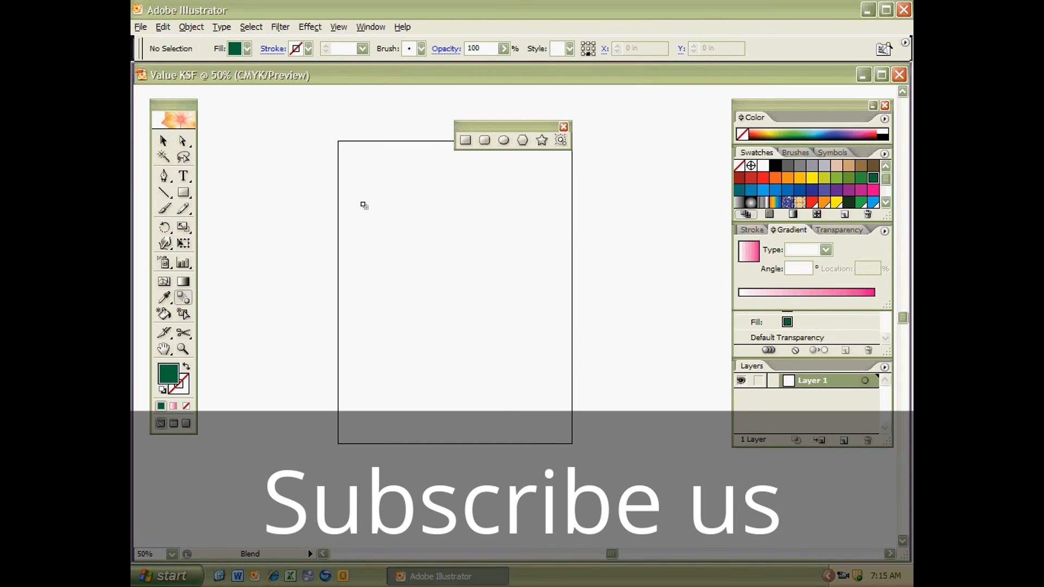
{"action": "mouse_move", "coordinate": [368, 228]}
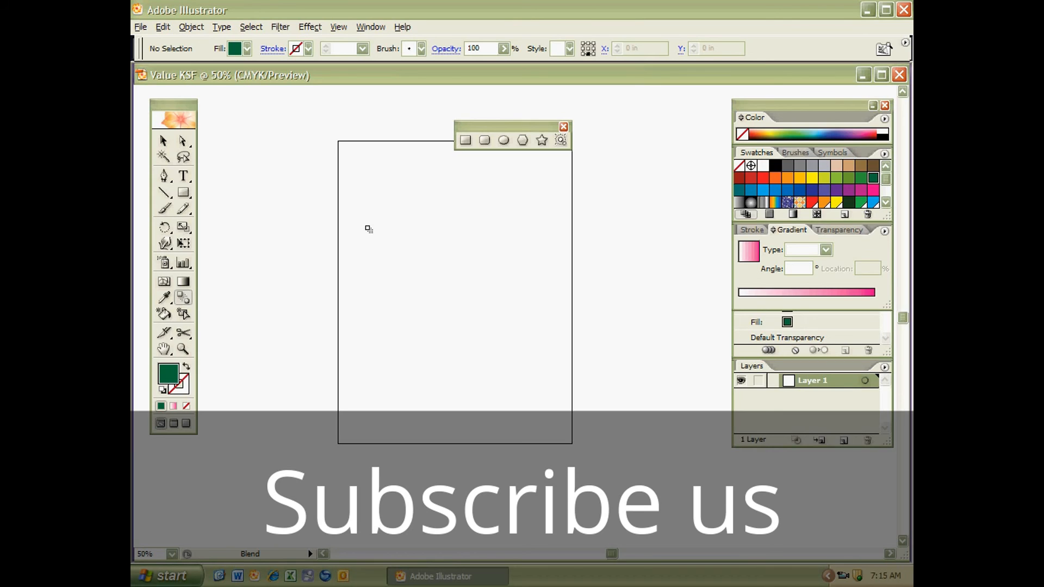
{"action": "mouse_move", "coordinate": [430, 265]}
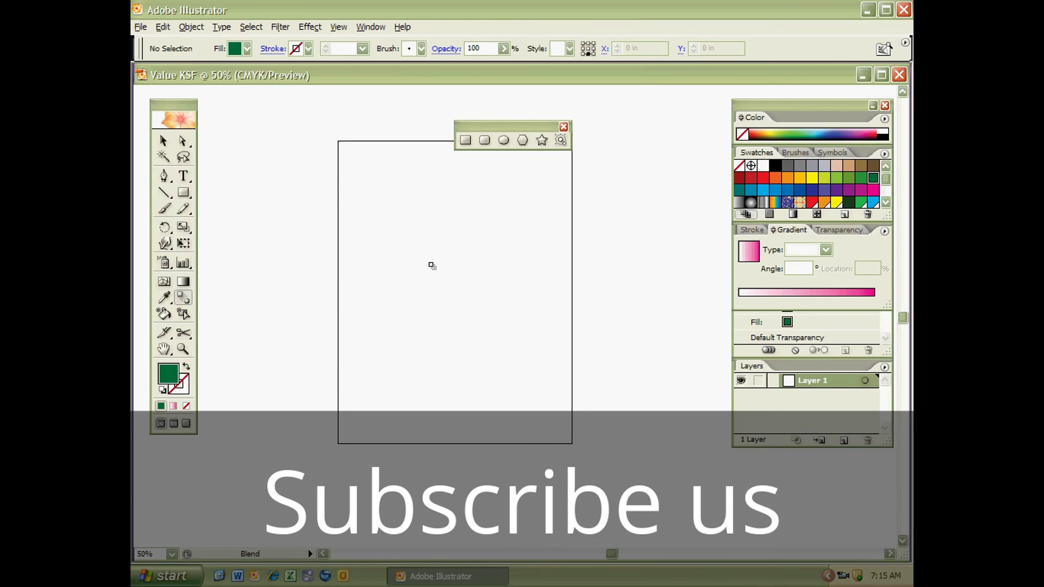
{"action": "mouse_move", "coordinate": [160, 304]}
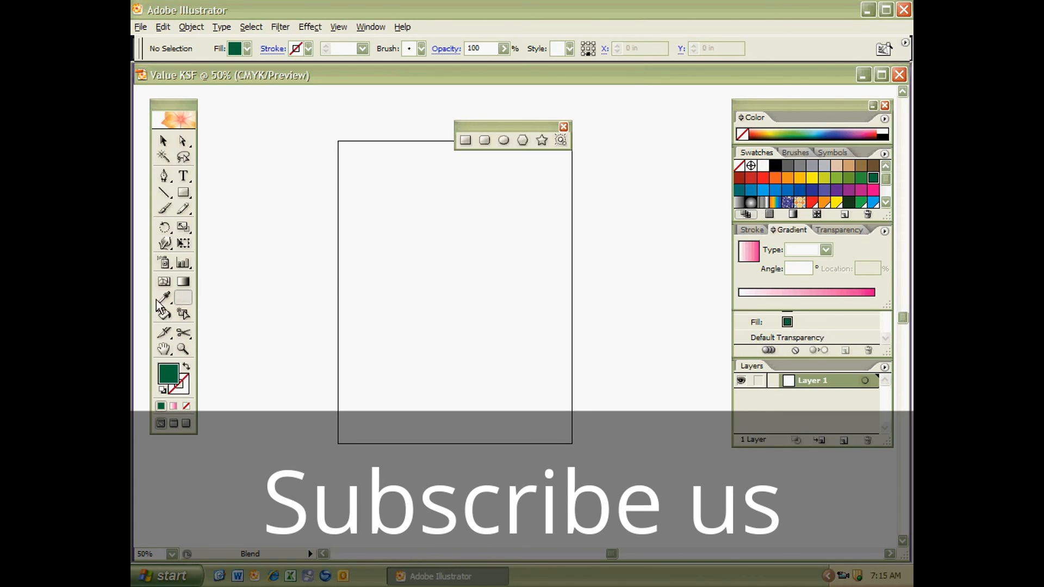
{"action": "mouse_move", "coordinate": [163, 282]}
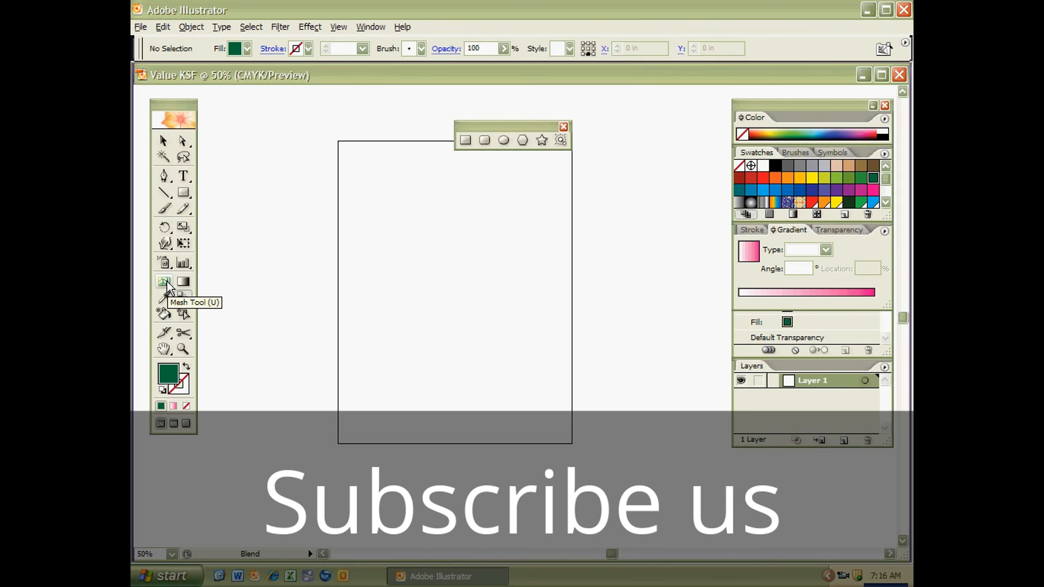
{"action": "mouse_move", "coordinate": [299, 326]}
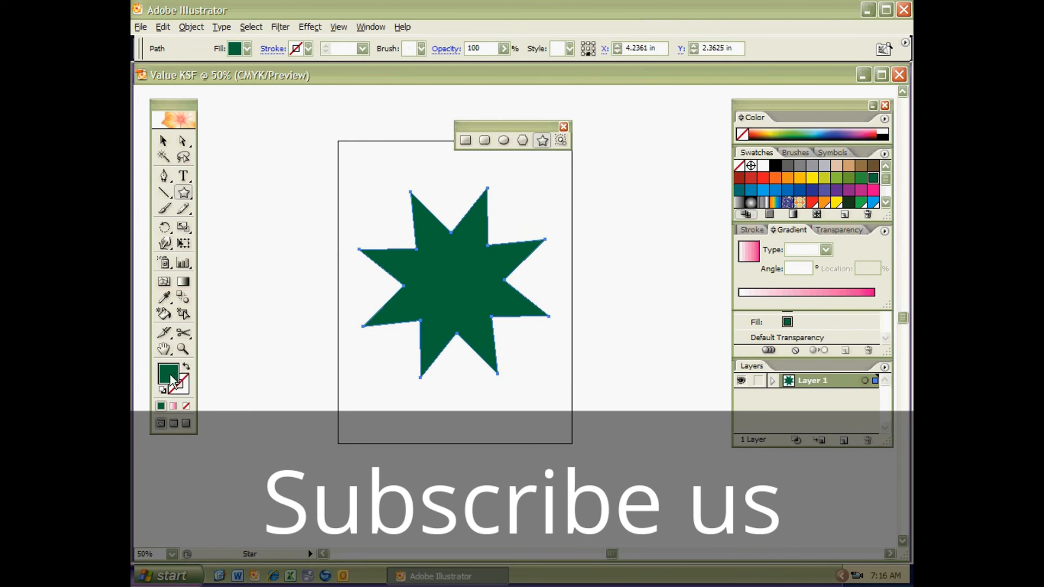
Step: Darken the star's green fill to a near-black green in the Color Picker
{"action": "double_click", "coordinate": [167, 372]}
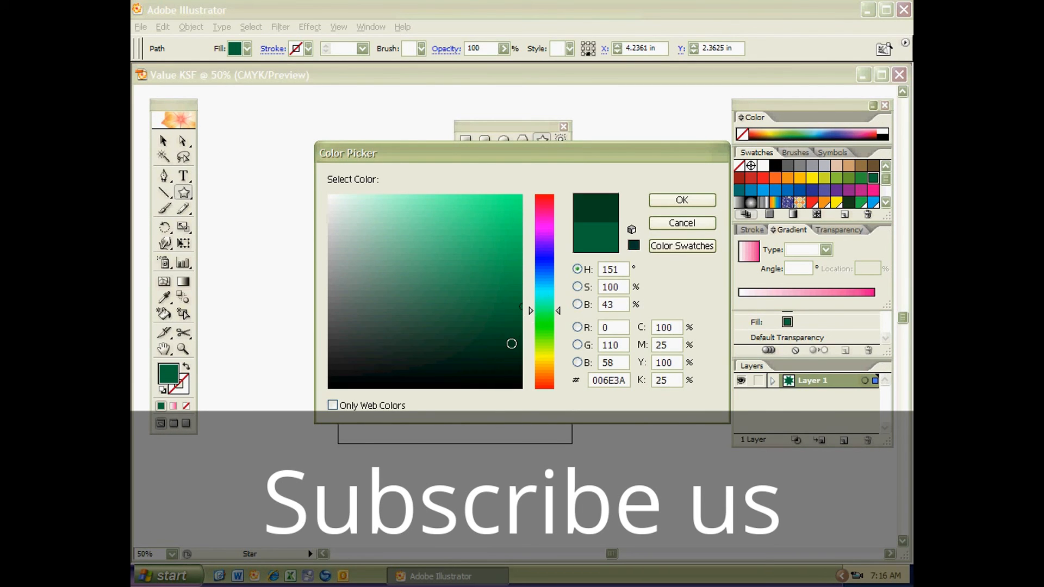
{"action": "left_click", "coordinate": [511, 346]}
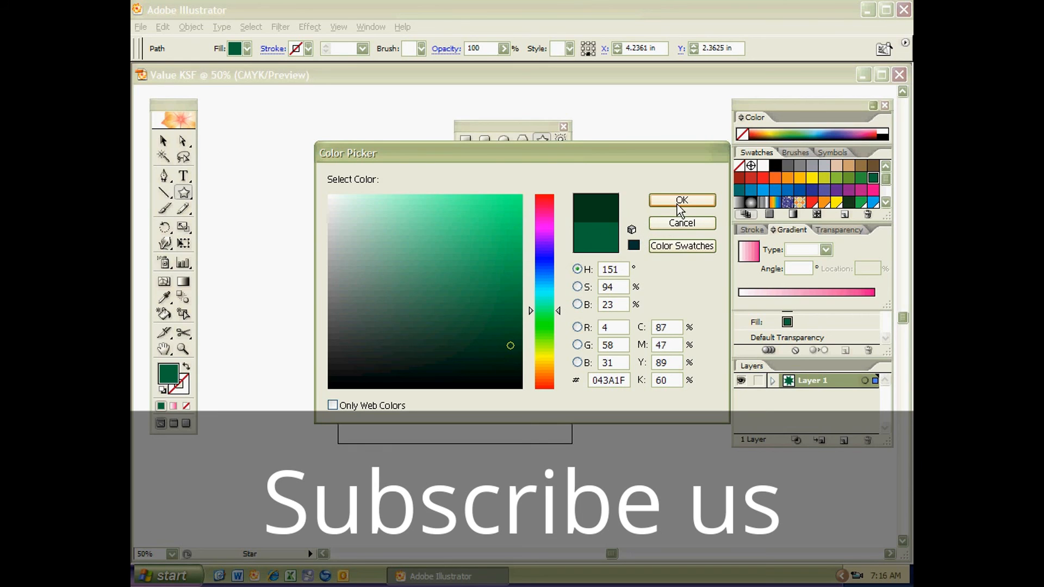
{"action": "left_click", "coordinate": [681, 200]}
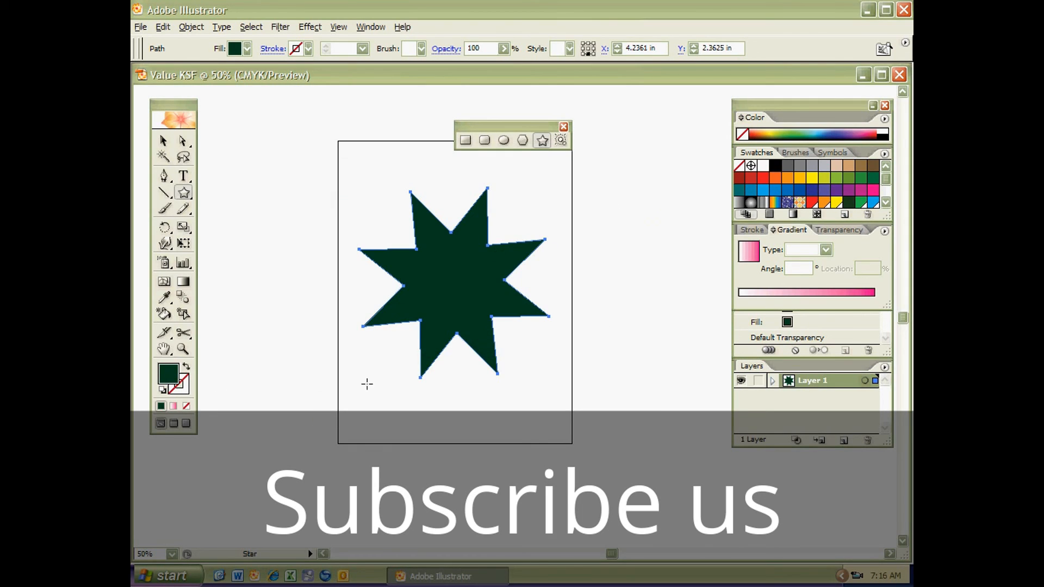
Step: With the Mesh tool active, select the star, make white the fill colour, then deselect
{"action": "left_click", "coordinate": [366, 387]}
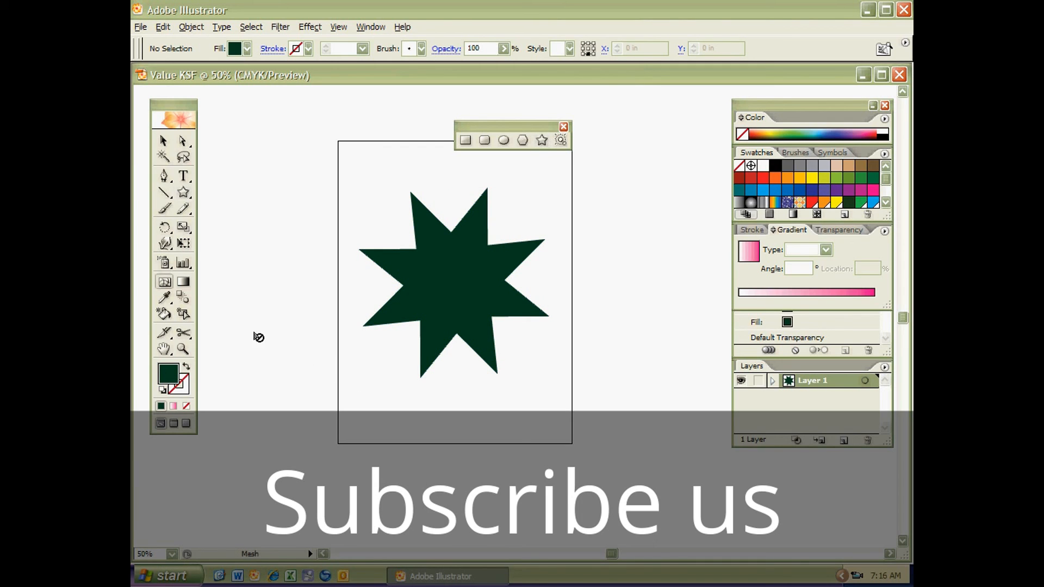
{"action": "mouse_move", "coordinate": [163, 282]}
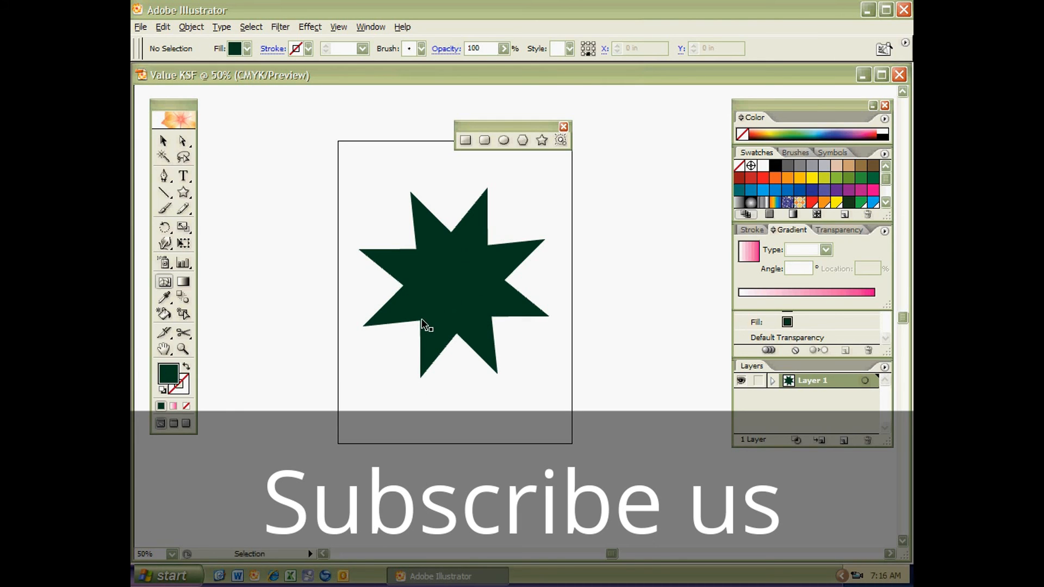
{"action": "left_click", "coordinate": [425, 320]}
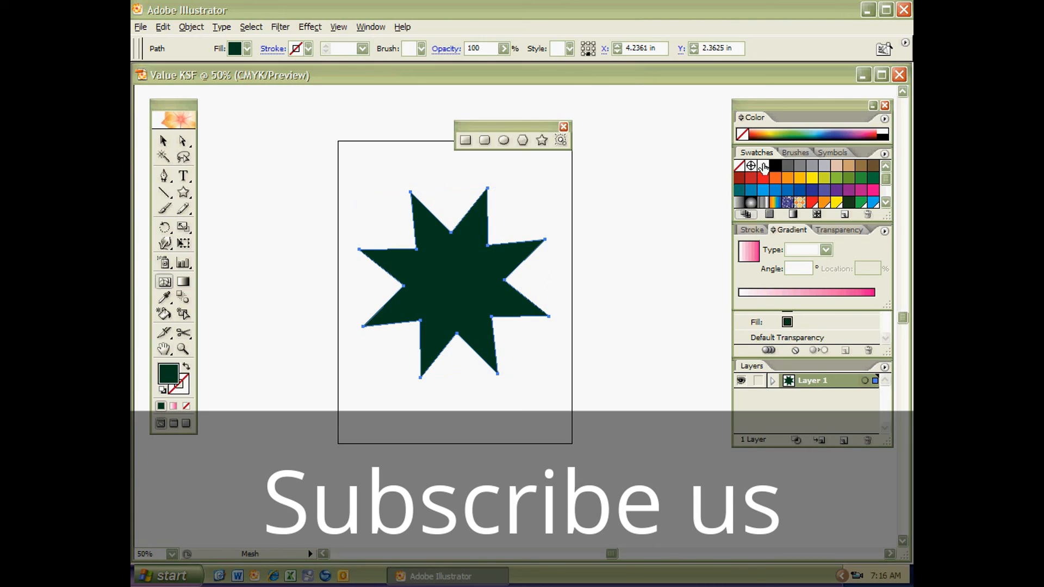
{"action": "left_click", "coordinate": [766, 166]}
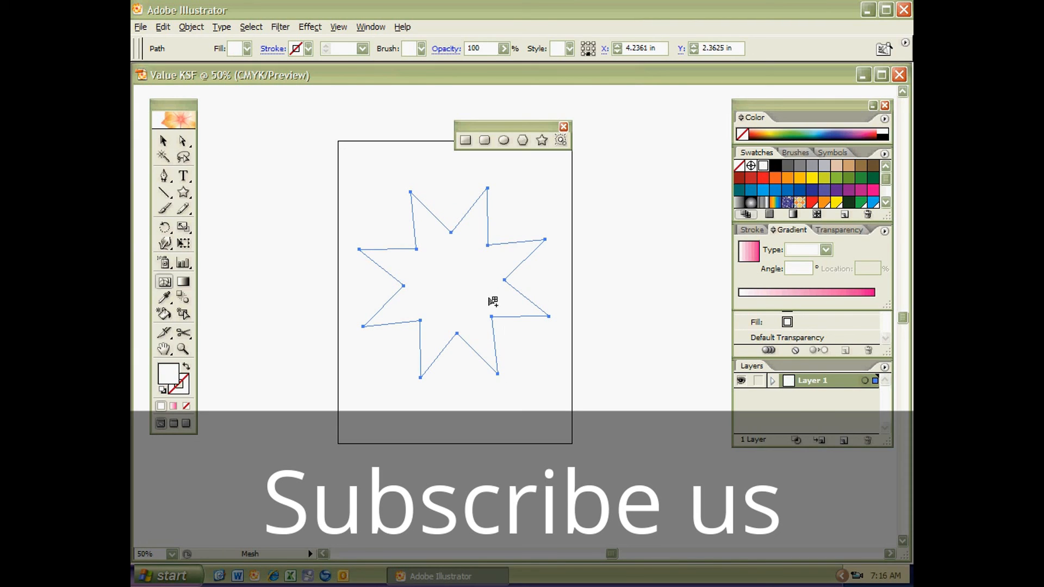
{"action": "mouse_move", "coordinate": [485, 256]}
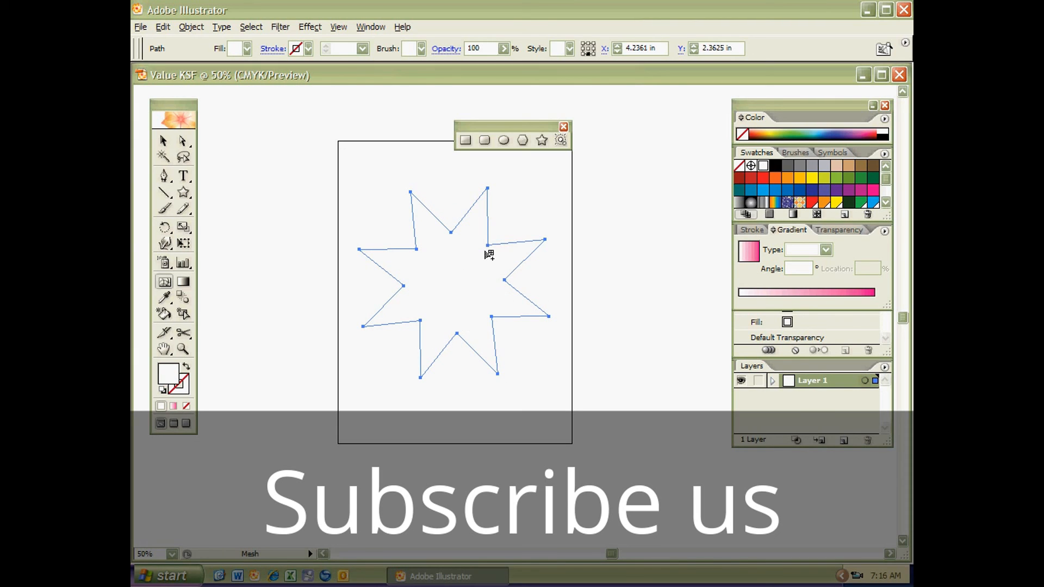
{"action": "mouse_move", "coordinate": [692, 240]}
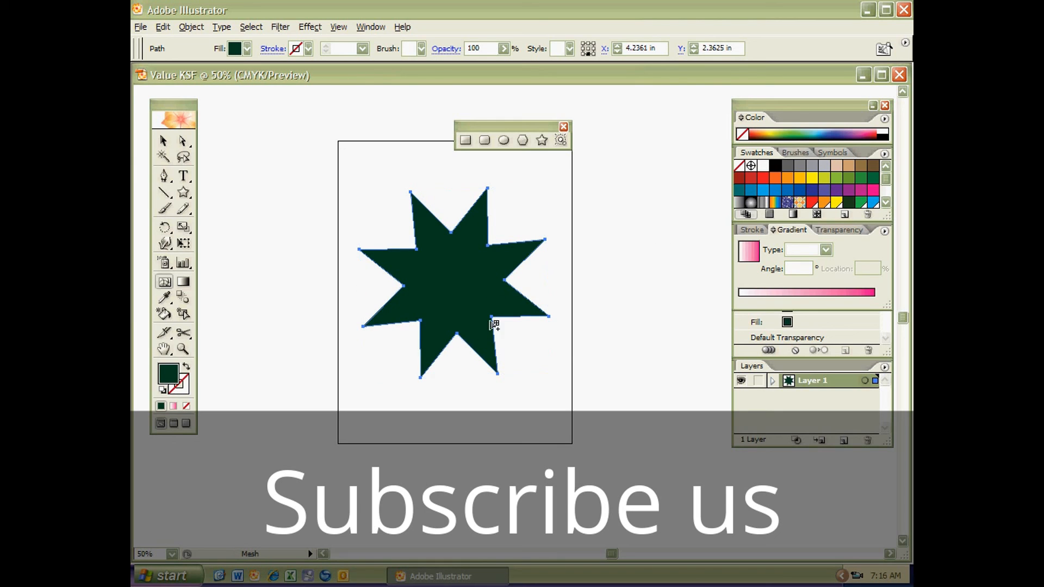
{"action": "left_click", "coordinate": [537, 340]}
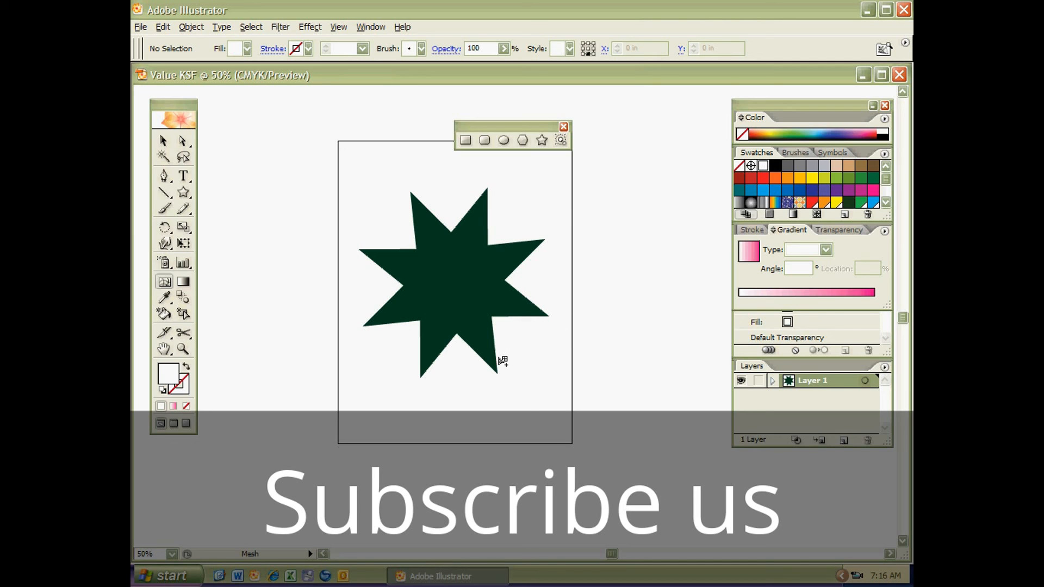
{"action": "mouse_move", "coordinate": [522, 400]}
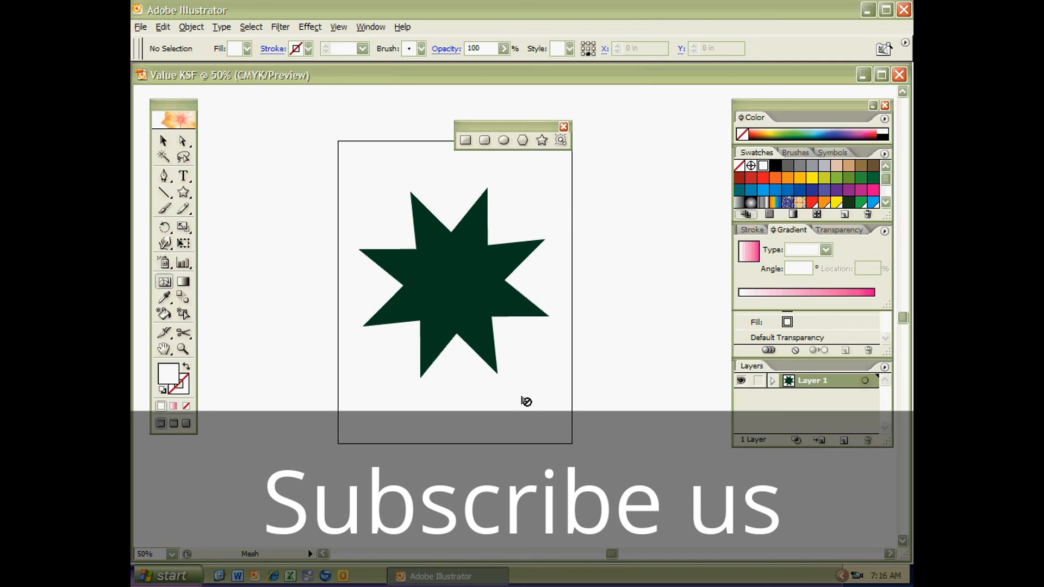
{"action": "mouse_move", "coordinate": [516, 404]}
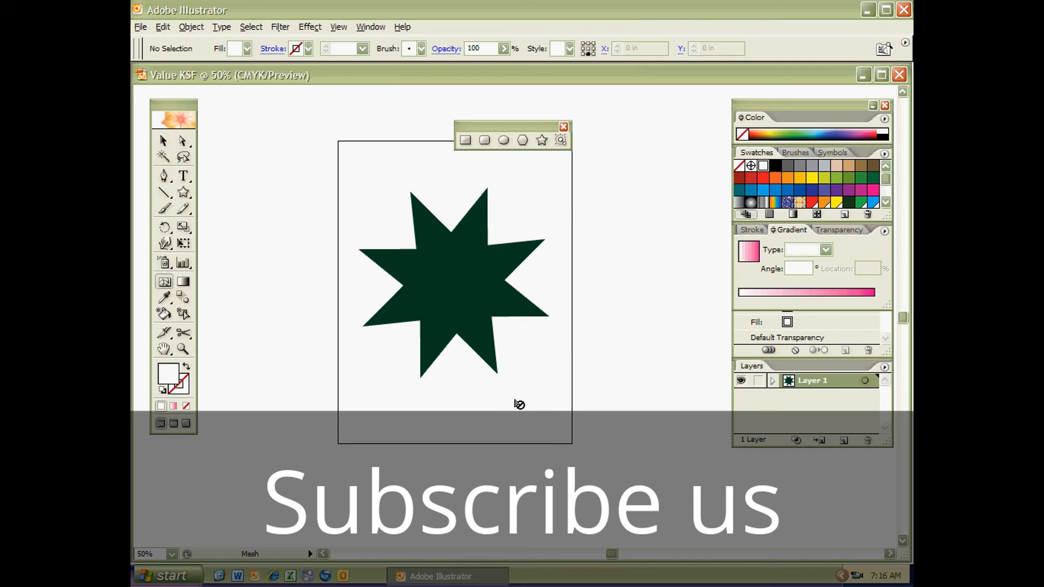
{"action": "mouse_move", "coordinate": [489, 435]}
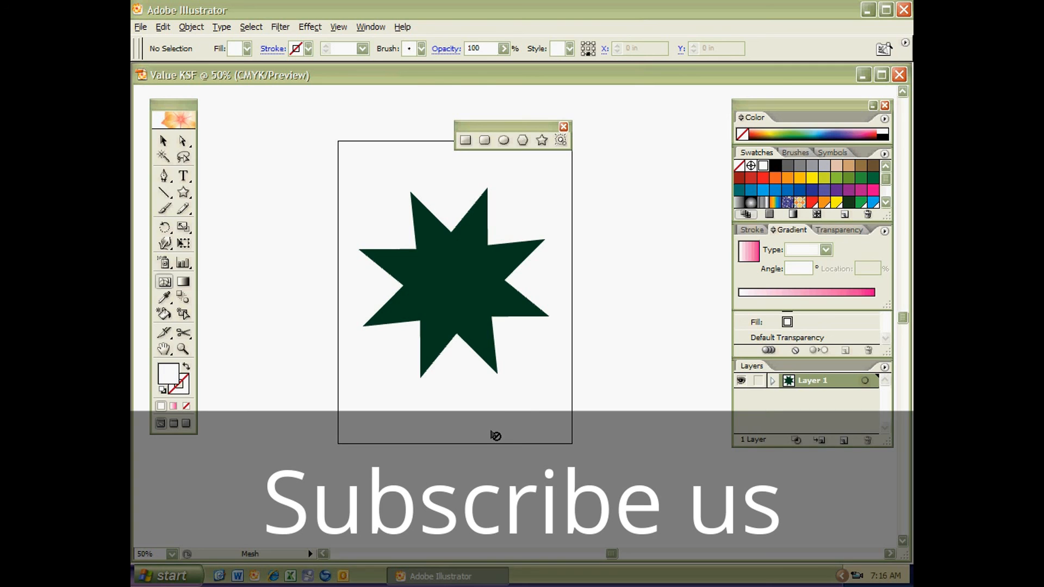
{"action": "mouse_move", "coordinate": [455, 343]}
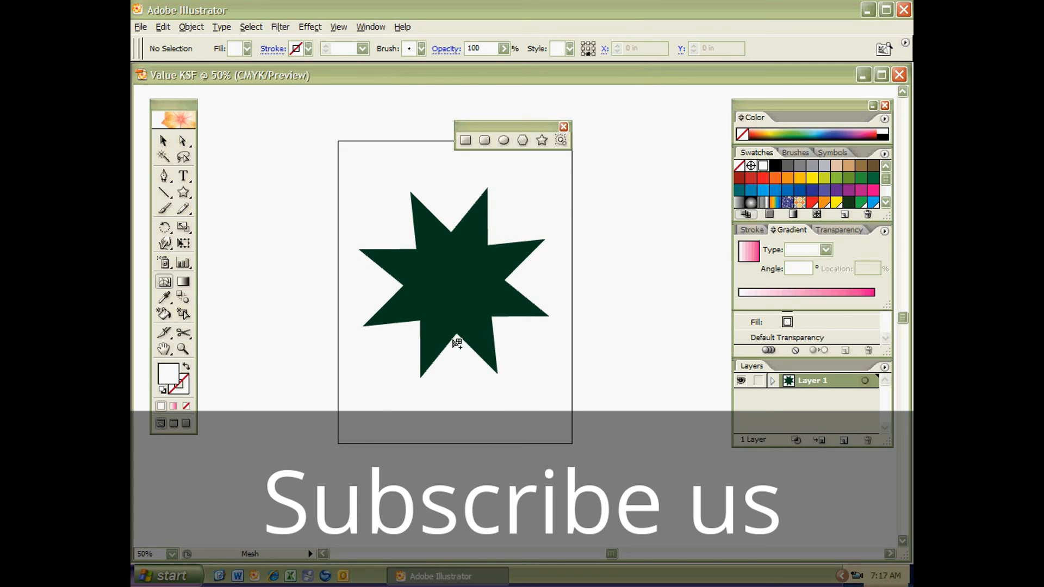
Step: Add two white gradient mesh highlight points to the near-black green star
{"action": "left_click", "coordinate": [456, 305]}
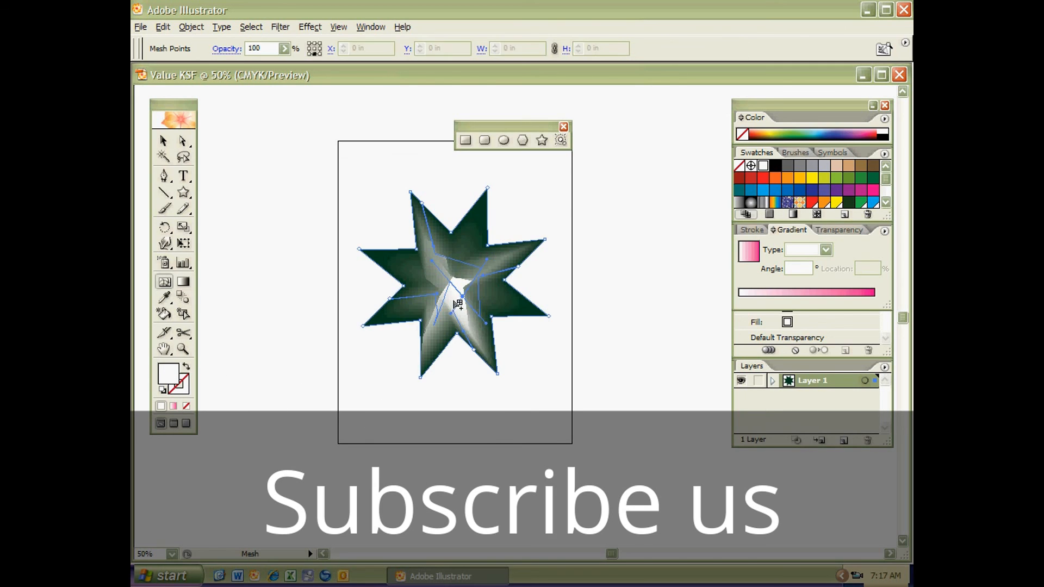
{"action": "left_click", "coordinate": [344, 407]}
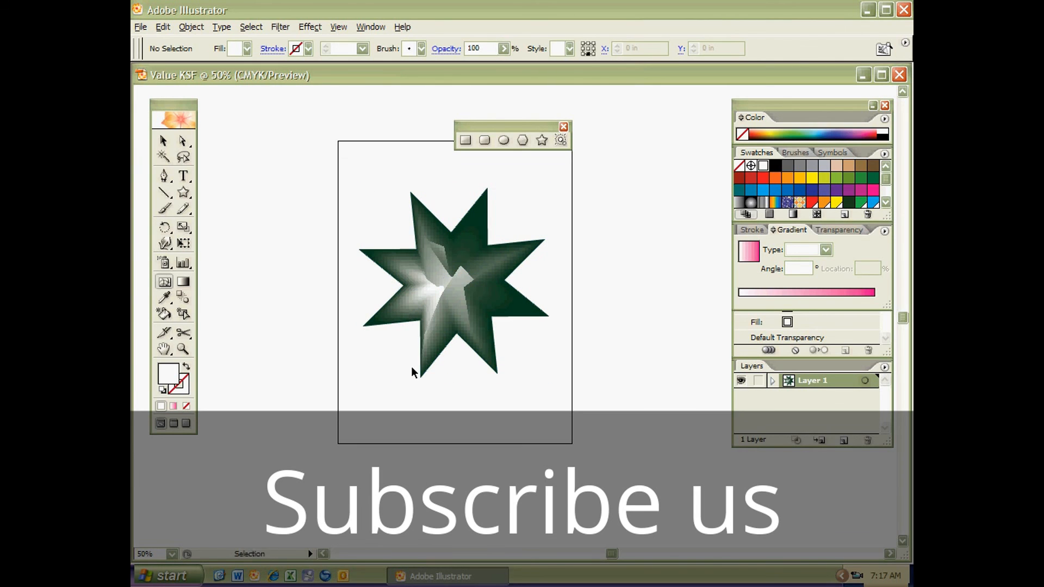
{"action": "mouse_move", "coordinate": [454, 308]}
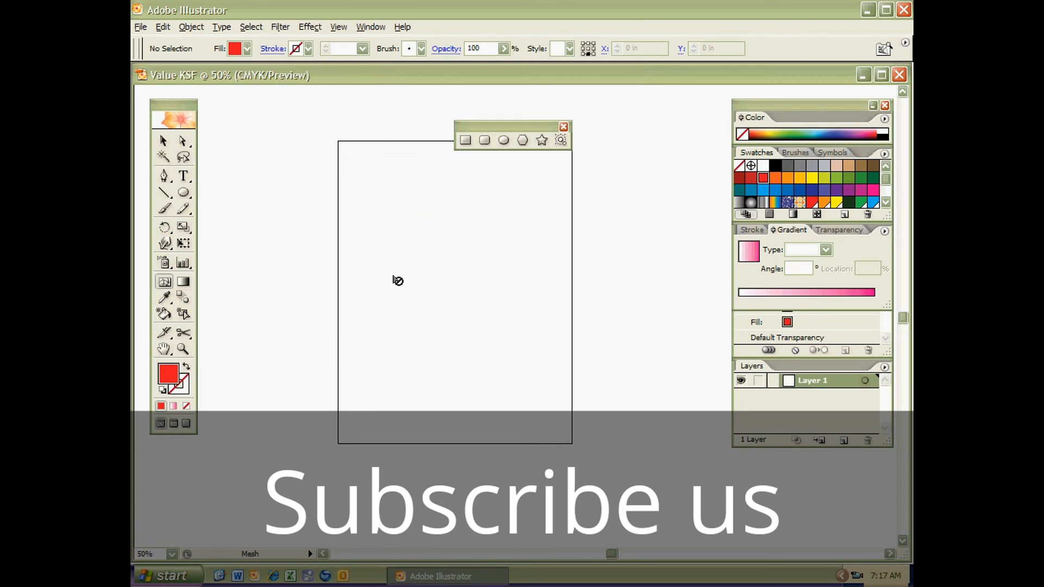
Step: Pen out a closed red S-shaped path, deselect it, then set the fill to None
{"action": "left_click", "coordinate": [162, 176]}
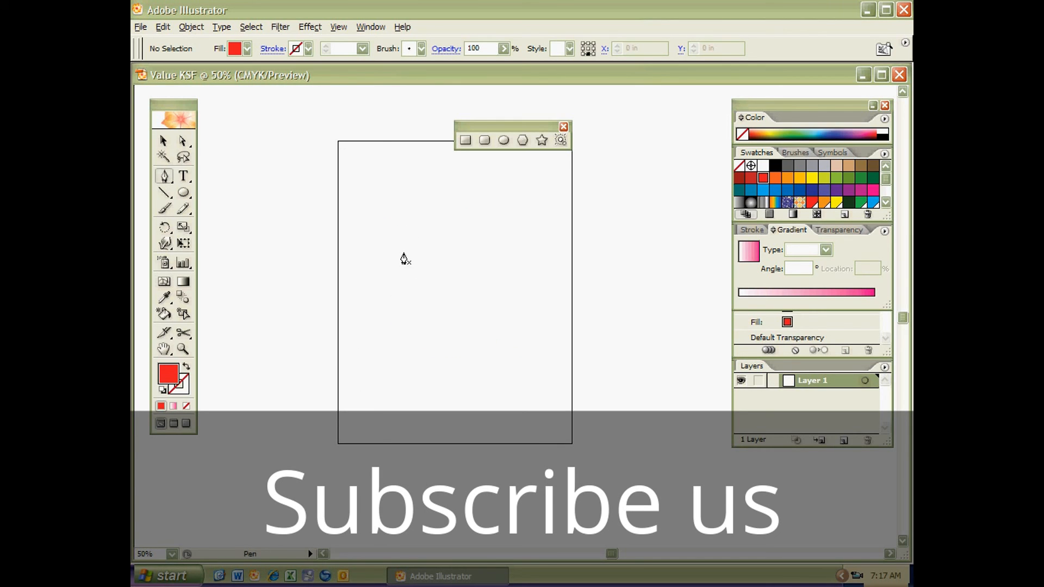
{"action": "left_click", "coordinate": [486, 396]}
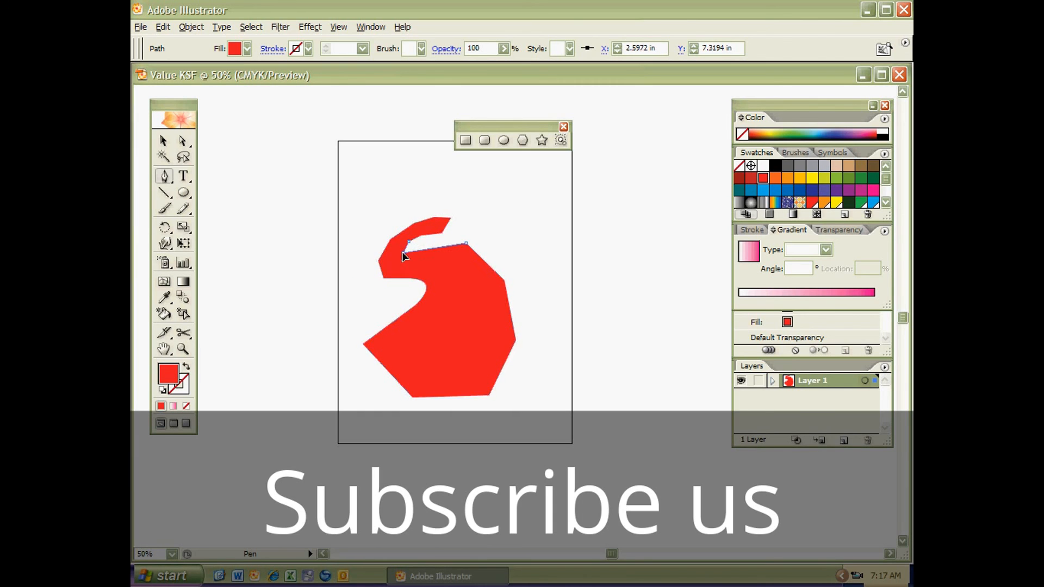
{"action": "left_click", "coordinate": [493, 276]}
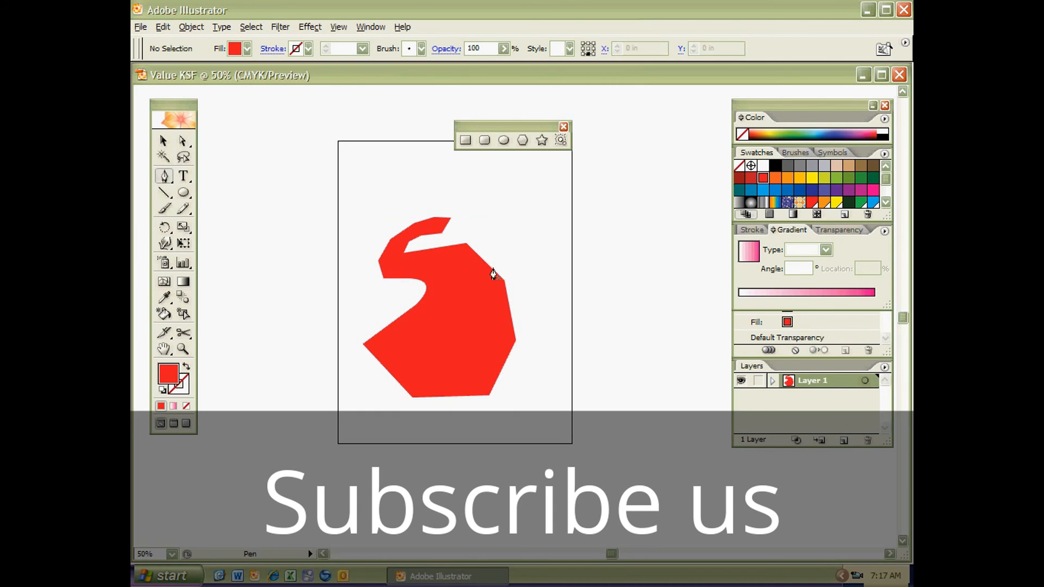
{"action": "mouse_move", "coordinate": [744, 167]}
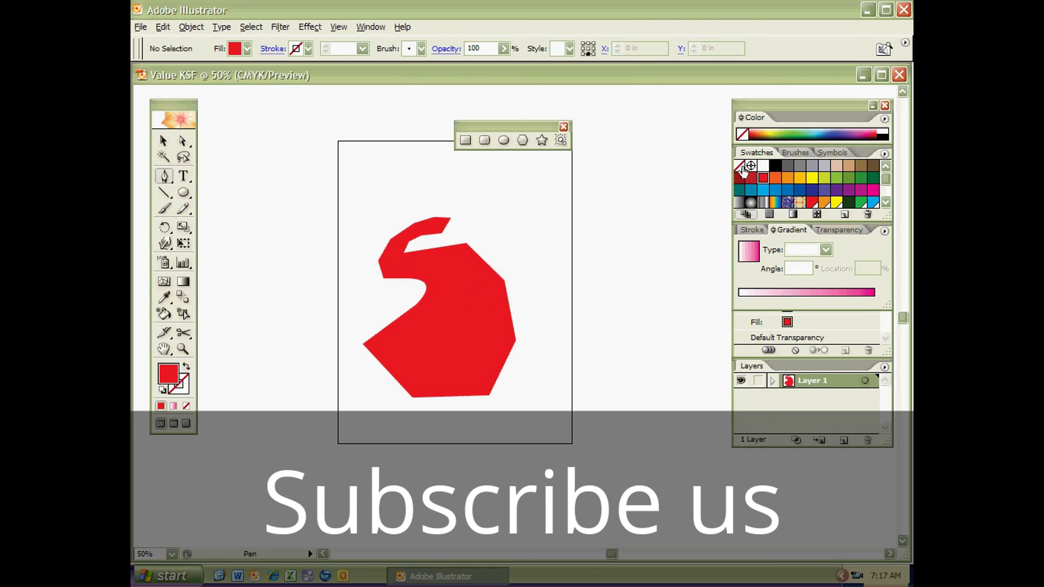
{"action": "left_click", "coordinate": [742, 168]}
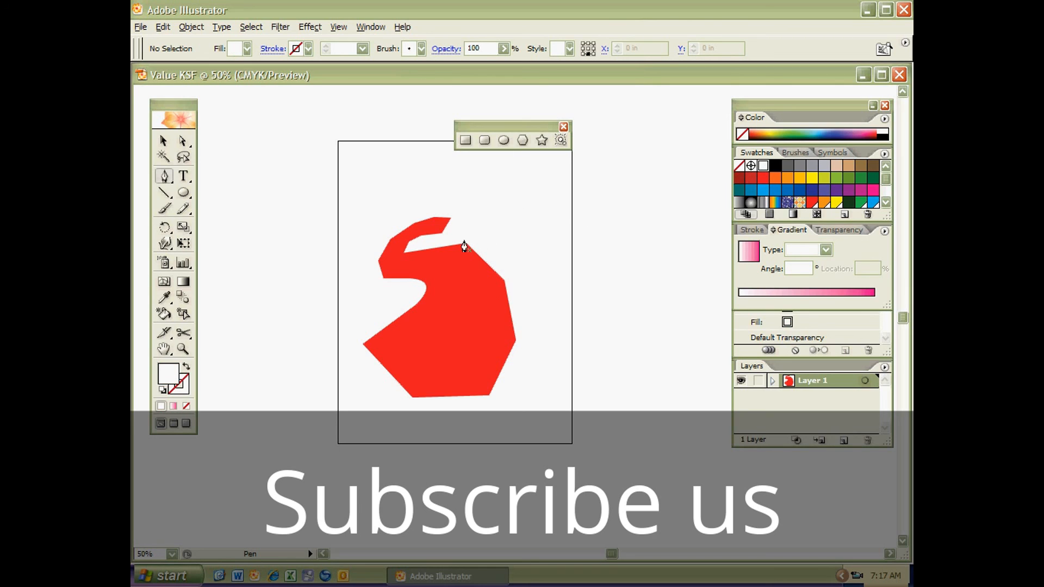
Step: Switch to the Mesh tool to add a white highlight inside the red S shape
{"action": "left_click", "coordinate": [162, 281]}
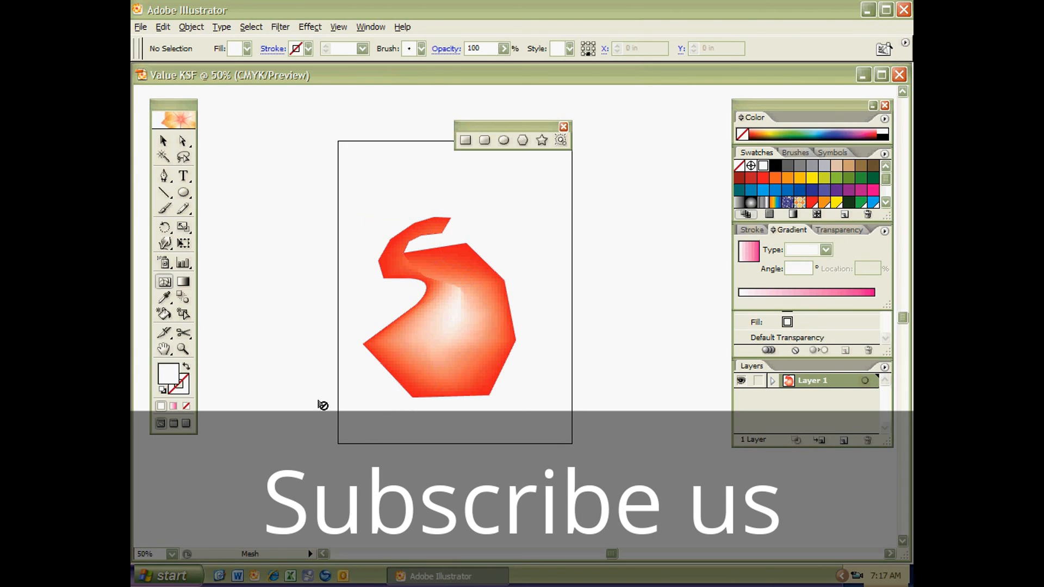
{"action": "mouse_move", "coordinate": [222, 351]}
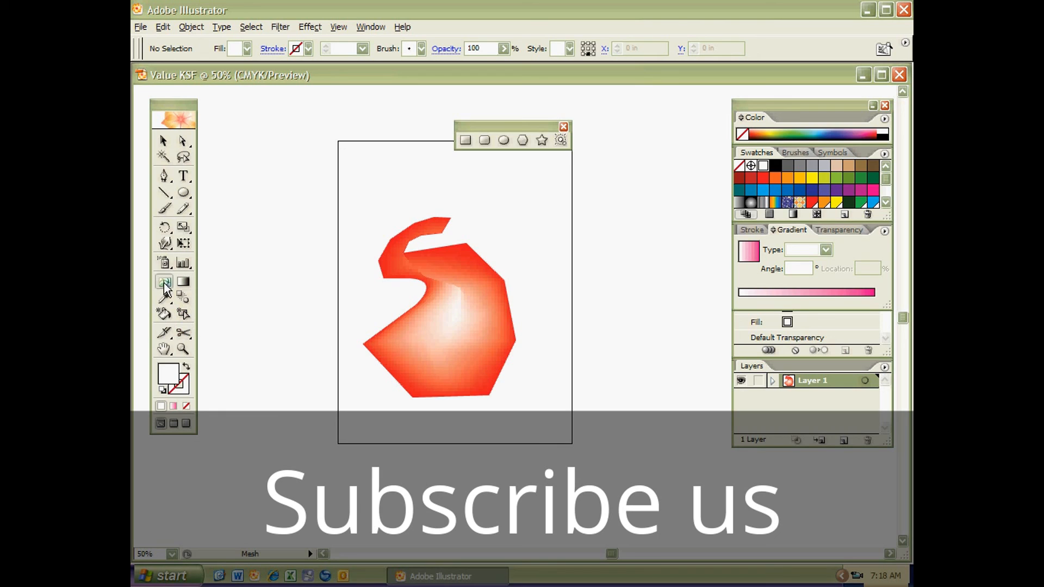
{"action": "mouse_move", "coordinate": [164, 282]}
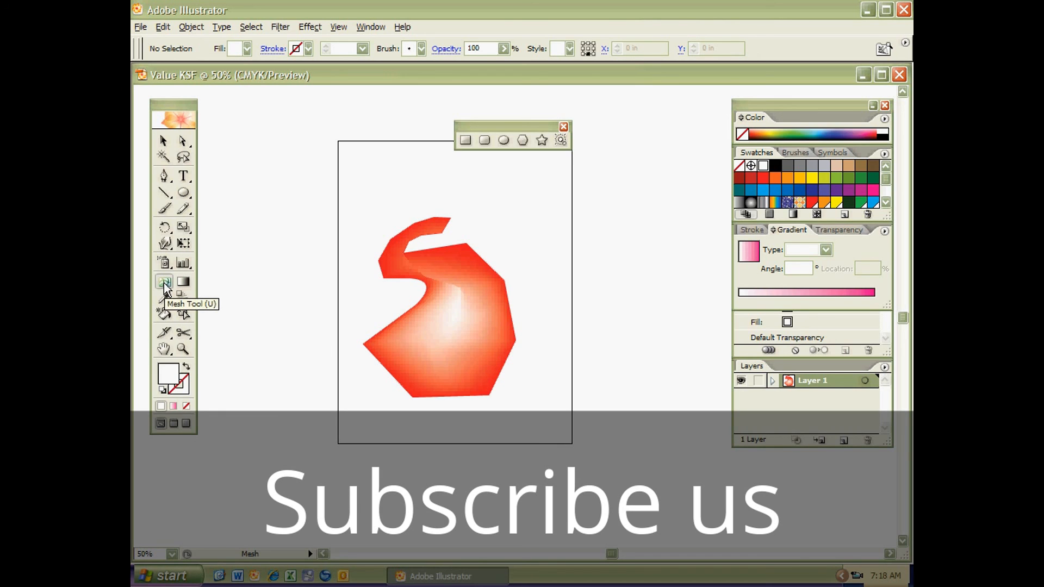
{"action": "mouse_move", "coordinate": [322, 256]}
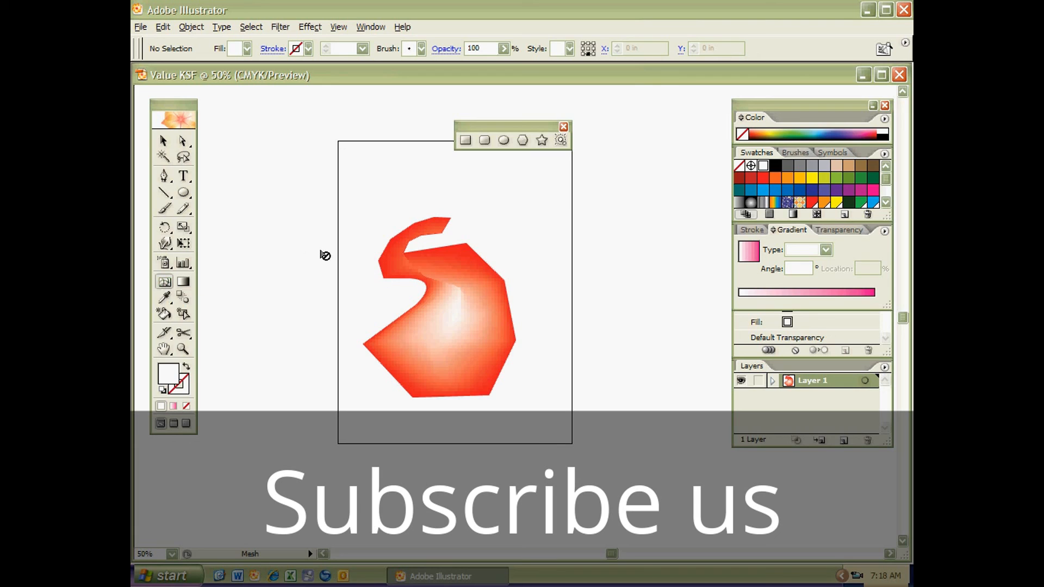
{"action": "mouse_move", "coordinate": [311, 270]}
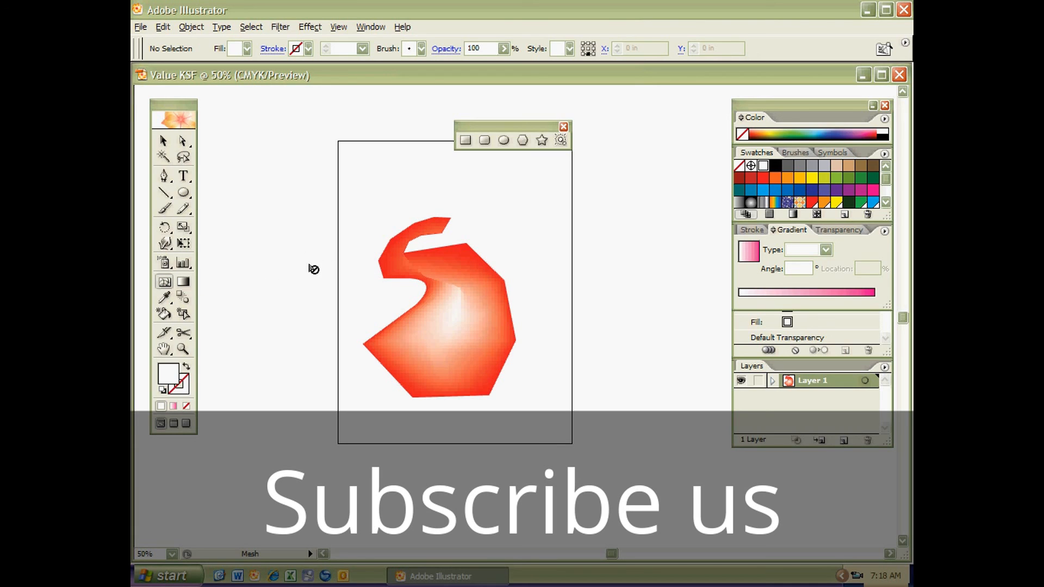
{"action": "mouse_move", "coordinate": [184, 283]}
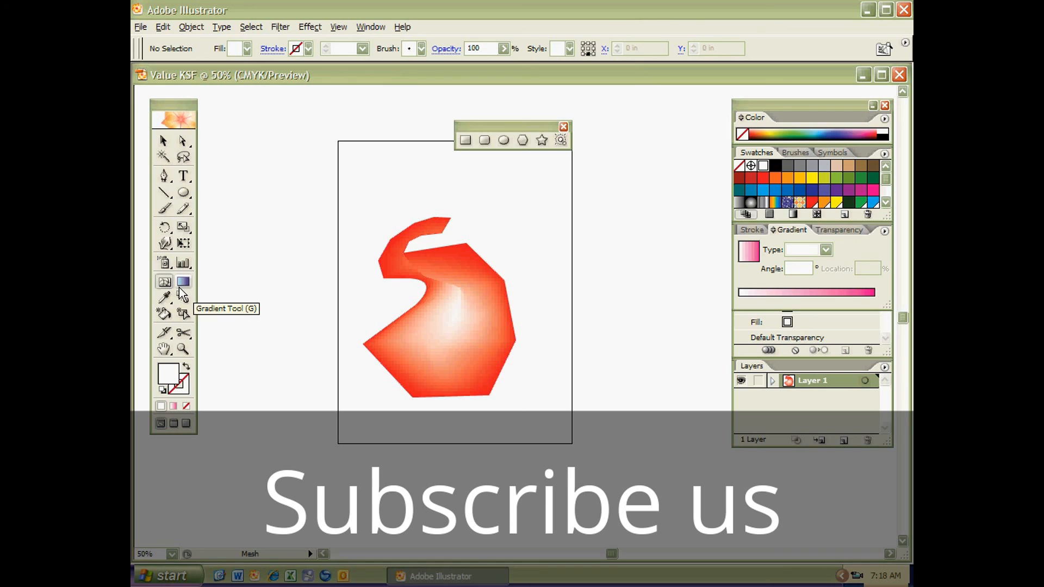
{"action": "mouse_move", "coordinate": [179, 300]}
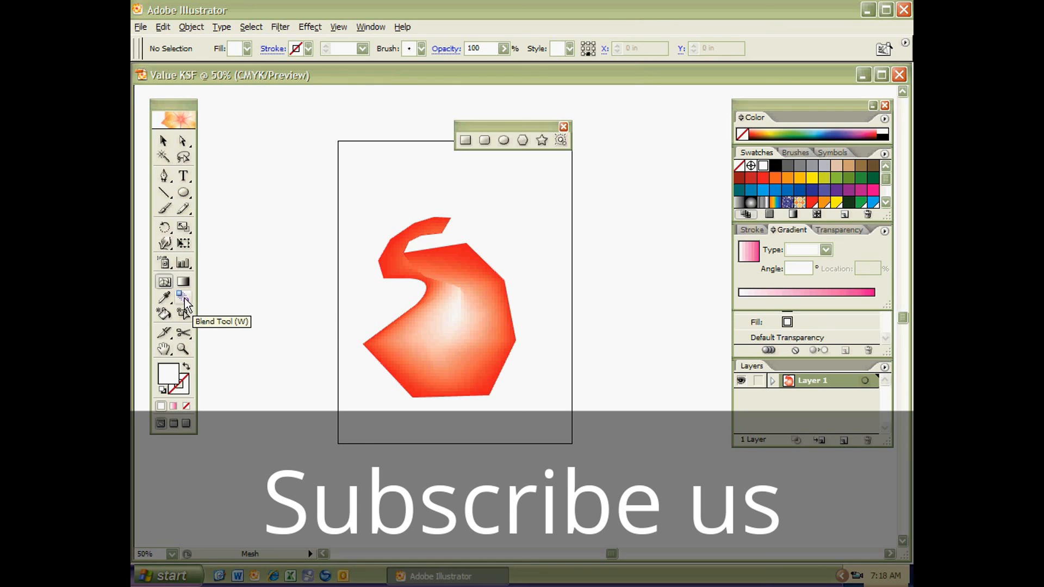
{"action": "mouse_move", "coordinate": [184, 297]}
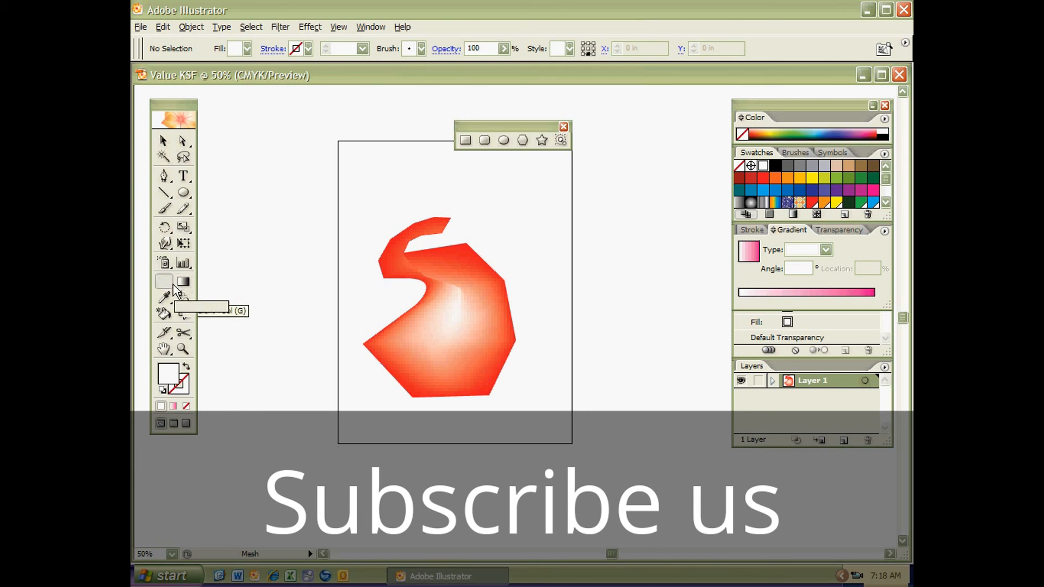
{"action": "mouse_move", "coordinate": [166, 285]}
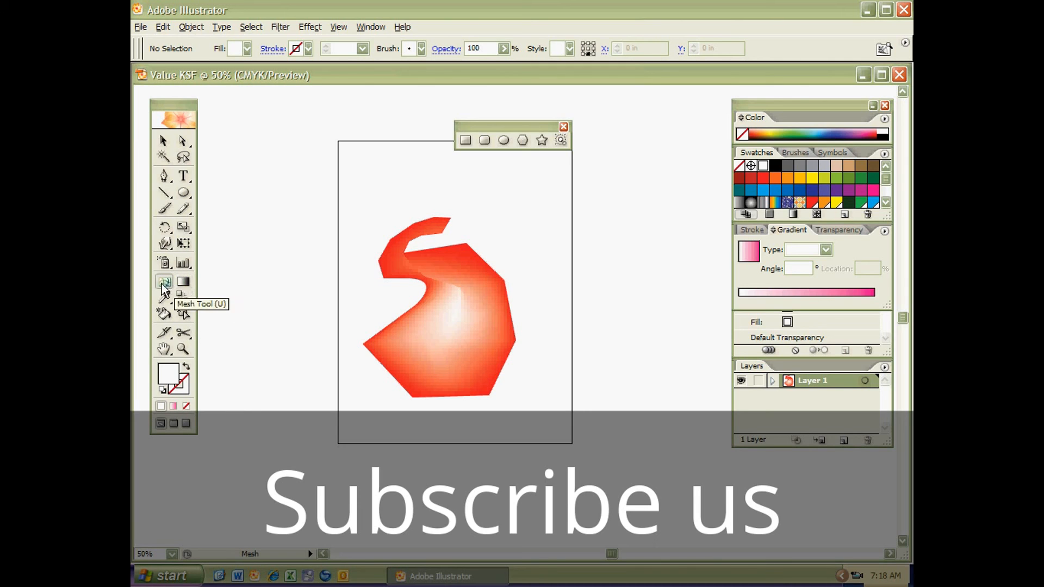
{"action": "mouse_move", "coordinate": [184, 294]}
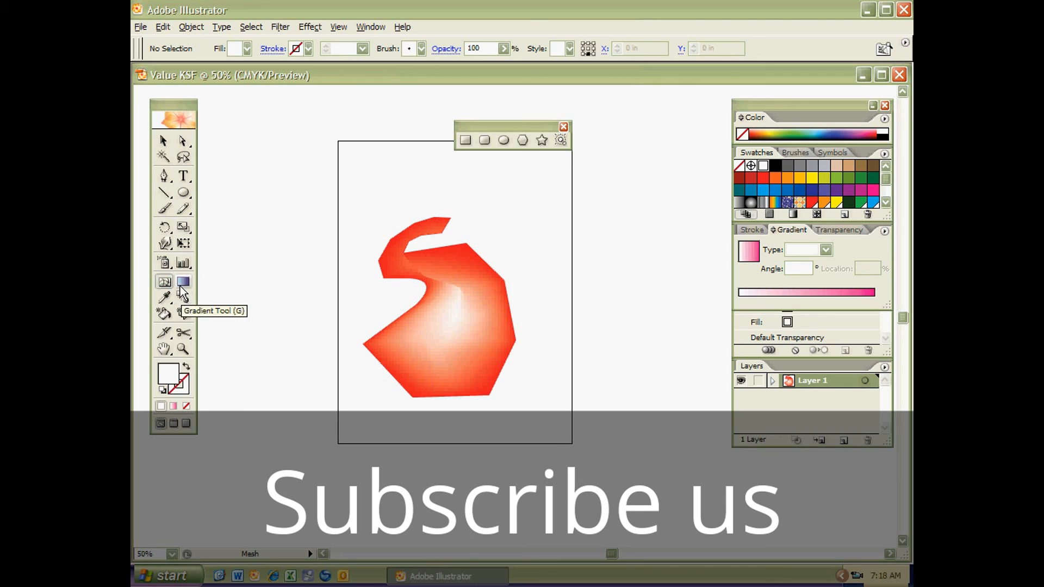
{"action": "mouse_move", "coordinate": [205, 326]}
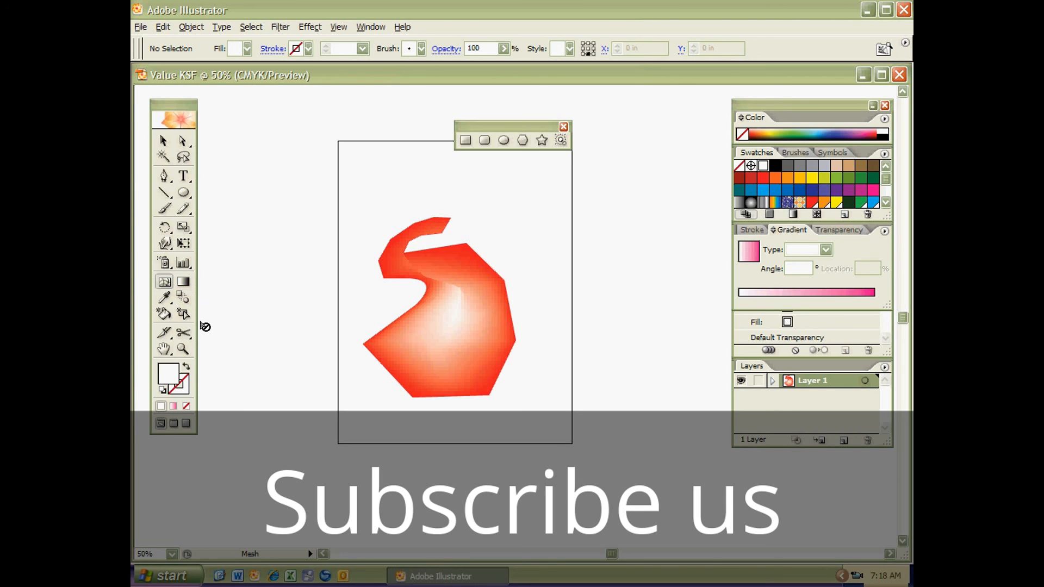
{"action": "mouse_move", "coordinate": [183, 296]}
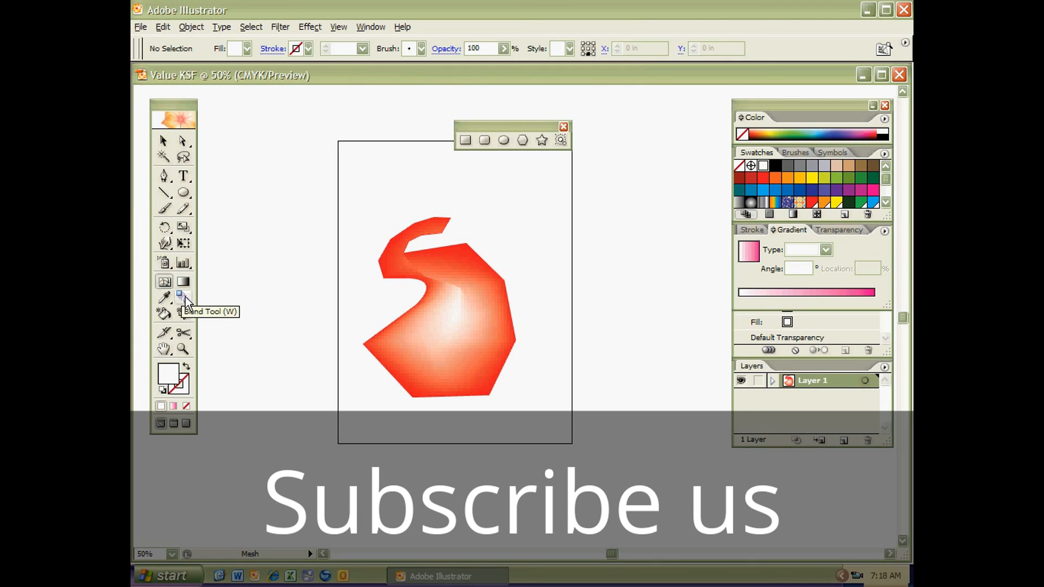
{"action": "mouse_move", "coordinate": [287, 274]}
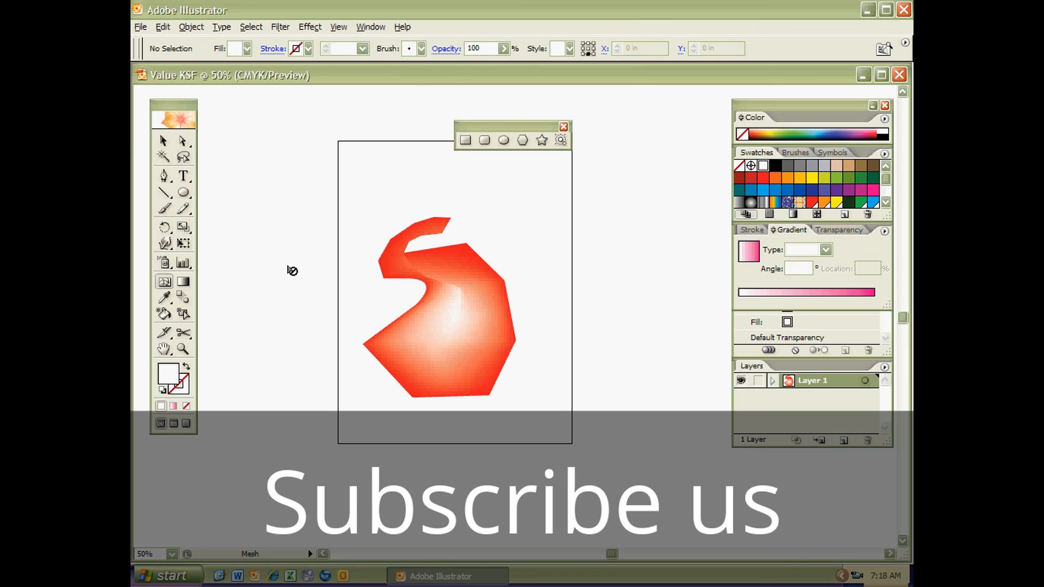
{"action": "mouse_move", "coordinate": [275, 279]}
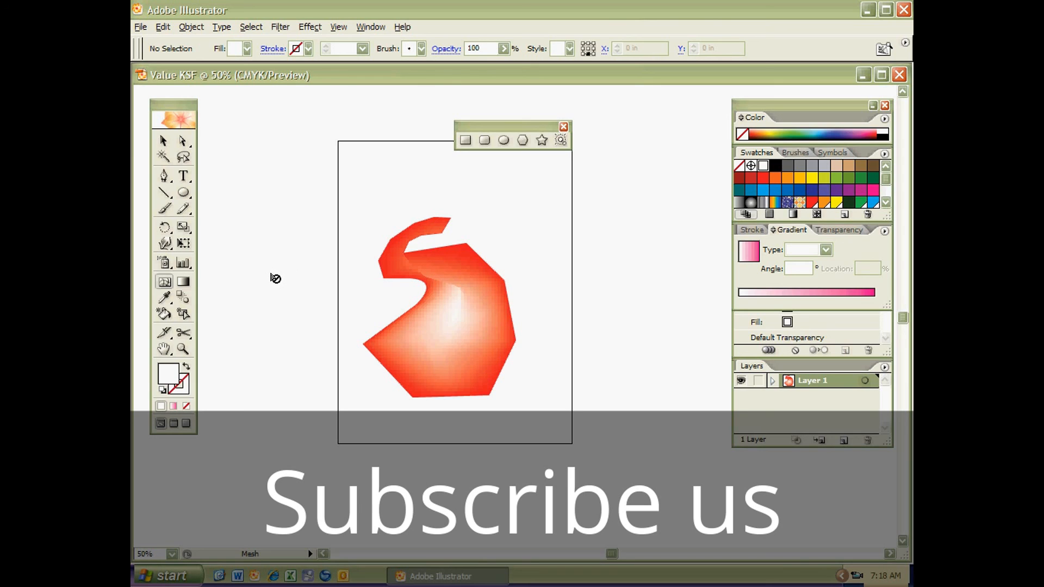
{"action": "mouse_move", "coordinate": [289, 261]}
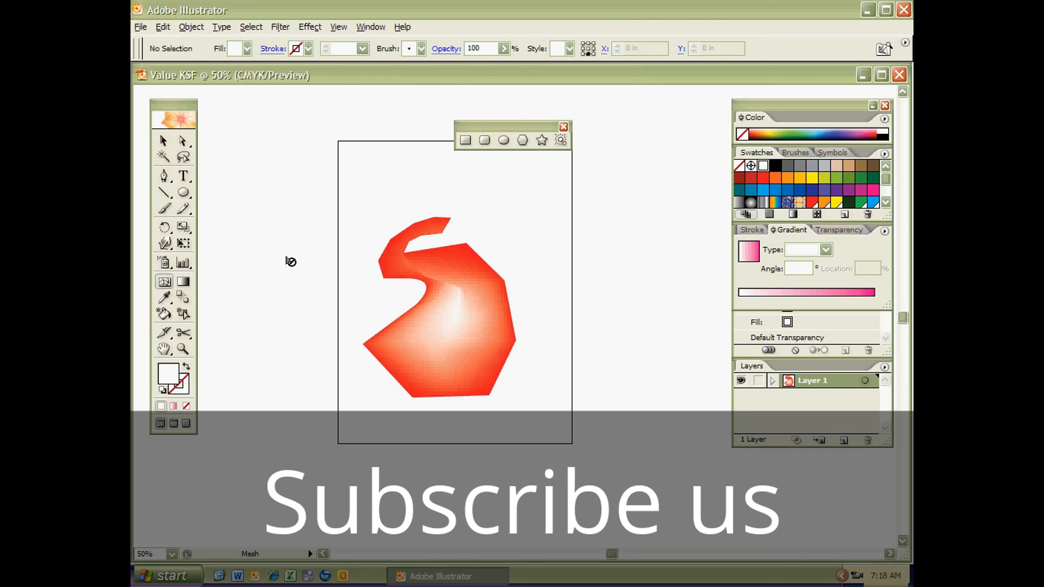
{"action": "mouse_move", "coordinate": [316, 274]}
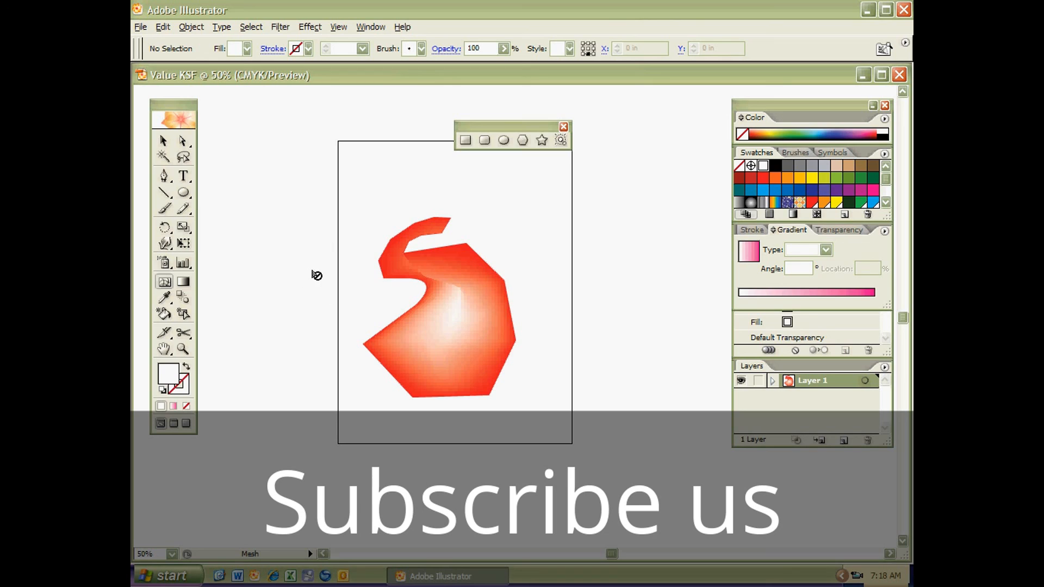
{"action": "mouse_move", "coordinate": [311, 274]}
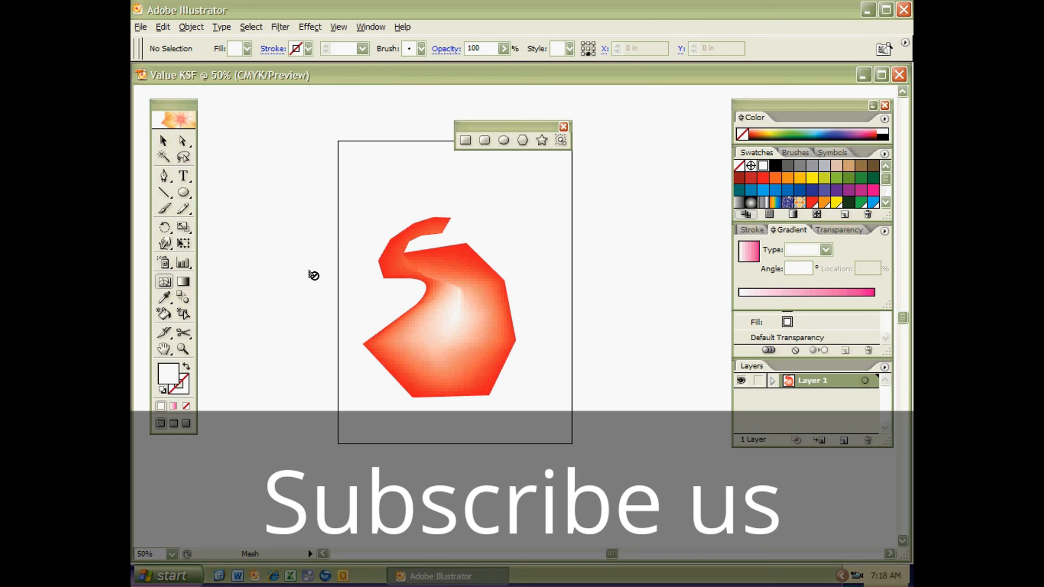
{"action": "mouse_move", "coordinate": [312, 278]}
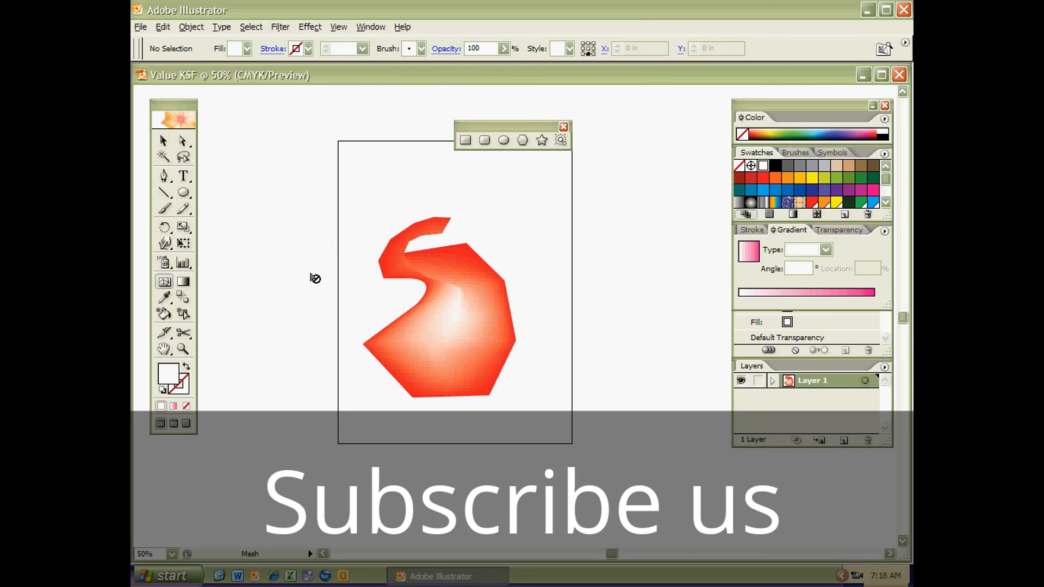
{"action": "mouse_move", "coordinate": [322, 278]}
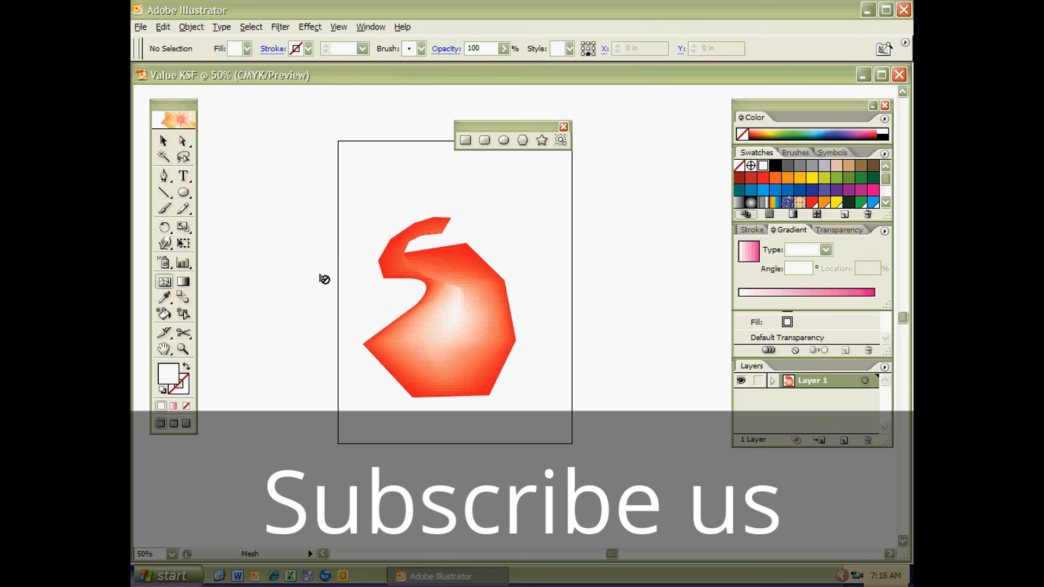
{"action": "mouse_move", "coordinate": [736, 498]}
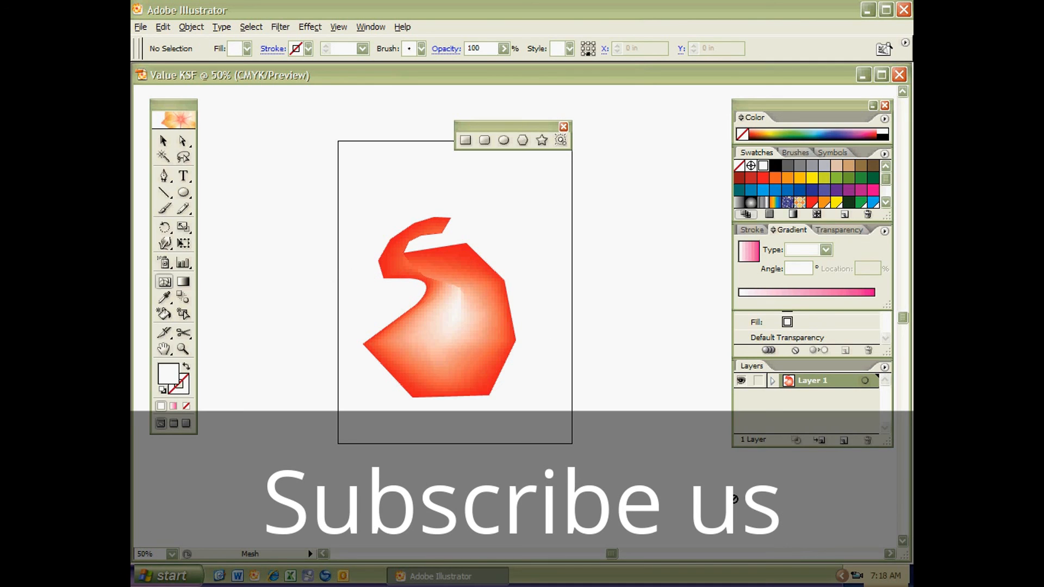
{"action": "mouse_move", "coordinate": [864, 558]}
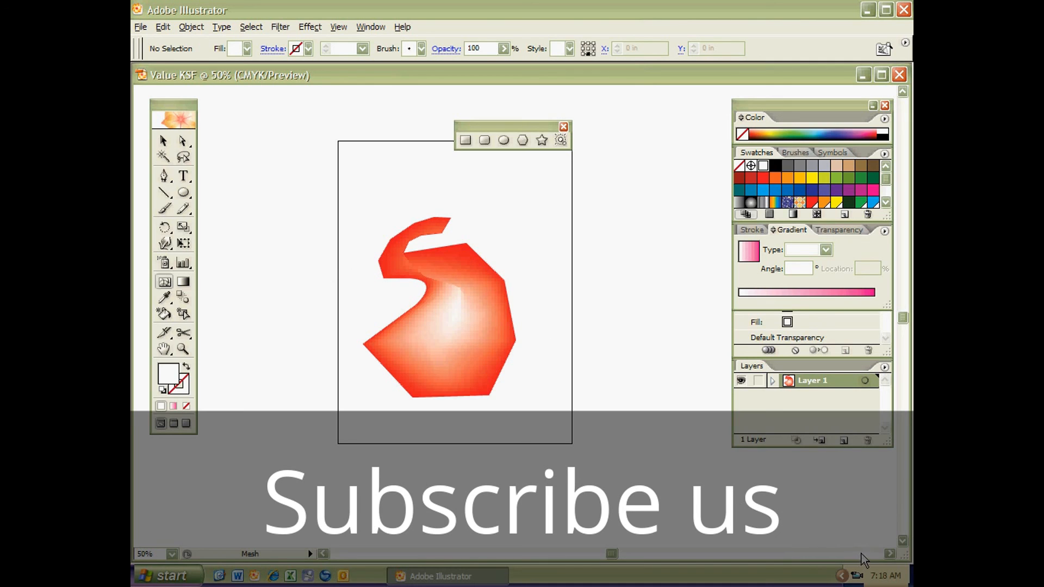